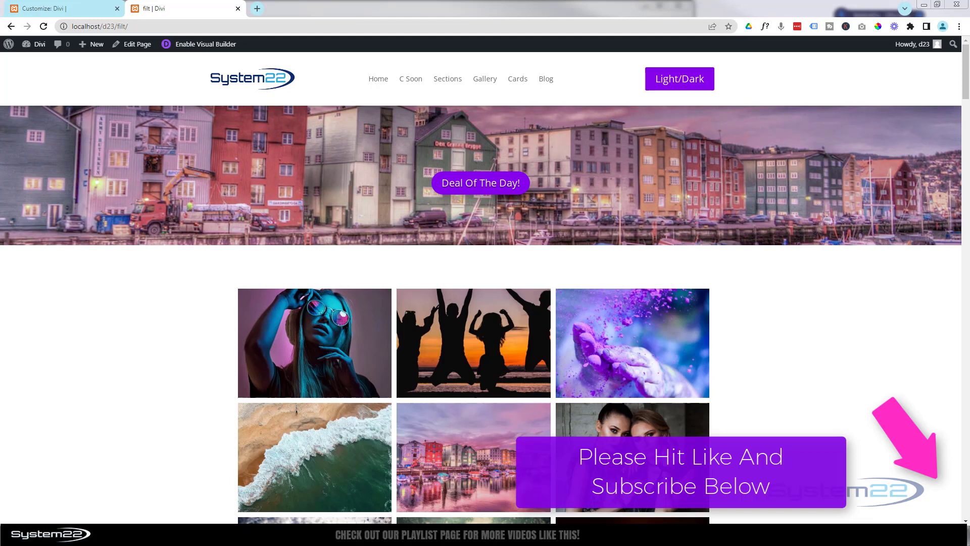
- Enable the Divi Visual Builder on the harbour page
left_click(679, 79)
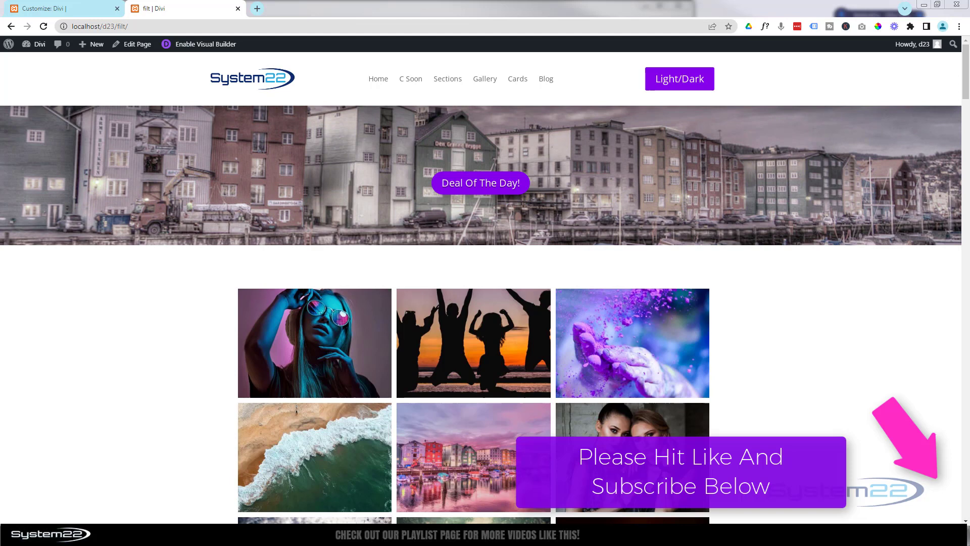
left_click(679, 78)
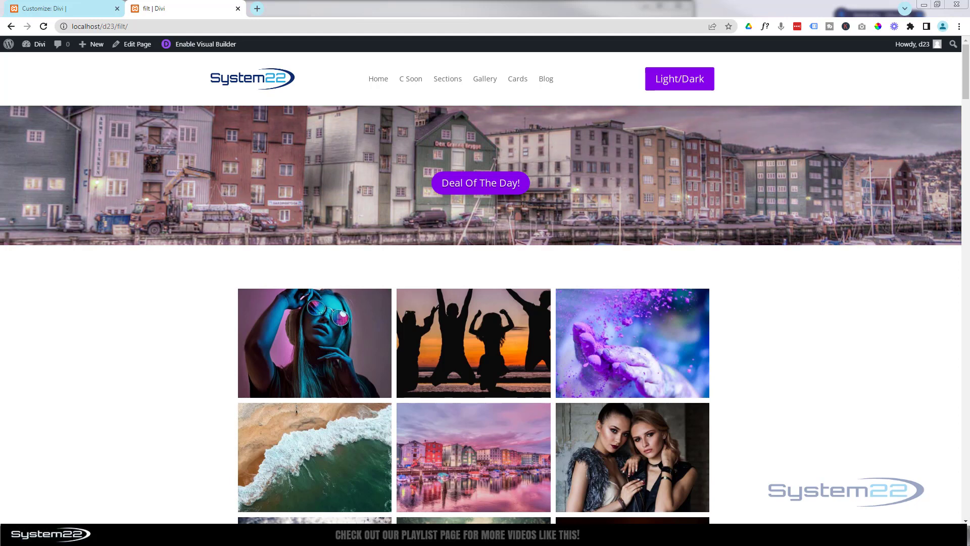
left_click(679, 79)
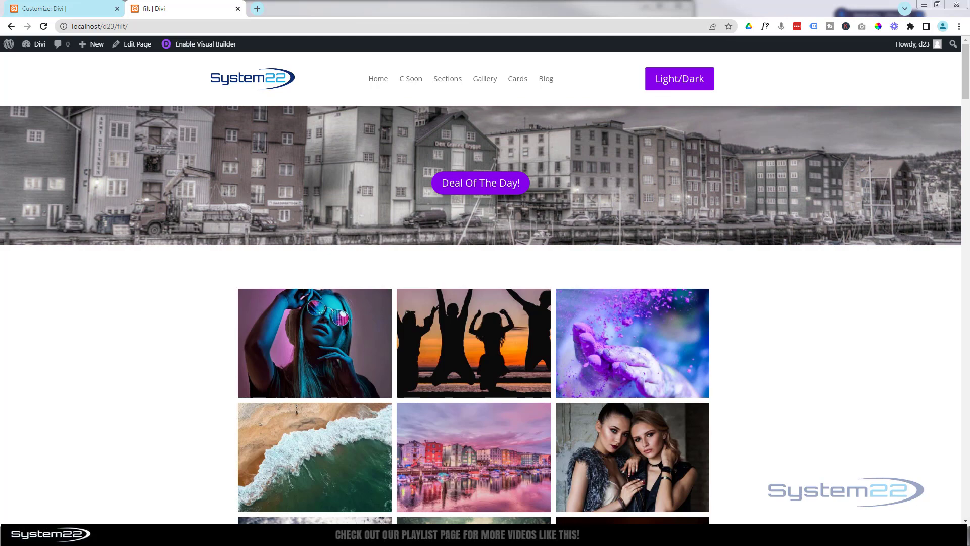
mouse_move(476, 77)
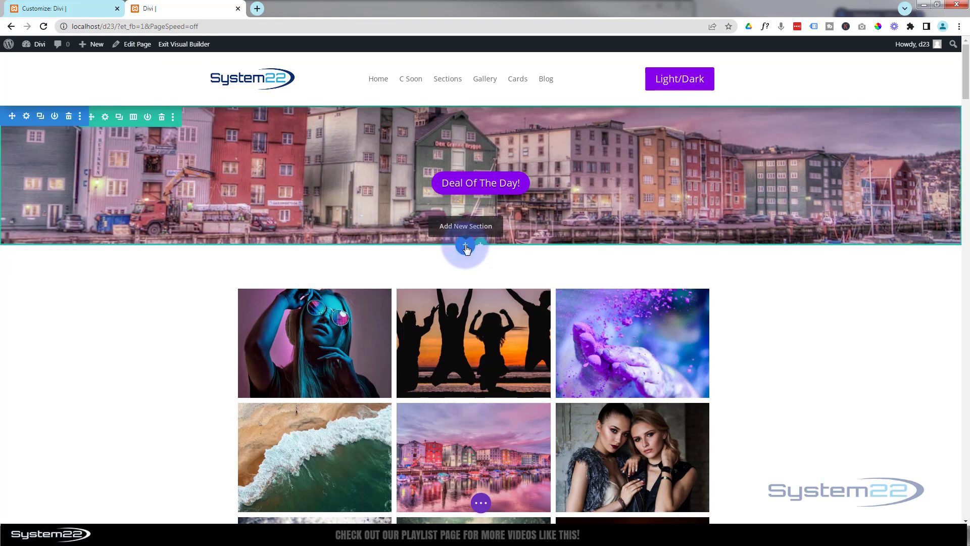
- Add a regular section below the header with a single full-width column row
left_click(464, 249)
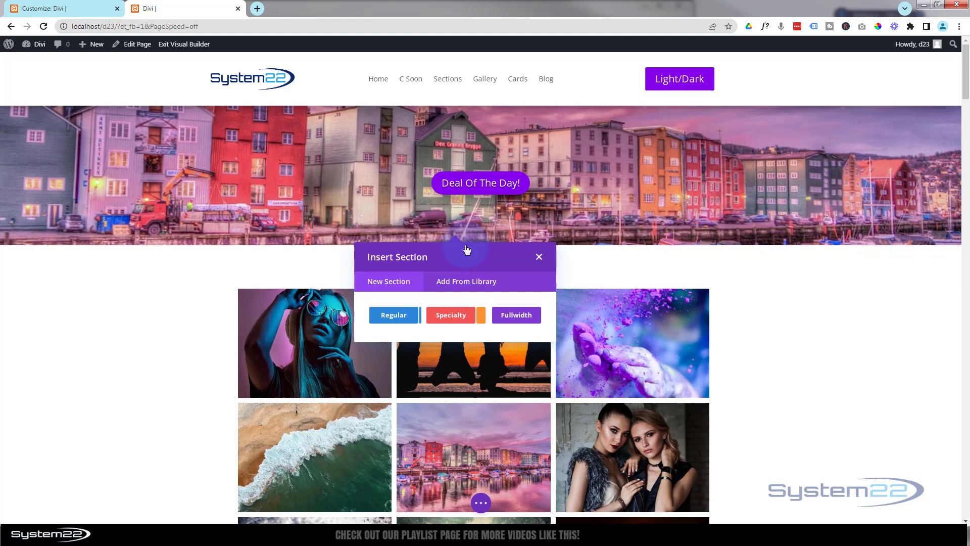
left_click(393, 315)
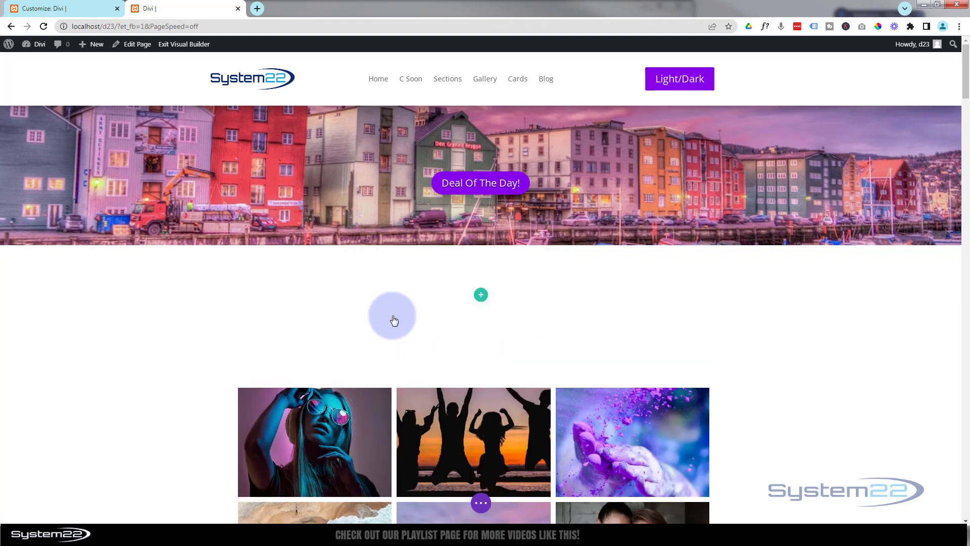
left_click(480, 294)
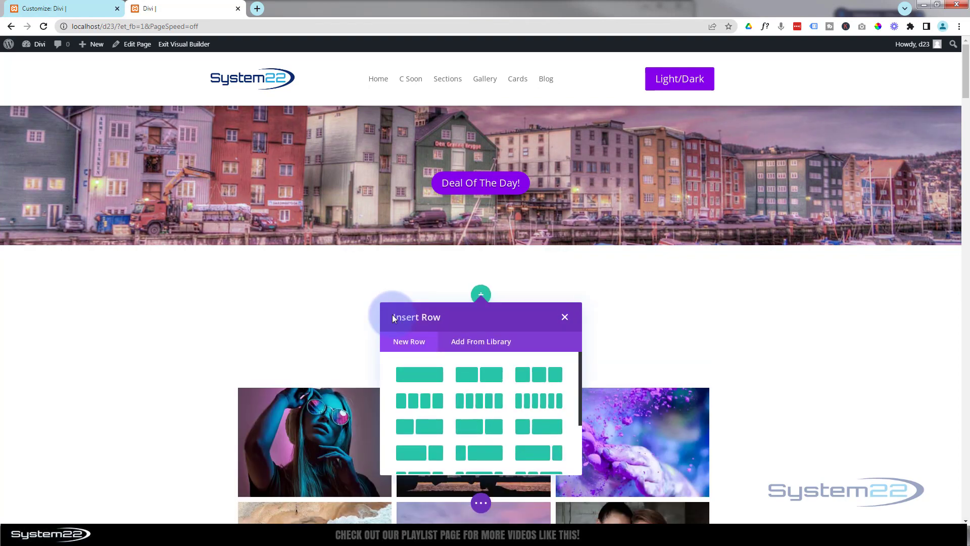
mouse_move(419, 375)
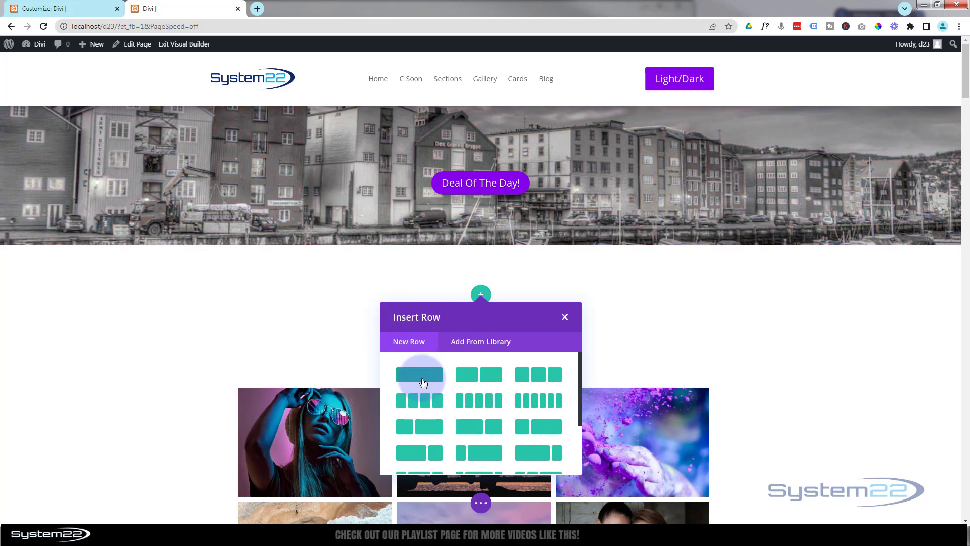
left_click(418, 374)
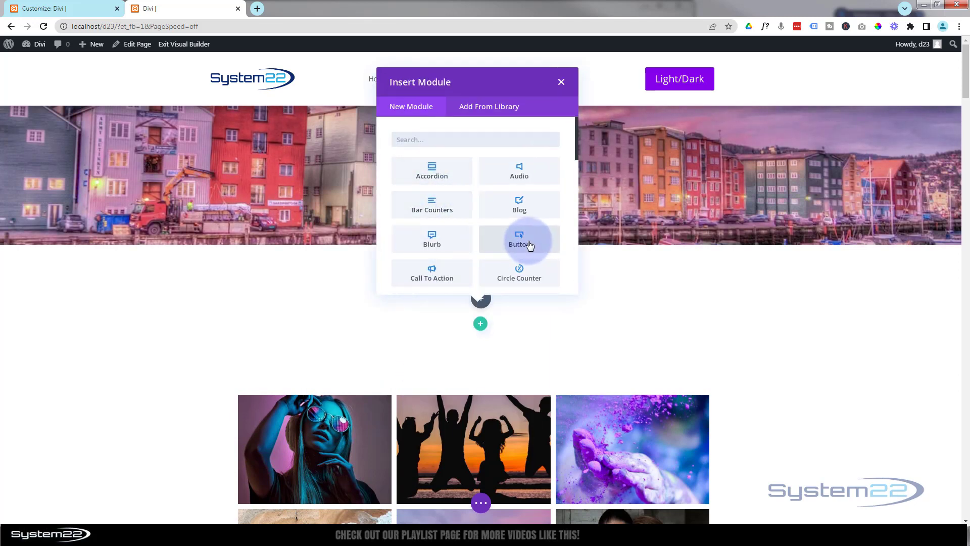
- Insert a Button module into the row and centre-align it
left_click(519, 240)
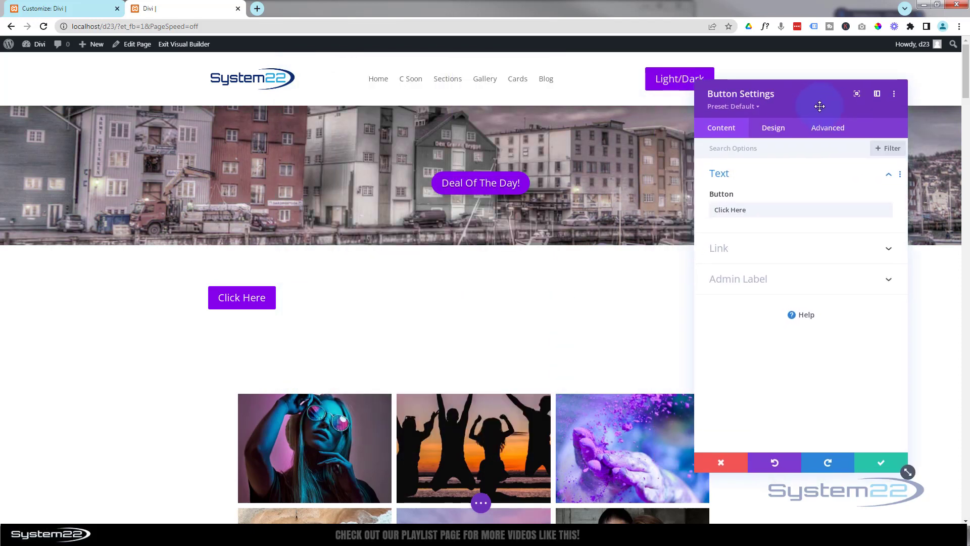
left_click(772, 128)
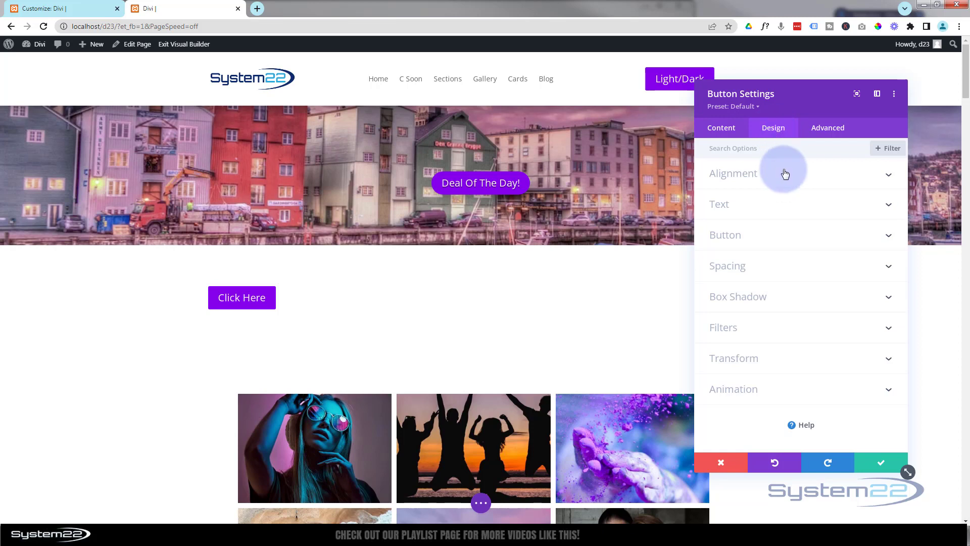
left_click(733, 173)
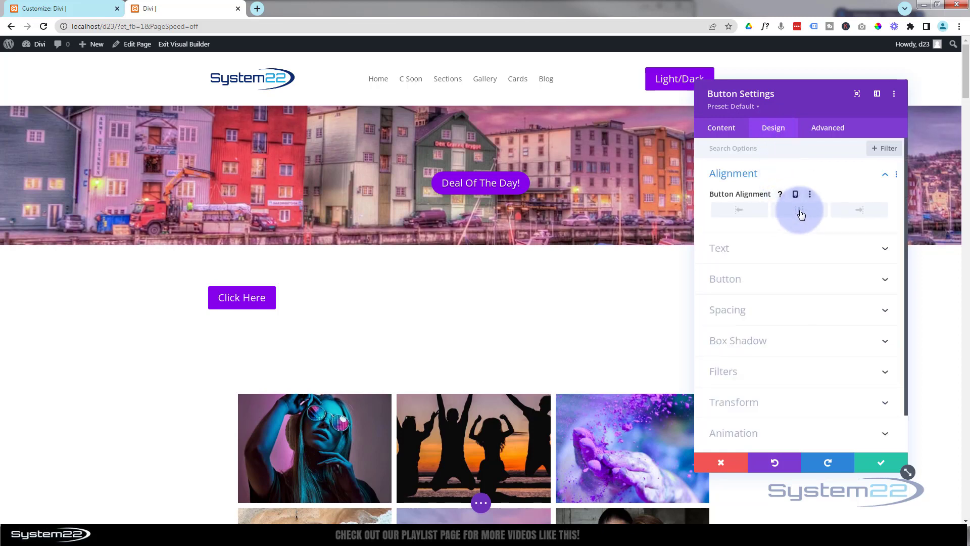
left_click(799, 210)
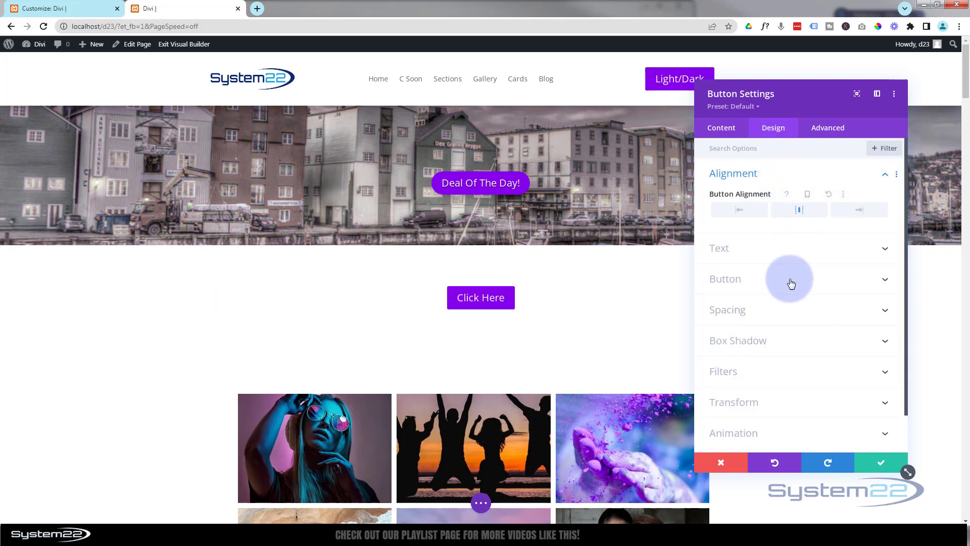
- Enable custom button styles and widen the left and right padding to 50px
left_click(725, 279)
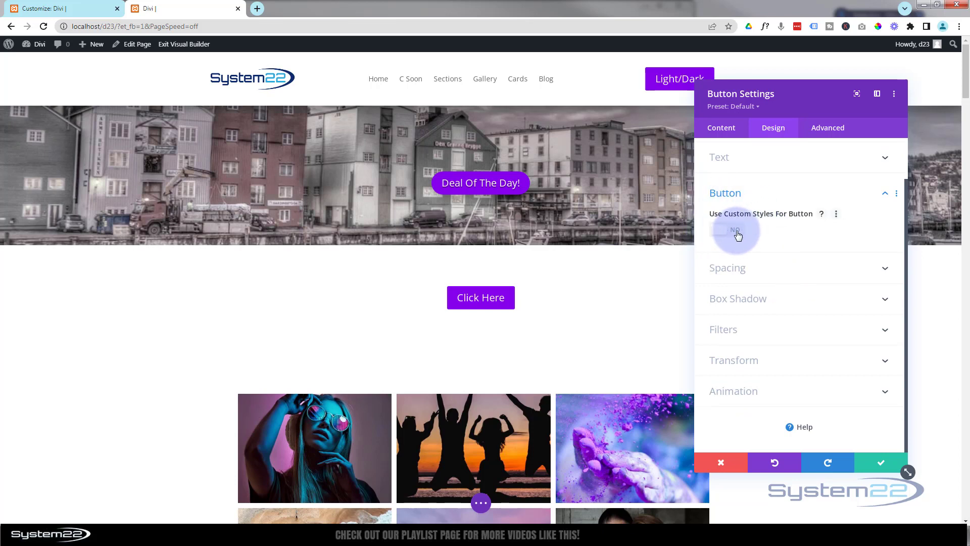
left_click(735, 229)
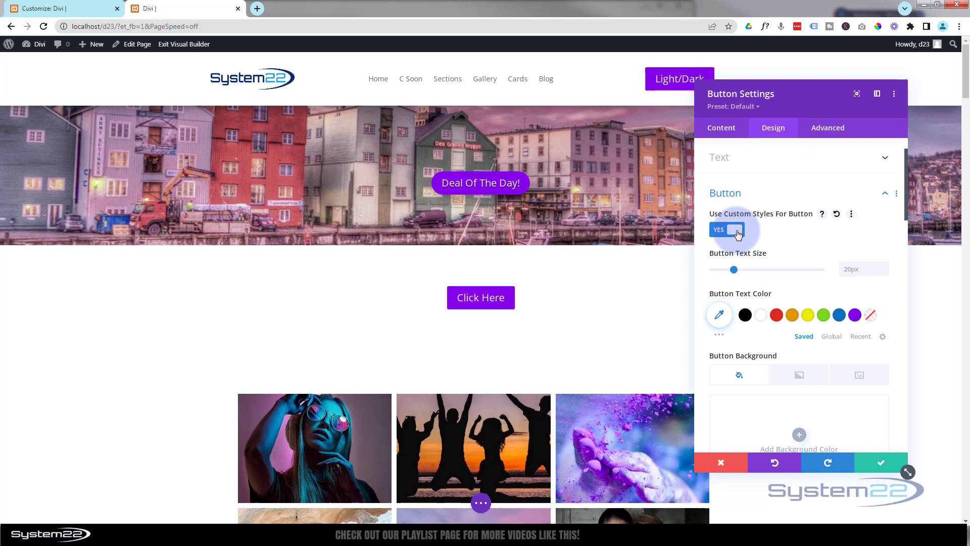
scroll("down", 3)
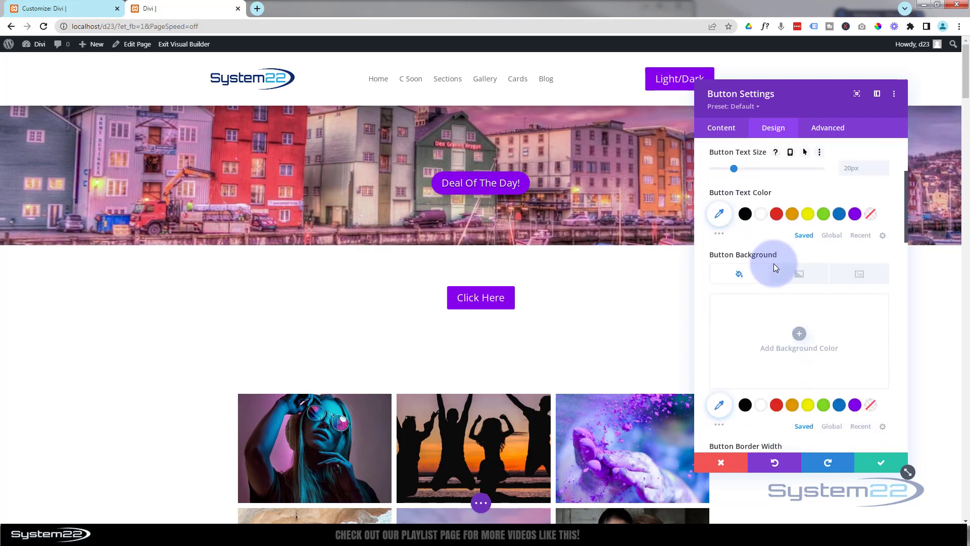
scroll("down", 3)
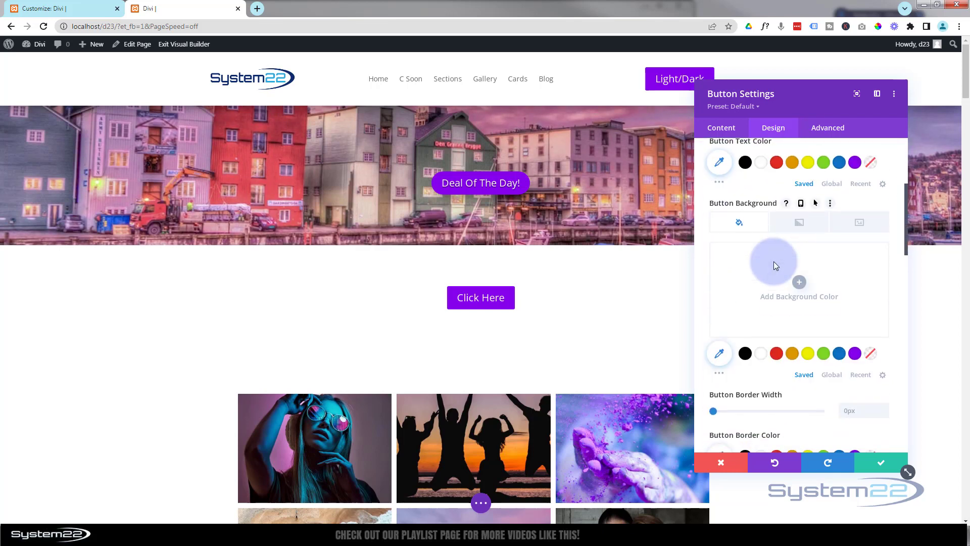
scroll("down", 3)
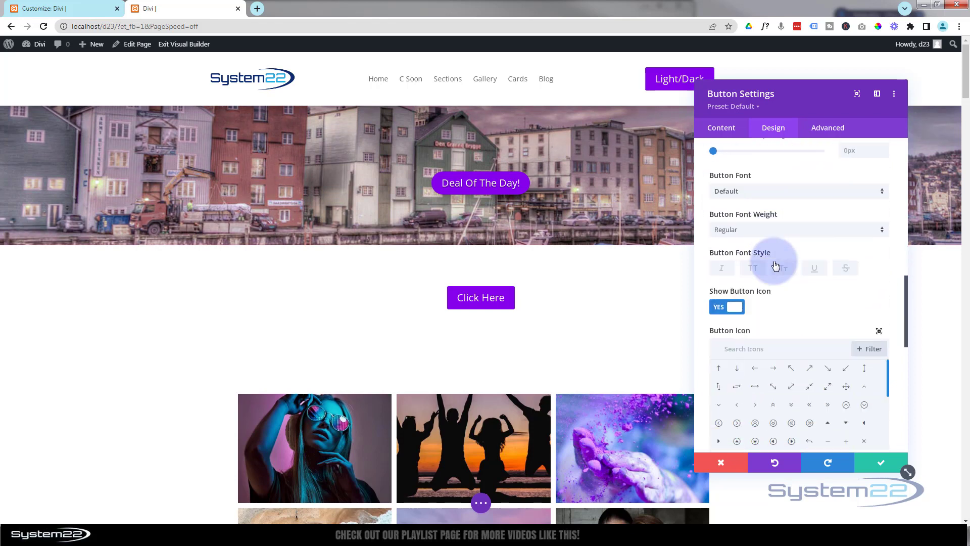
scroll("down", 3)
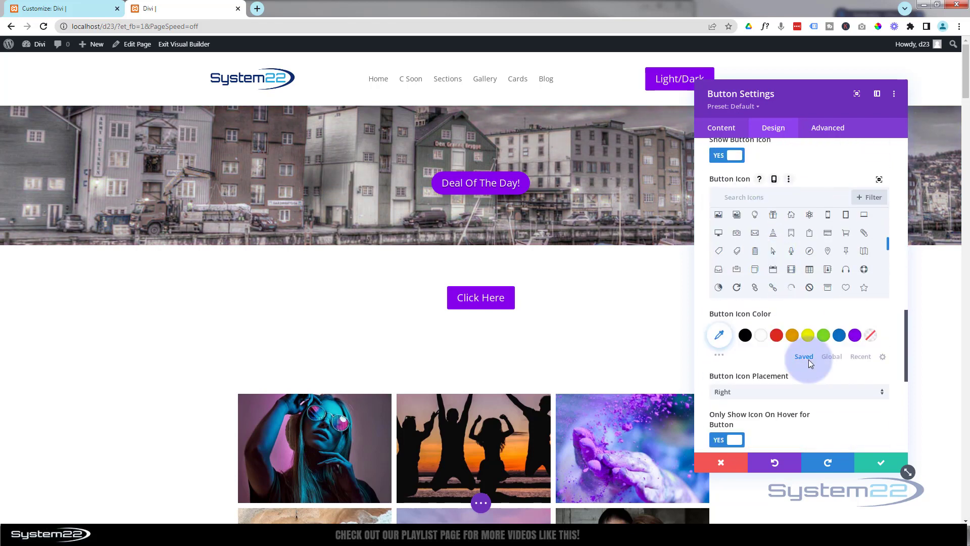
scroll("down", 3)
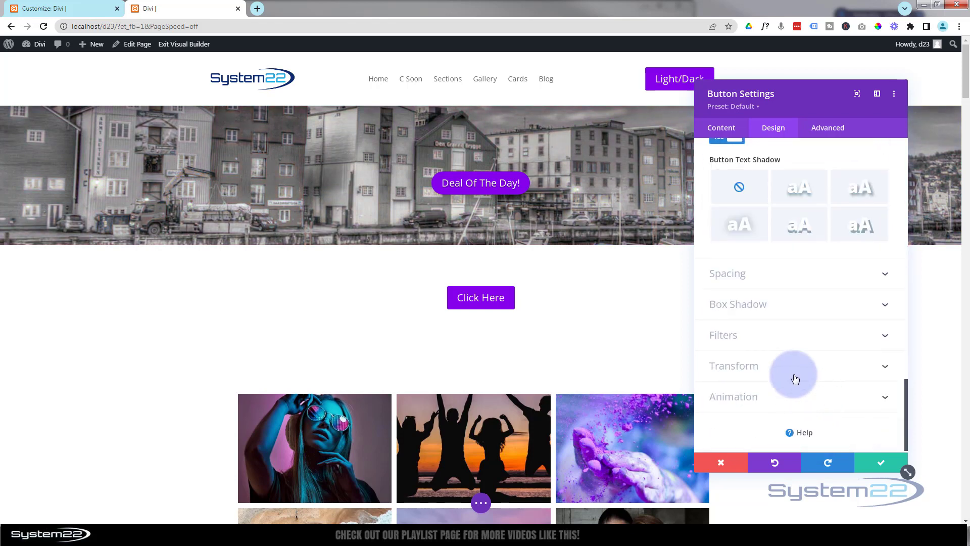
left_click(727, 273)
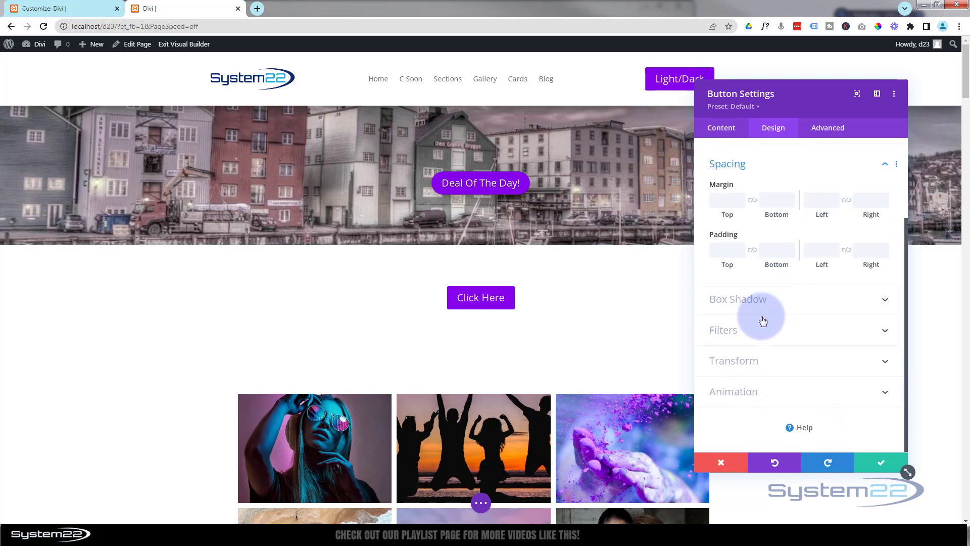
left_click(821, 250)
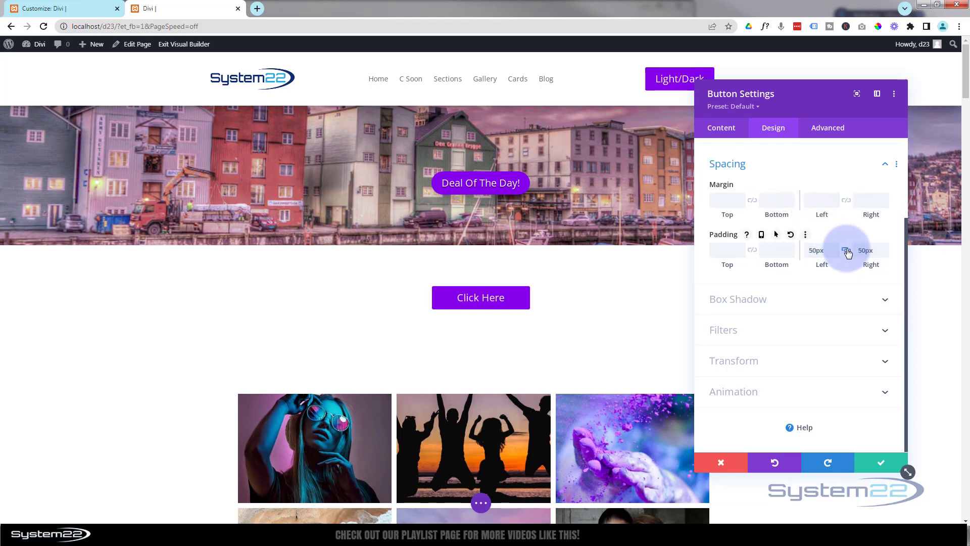
- Add a soft box shadow preset and give the button 50px rounded corners
left_click(738, 299)
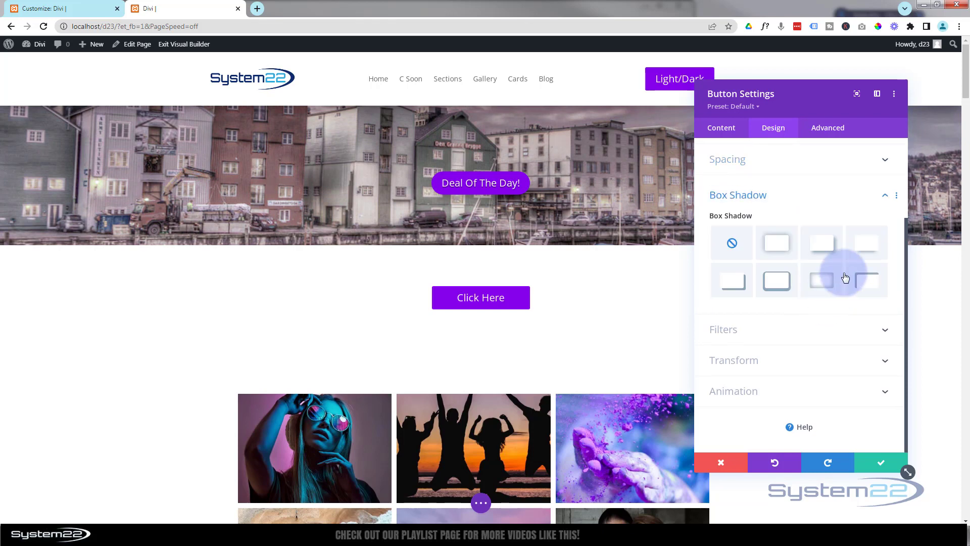
left_click(866, 242)
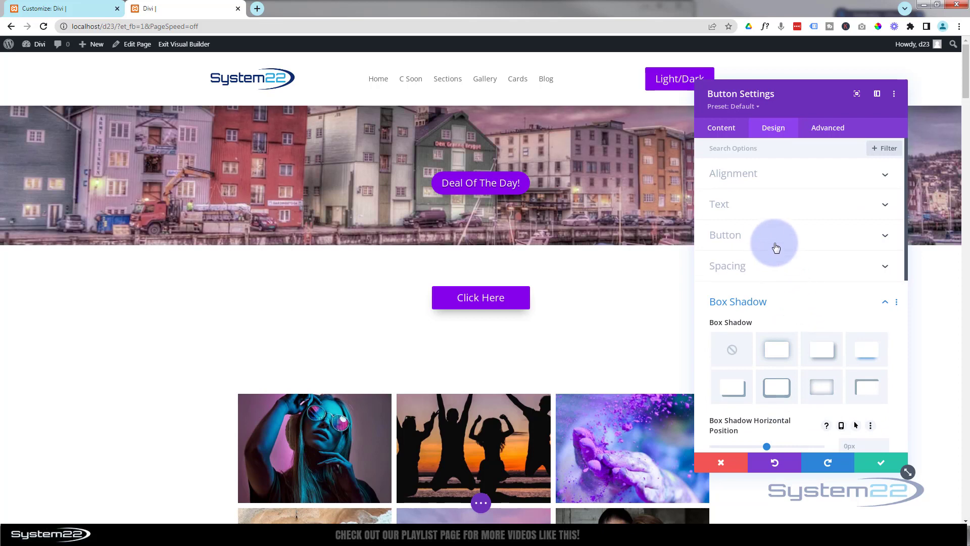
left_click(724, 234)
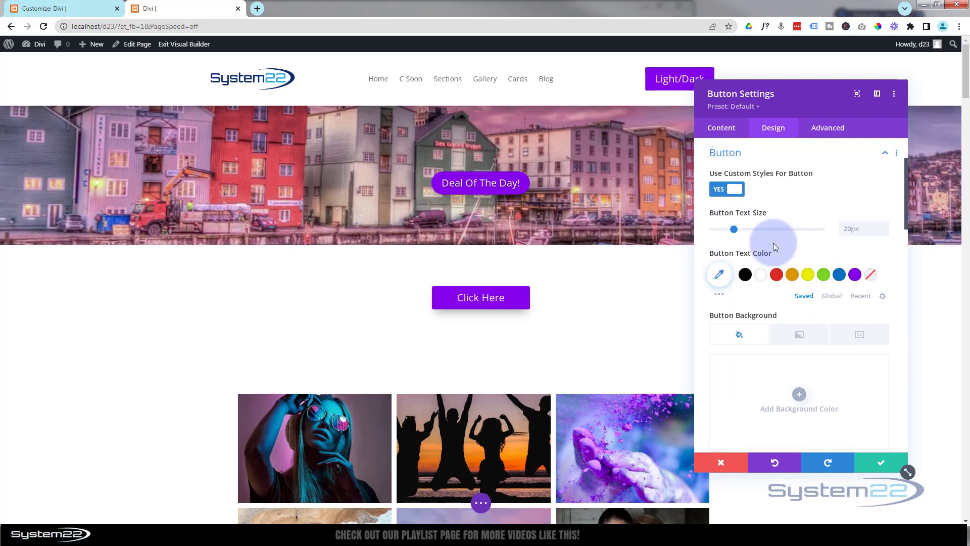
scroll("down", 3)
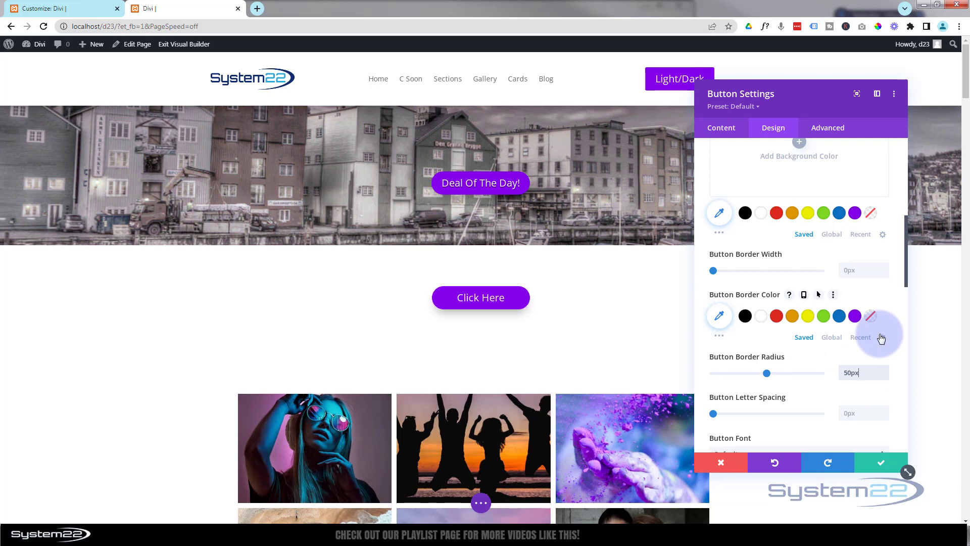
mouse_move(853, 334)
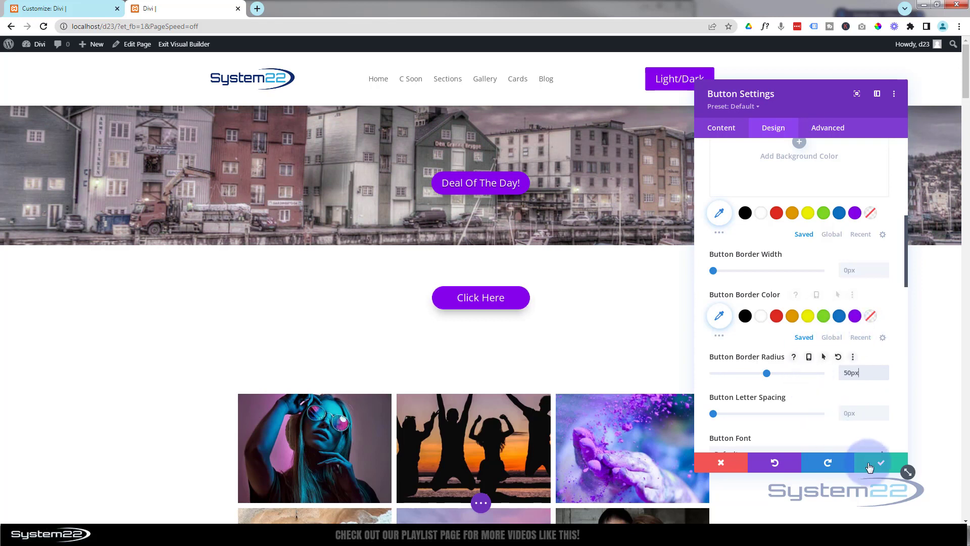
- Save and close the Click Here button's settings
left_click(880, 462)
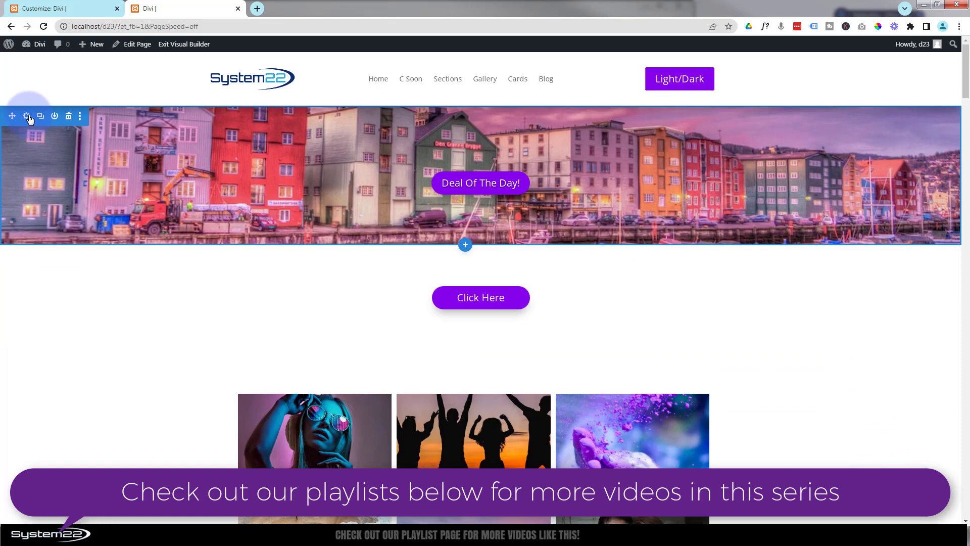
mouse_move(69, 119)
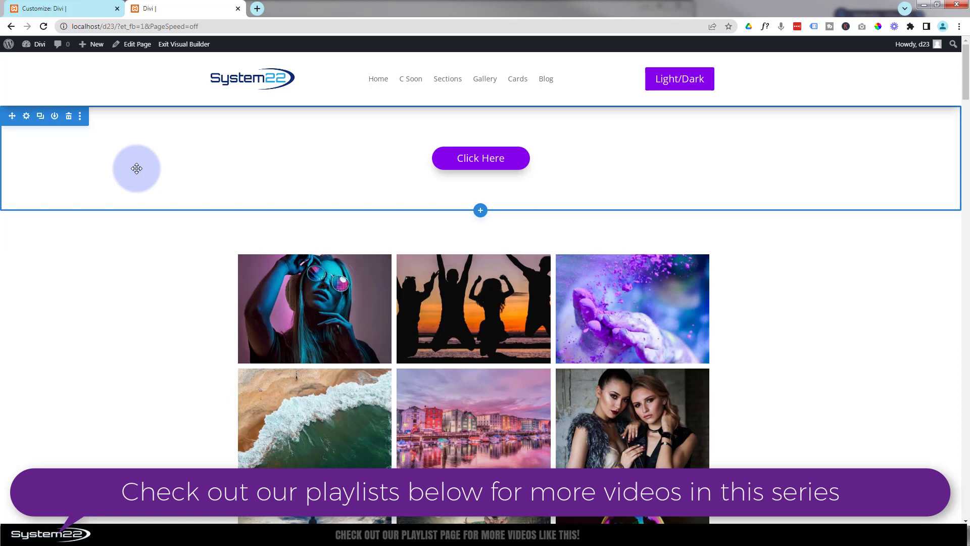
mouse_move(196, 175)
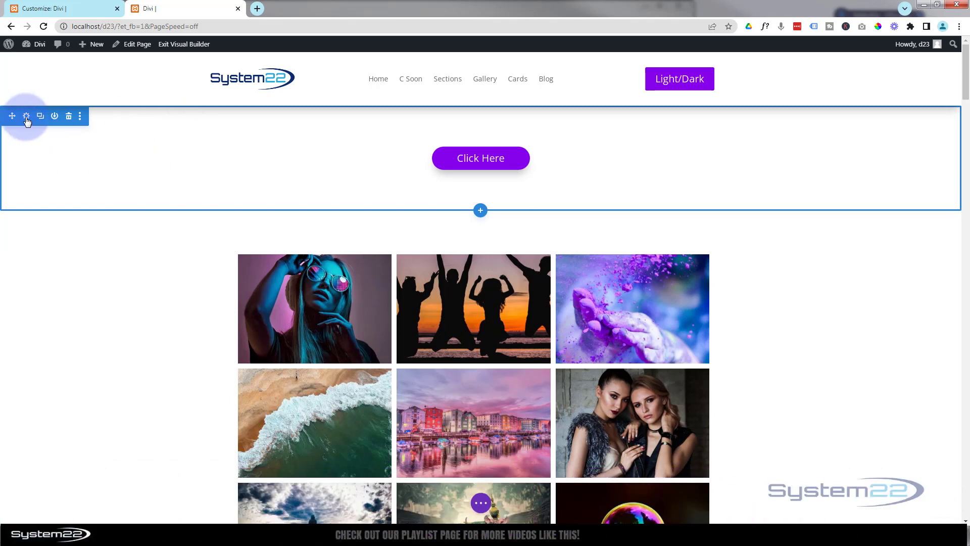
mouse_move(26, 116)
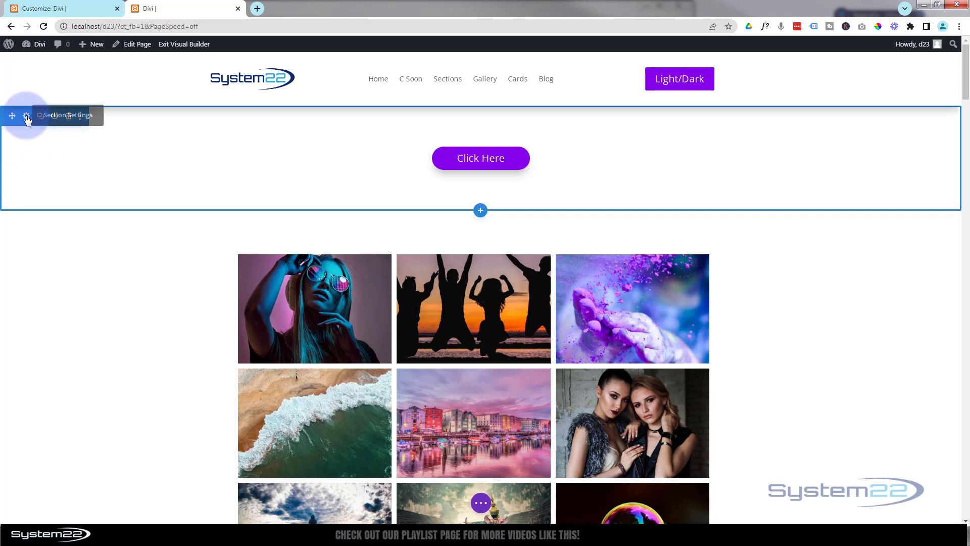
- Set the pink harbour photo as the Click Here section's background image and save
left_click(26, 116)
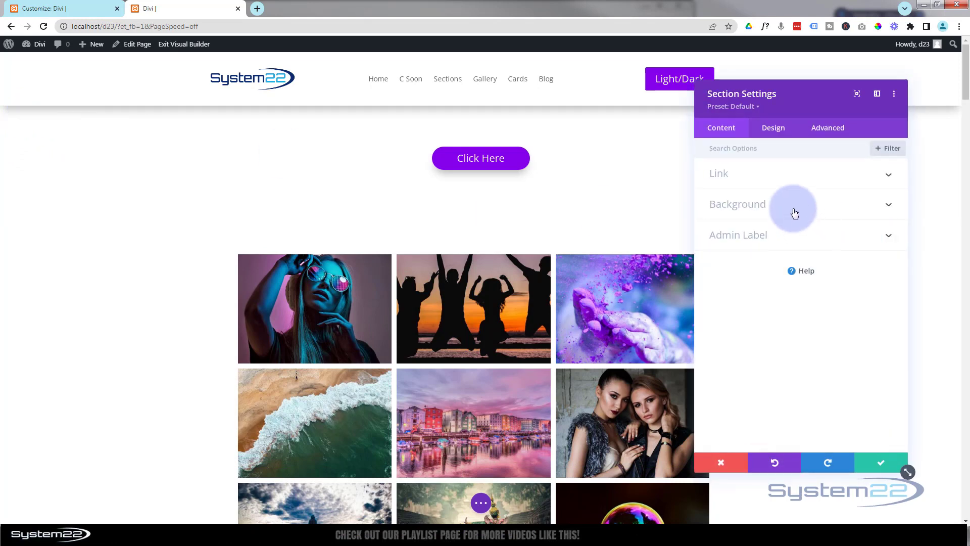
left_click(737, 204)
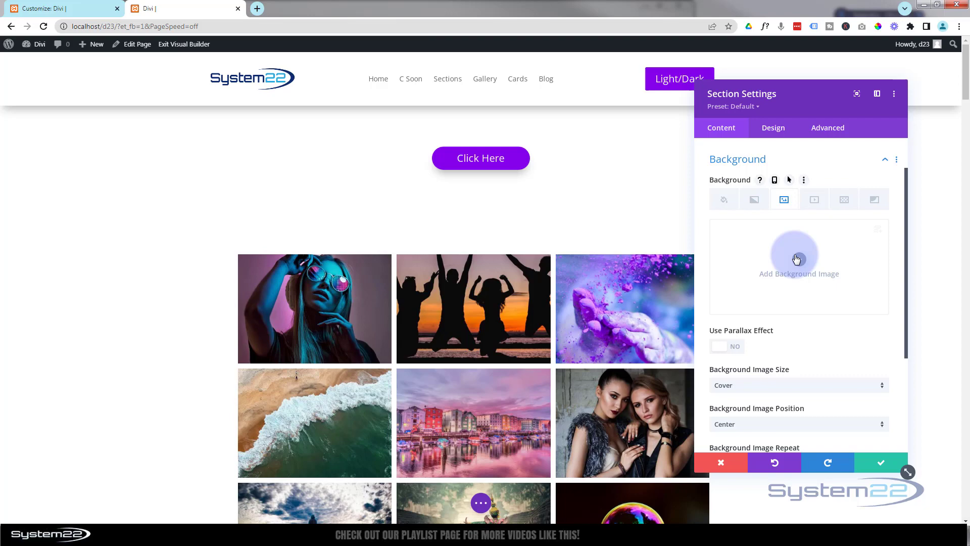
left_click(799, 258)
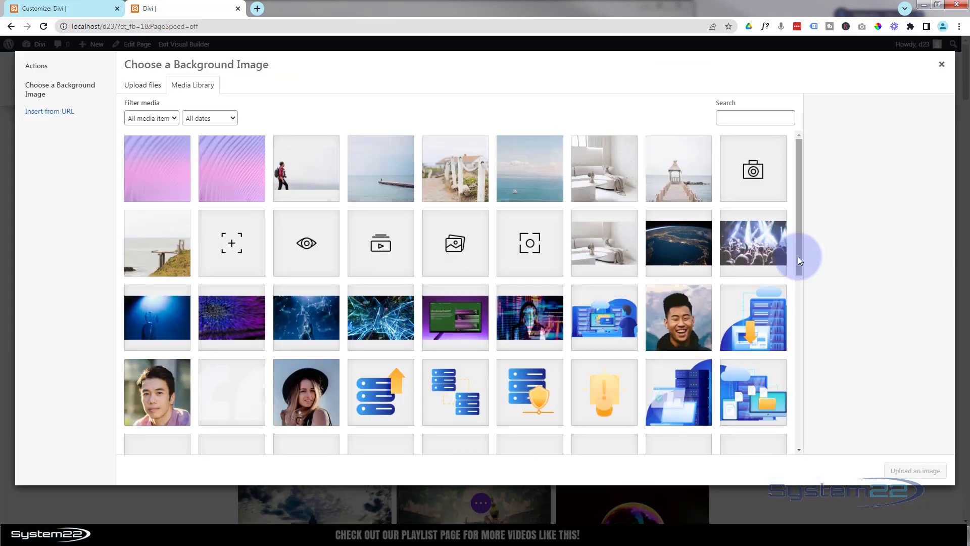
scroll("down", 3)
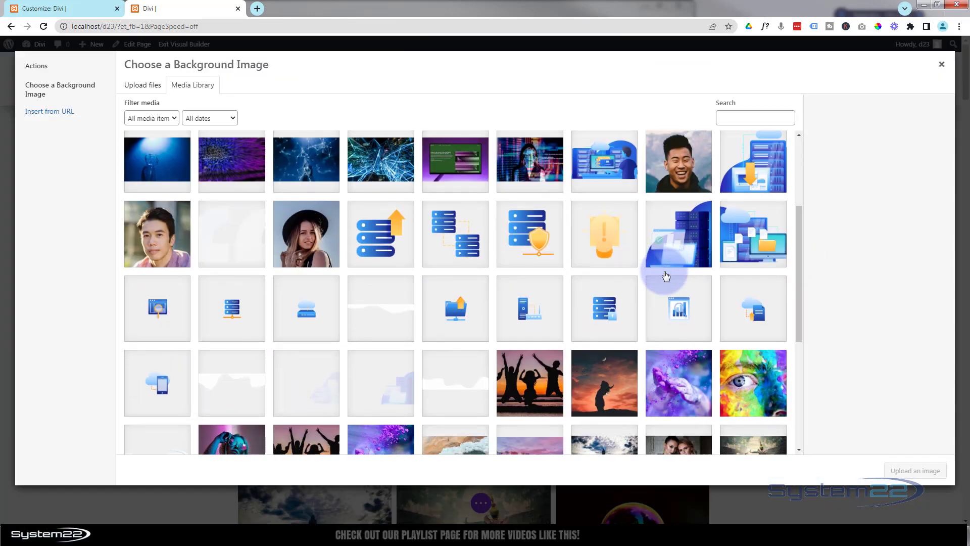
scroll("down", 3)
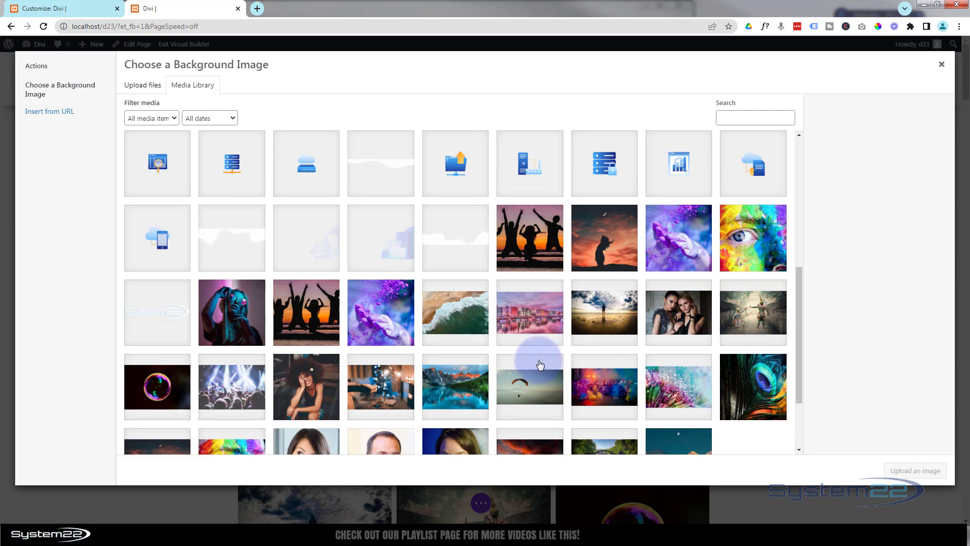
left_click(529, 311)
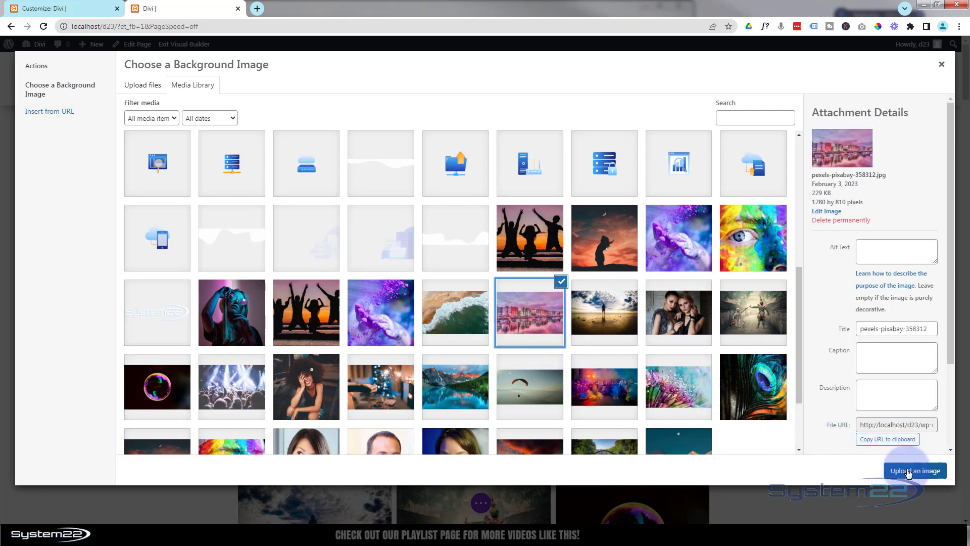
left_click(914, 471)
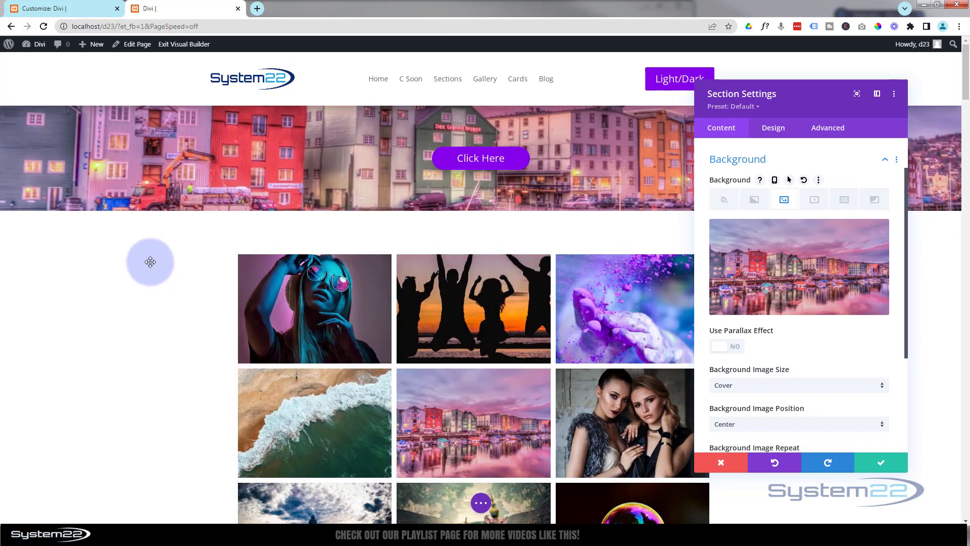
mouse_move(234, 181)
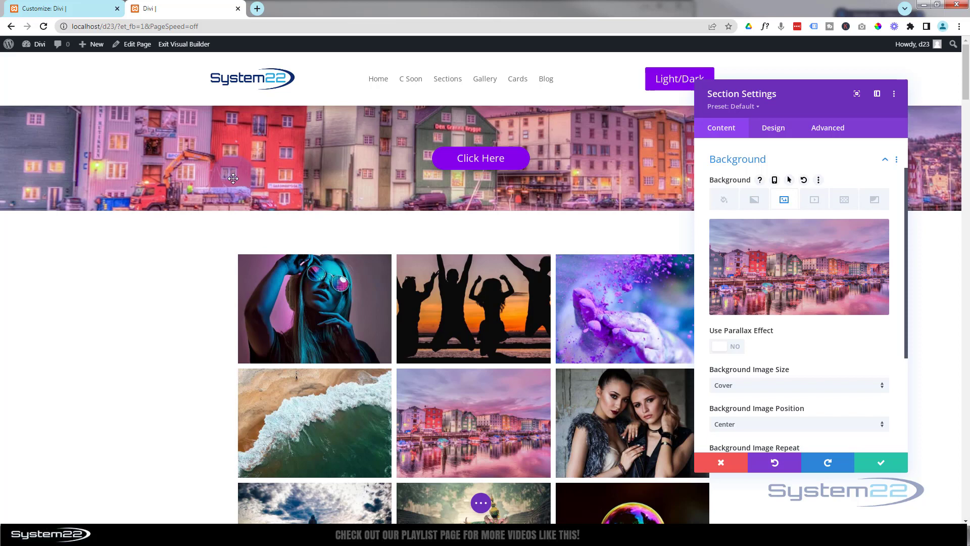
mouse_move(499, 138)
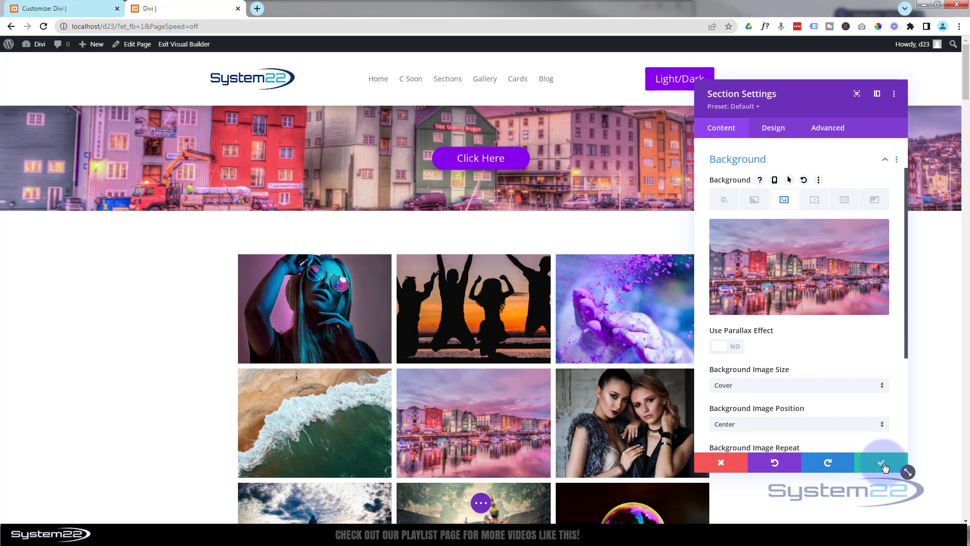
mouse_move(882, 463)
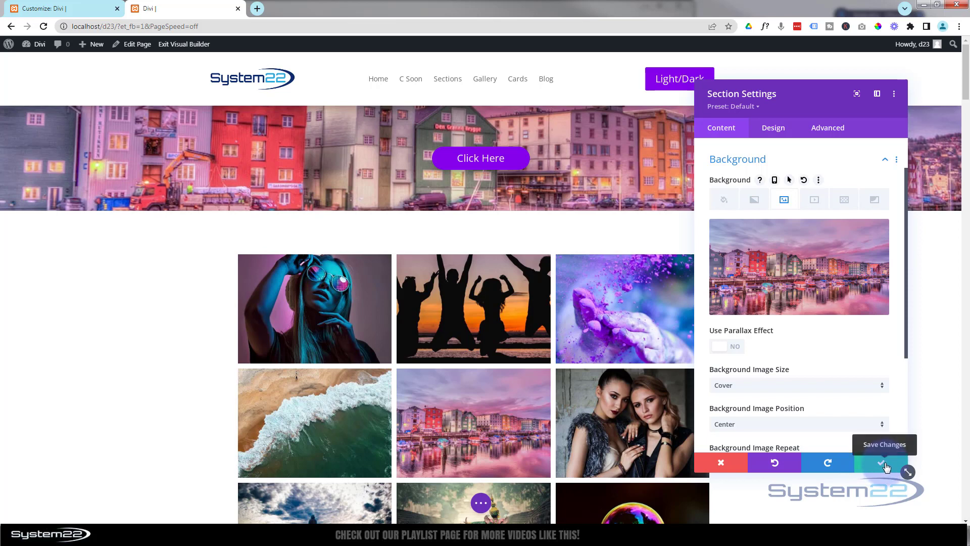
left_click(886, 462)
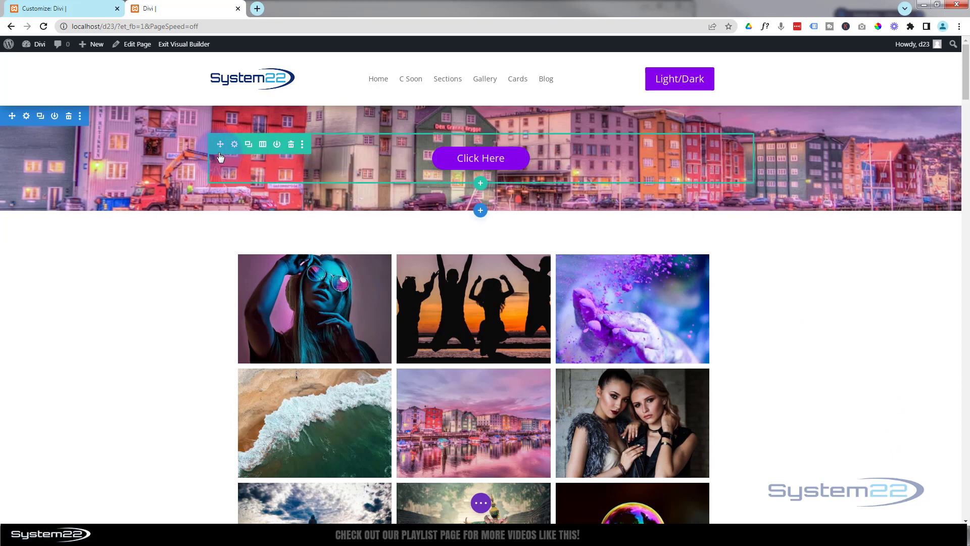
mouse_move(220, 144)
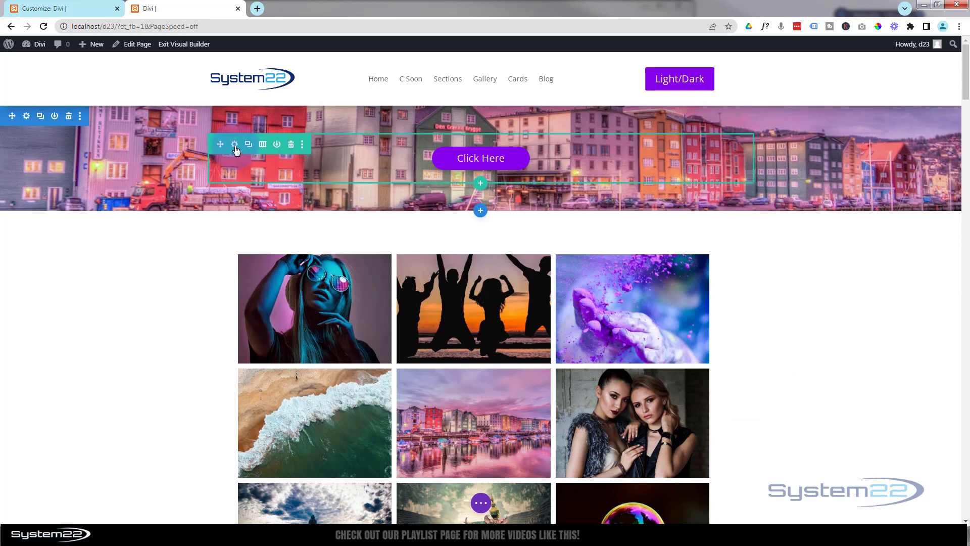
- Set the row's width and max width to 100% in Design > Sizing and save
left_click(235, 144)
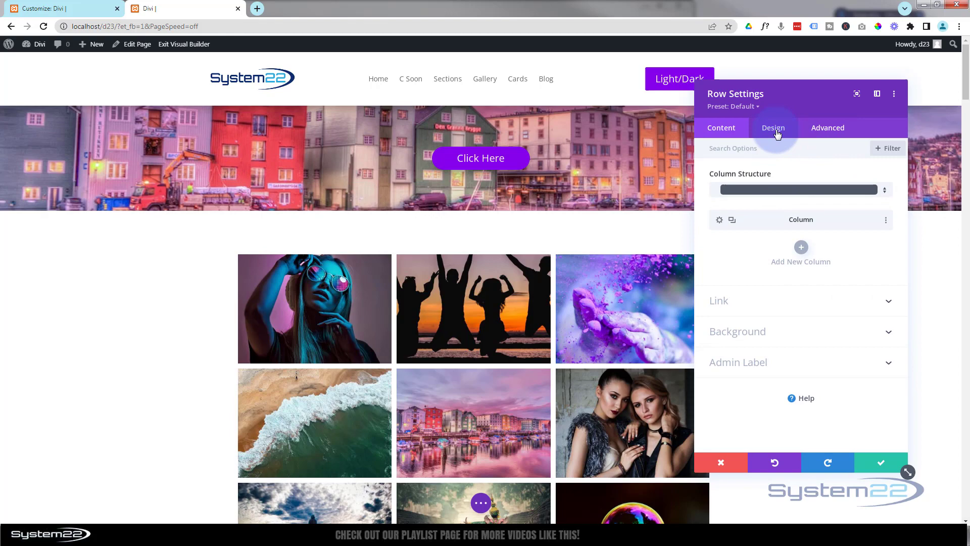
left_click(773, 128)
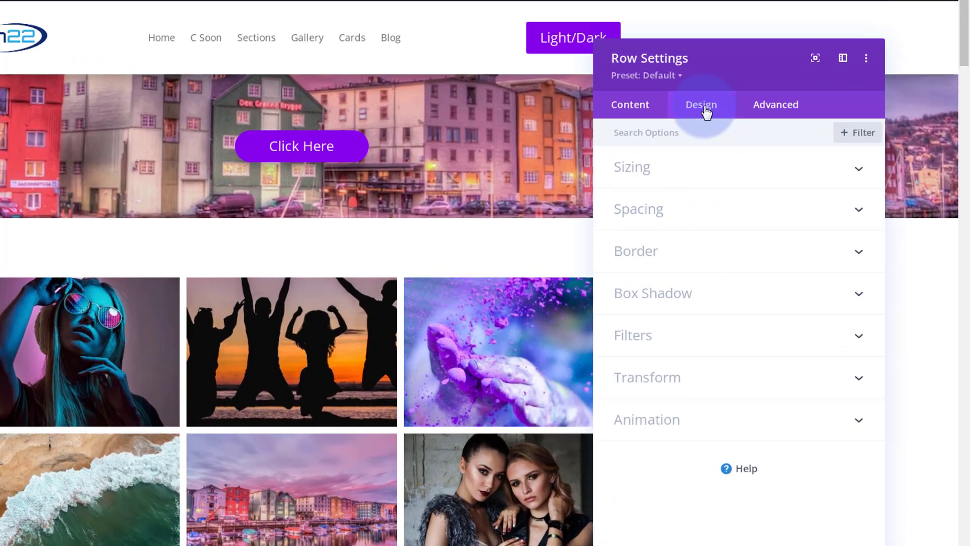
left_click(631, 166)
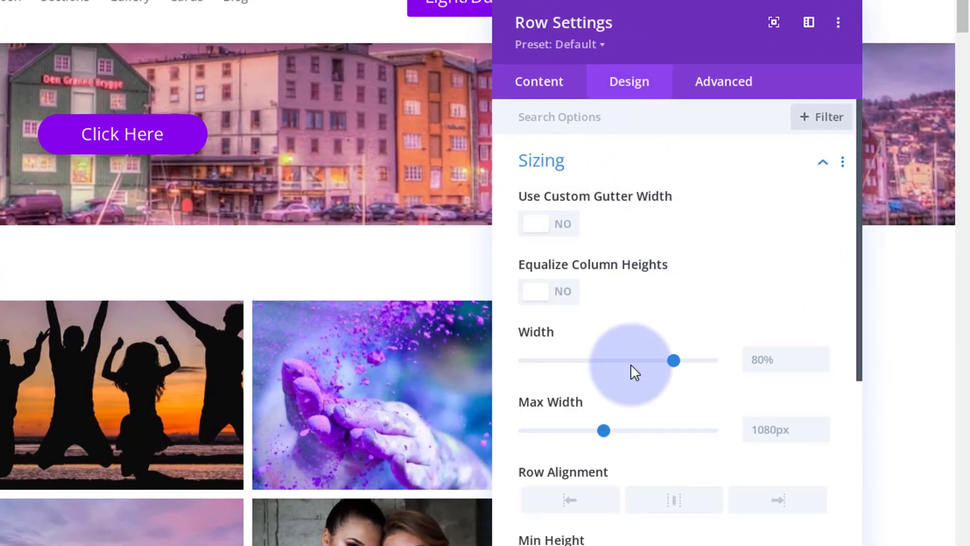
mouse_move(742, 371)
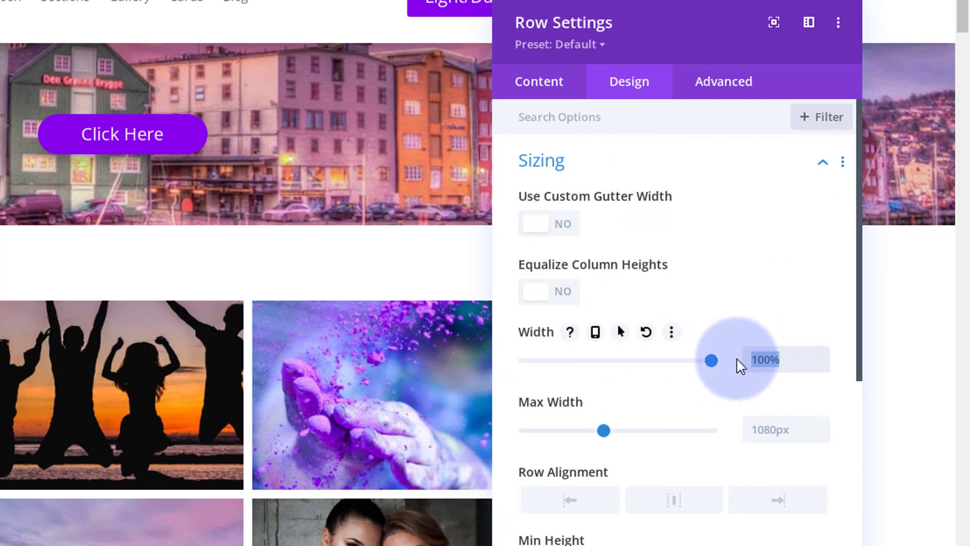
mouse_move(774, 430)
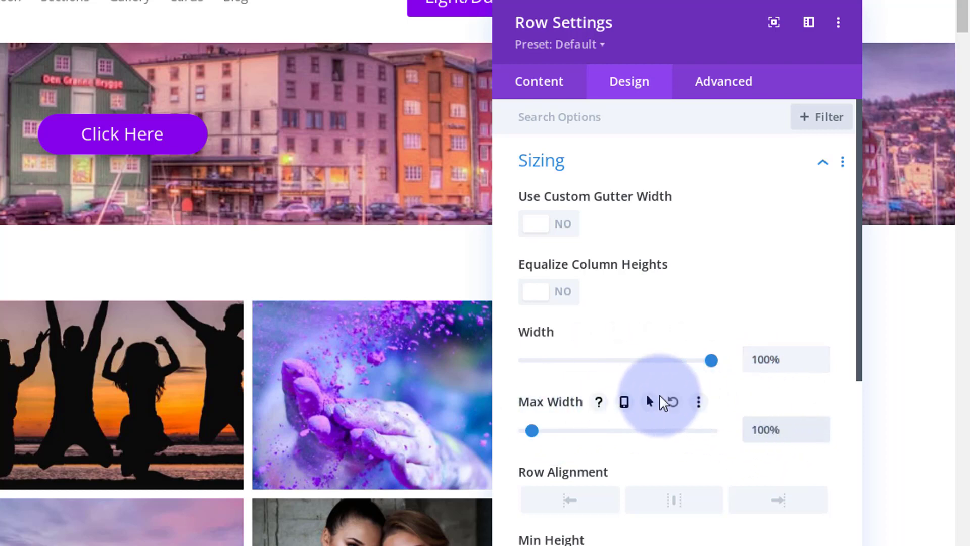
mouse_move(710, 430)
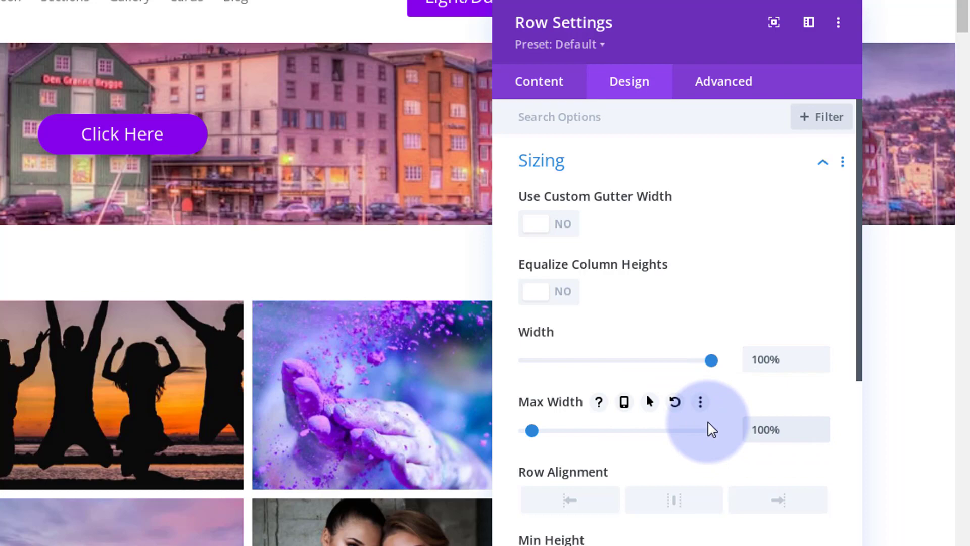
mouse_move(789, 460)
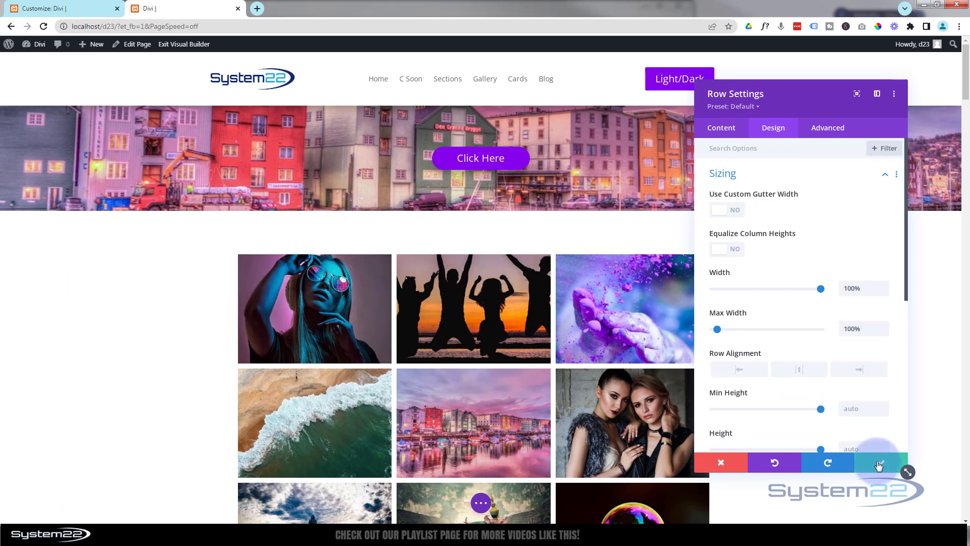
left_click(879, 463)
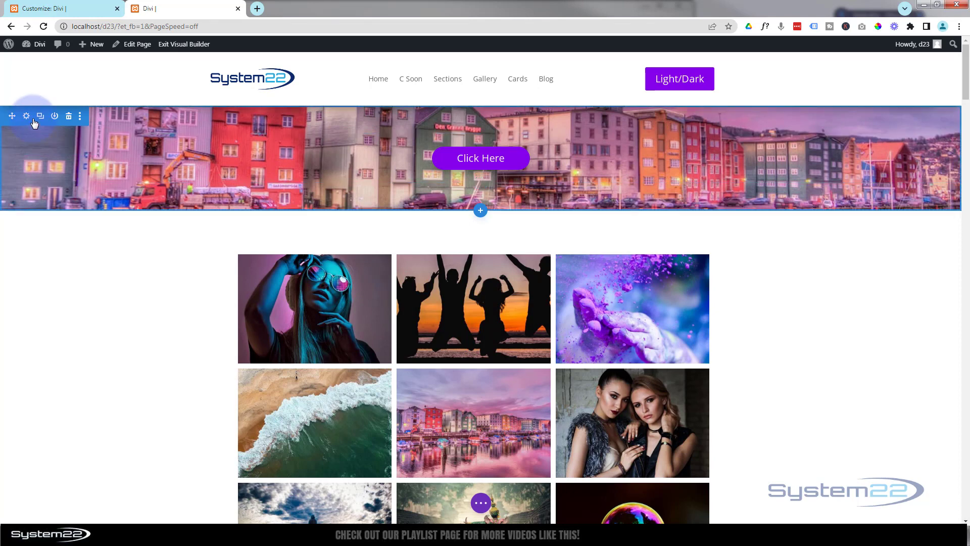
mouse_move(27, 116)
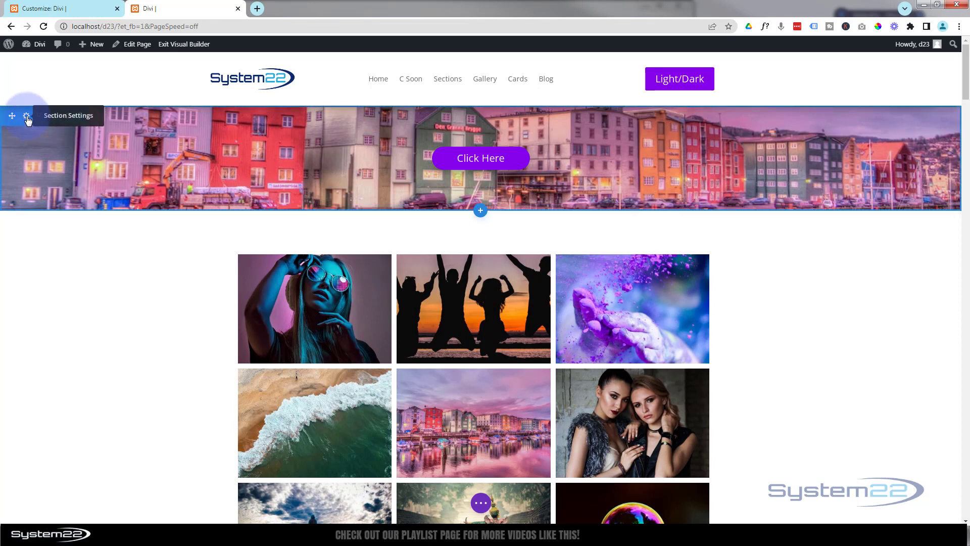
- Set the harbour section's top and bottom padding to 0px and save
left_click(28, 118)
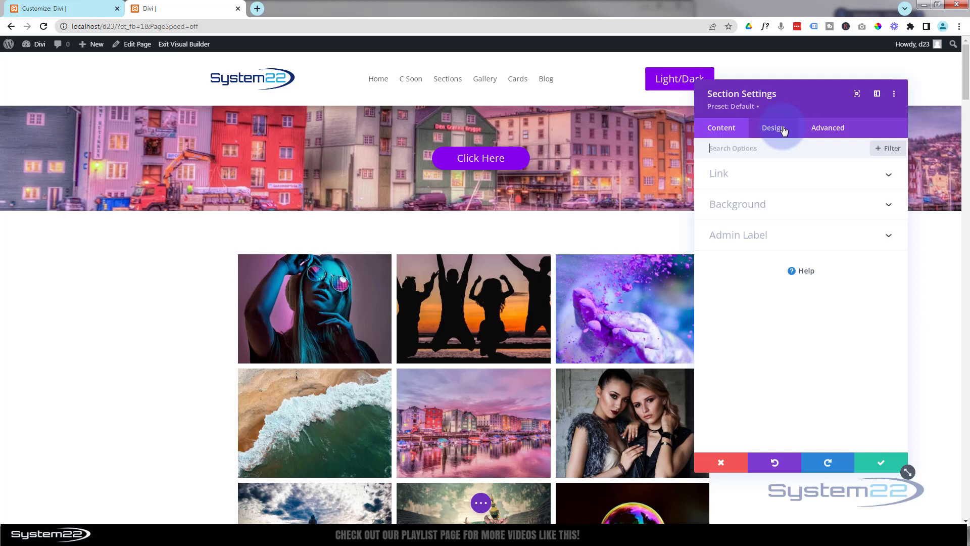
left_click(773, 128)
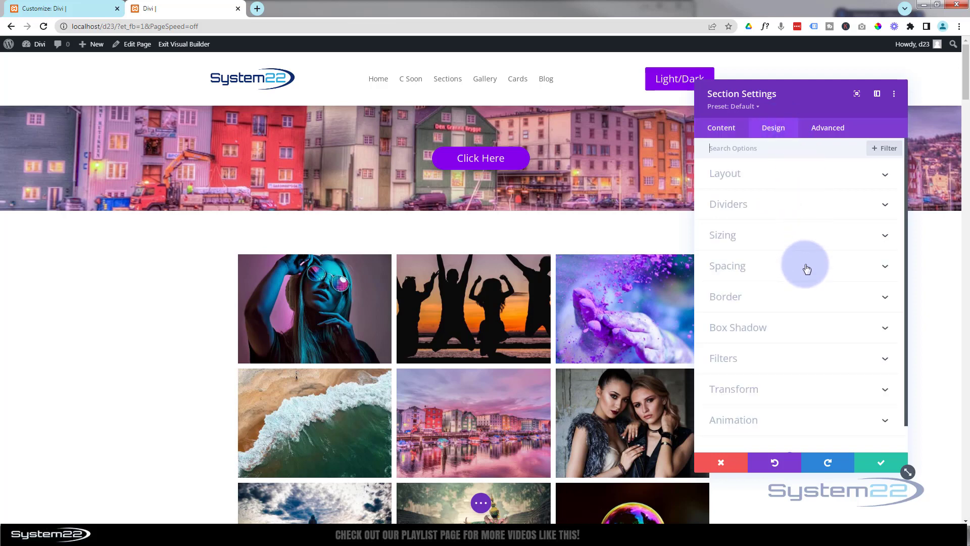
left_click(727, 265)
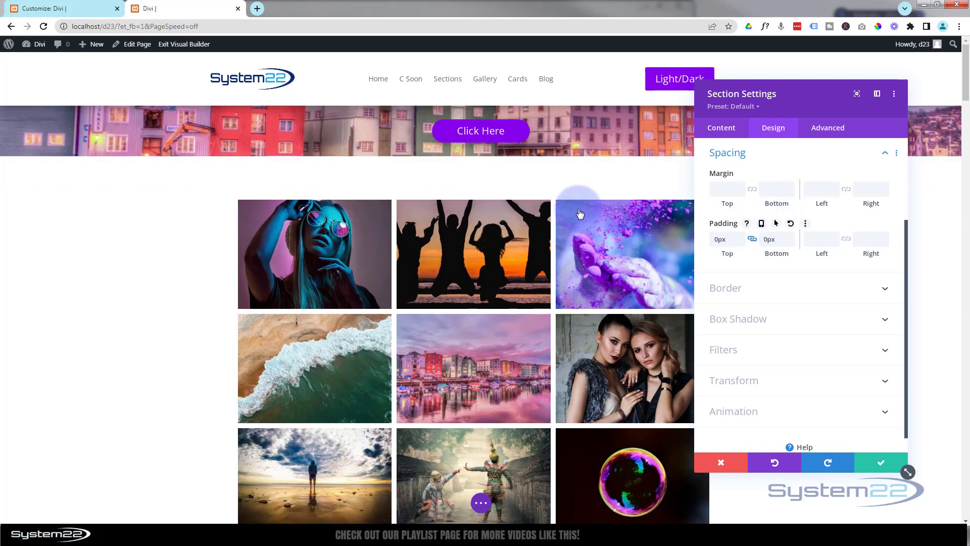
mouse_move(402, 136)
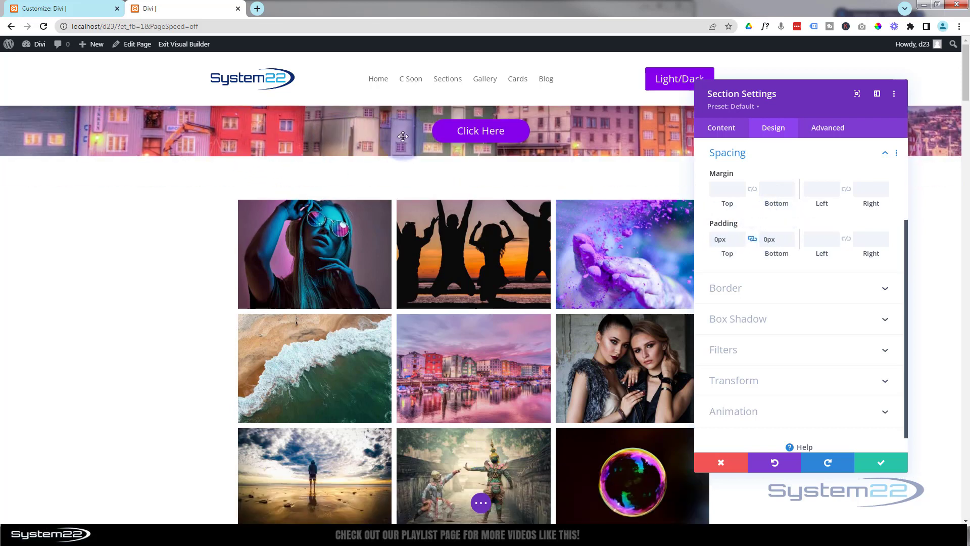
mouse_move(248, 127)
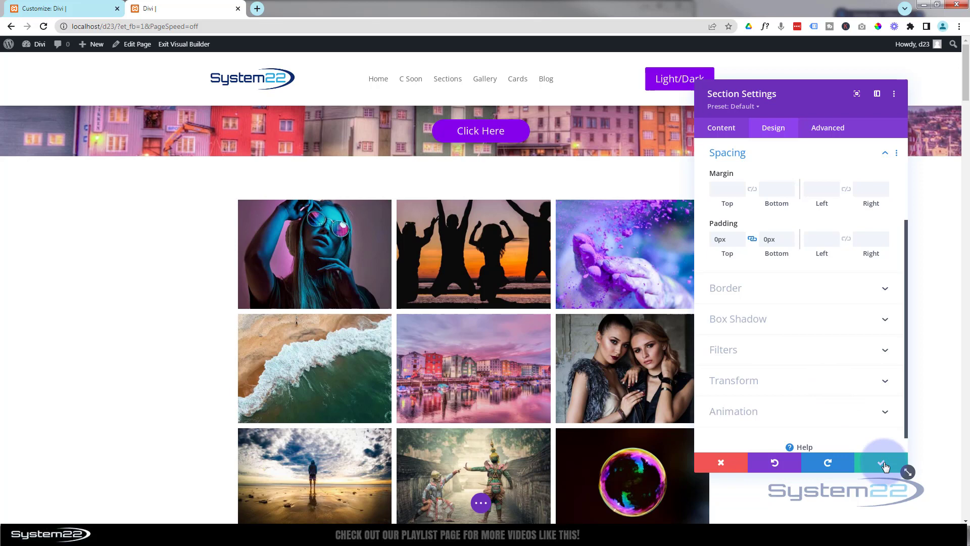
left_click(884, 462)
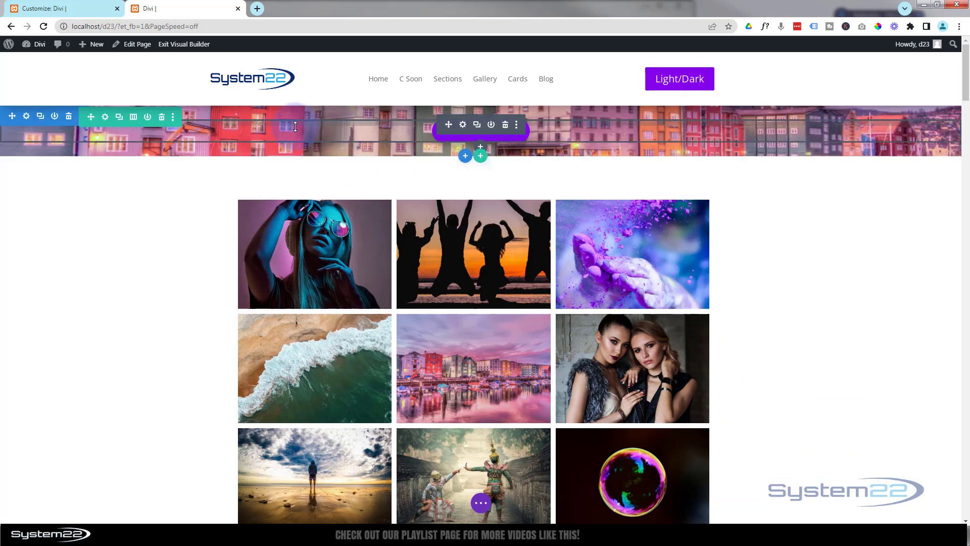
mouse_move(105, 116)
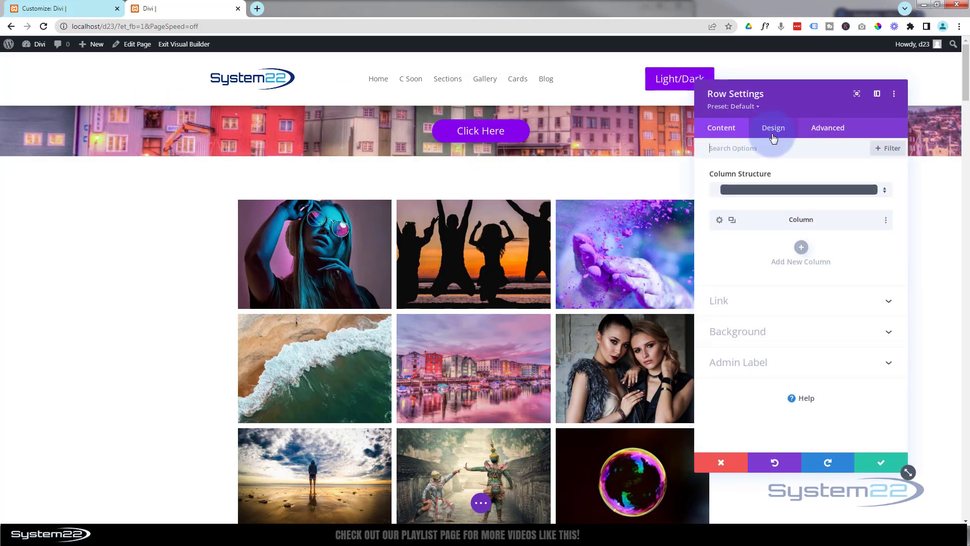
- Give the header row 100px top padding, linked to match the bottom padding
left_click(772, 127)
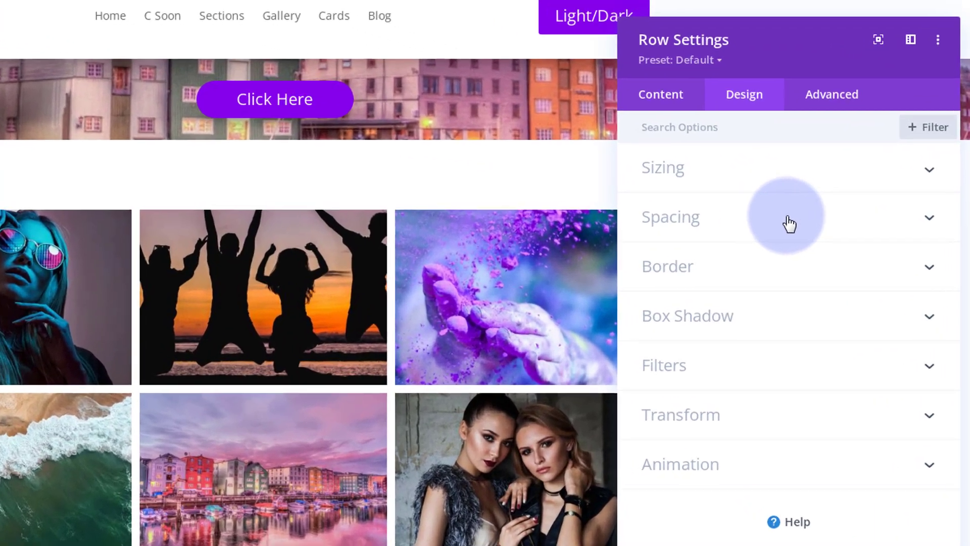
left_click(670, 215)
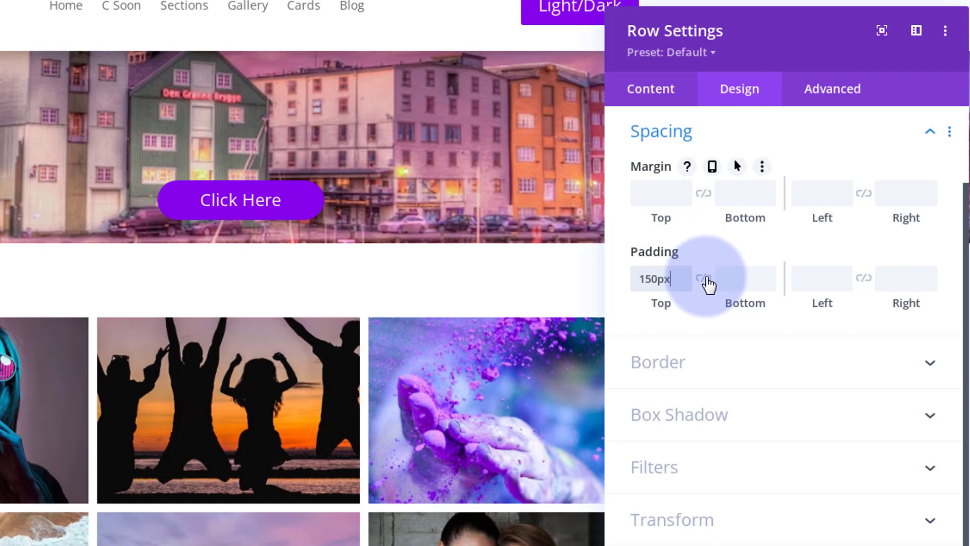
left_click(704, 279)
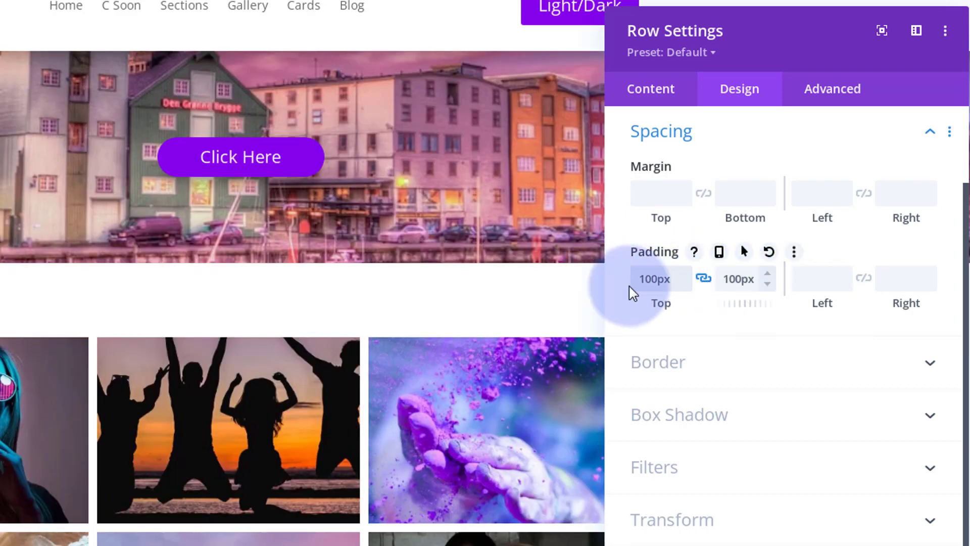
mouse_move(736, 328)
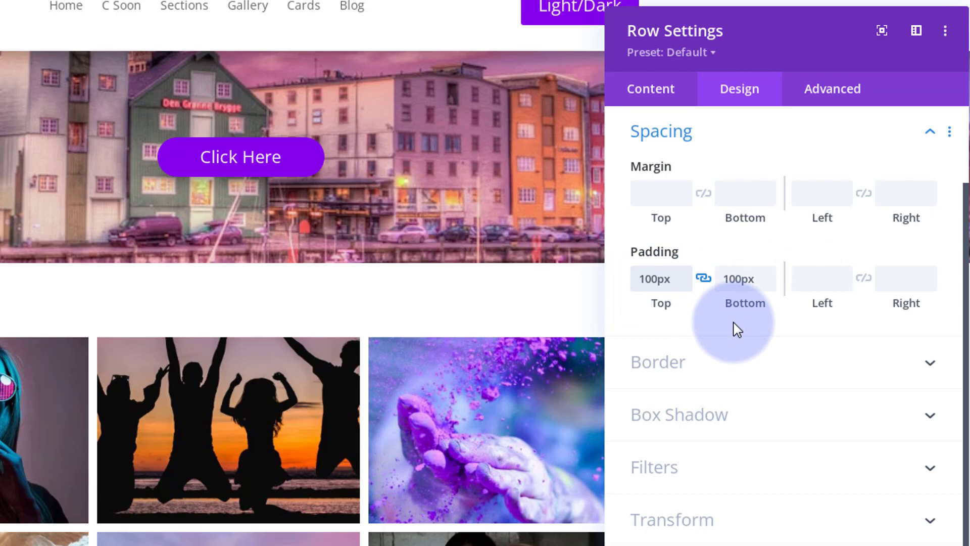
mouse_move(518, 193)
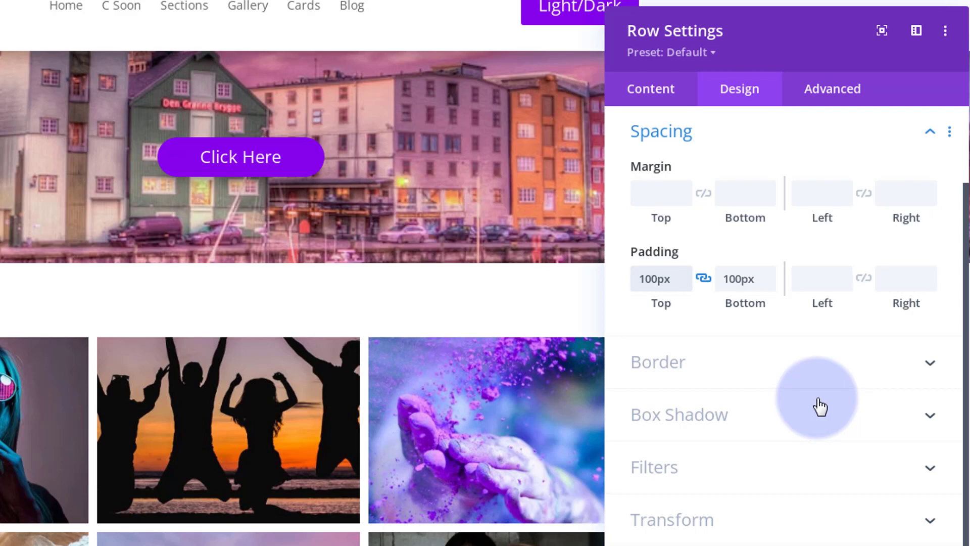
left_click(660, 278)
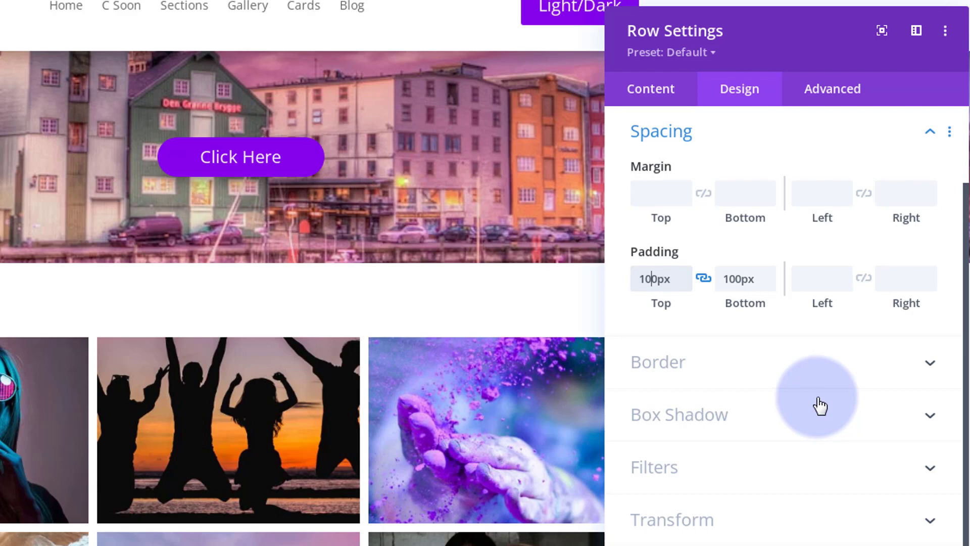
mouse_move(832, 87)
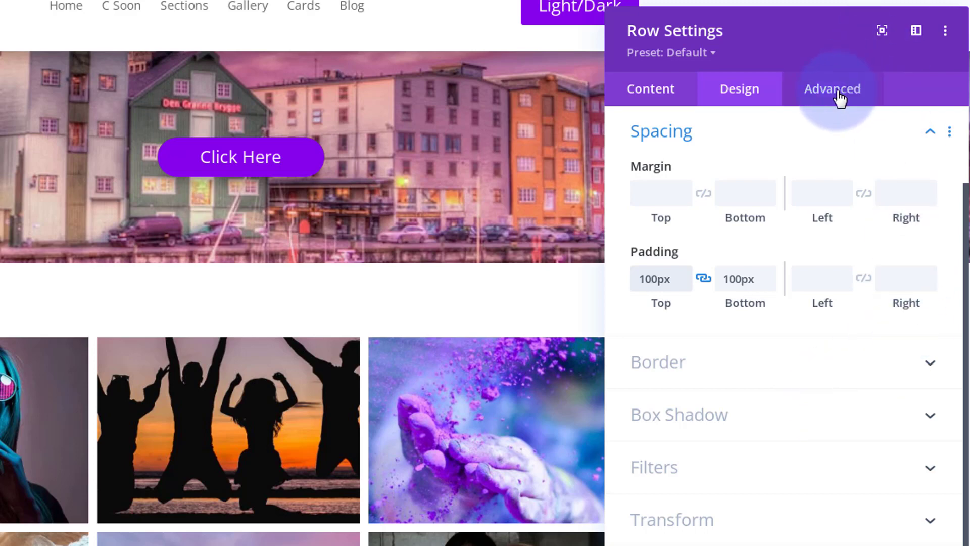
left_click(832, 88)
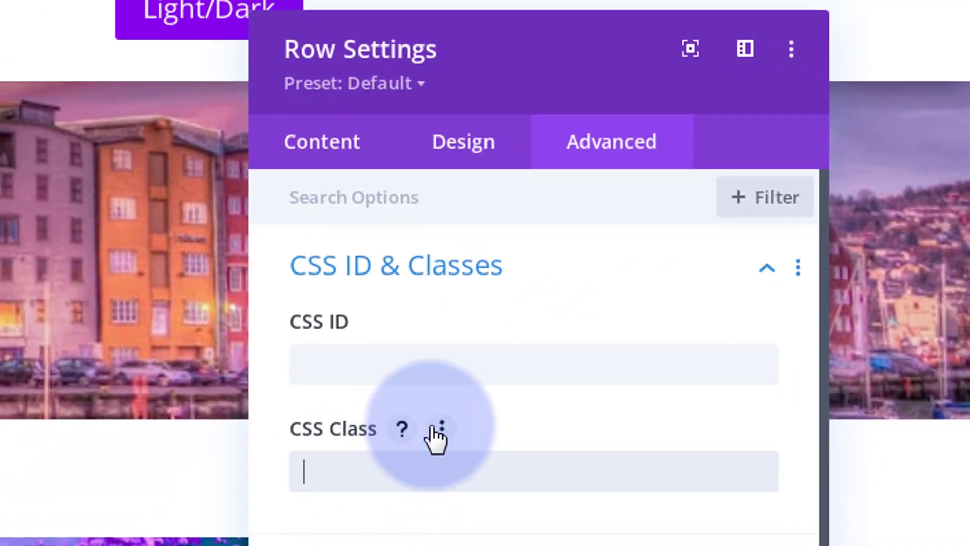
- Assign the CSS class 'filterimg' to the header row, copy it, and save the row
type("fil")
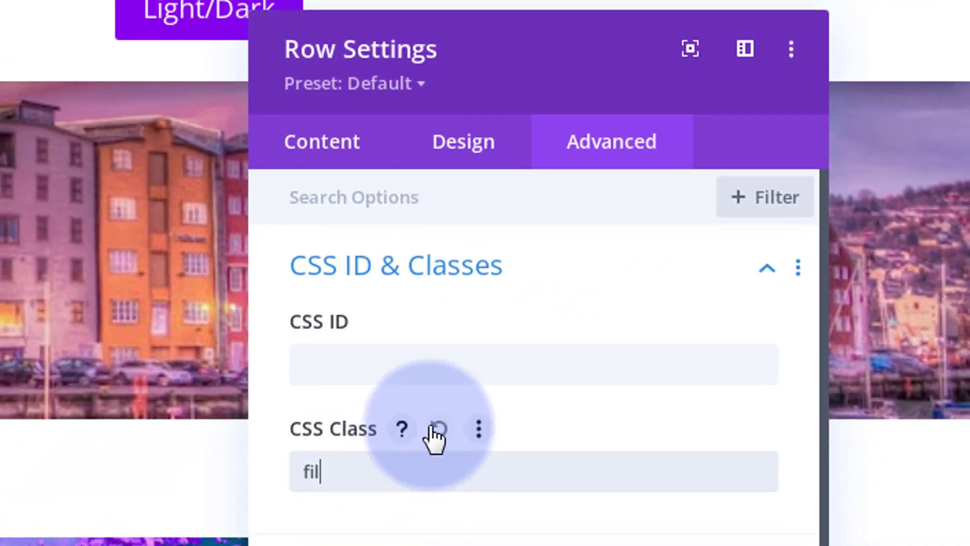
type("teri")
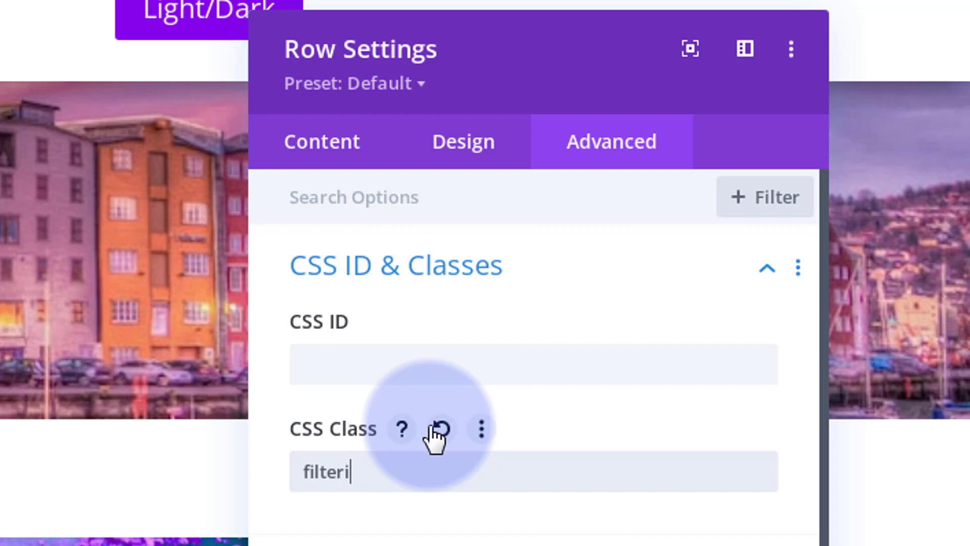
type("mg")
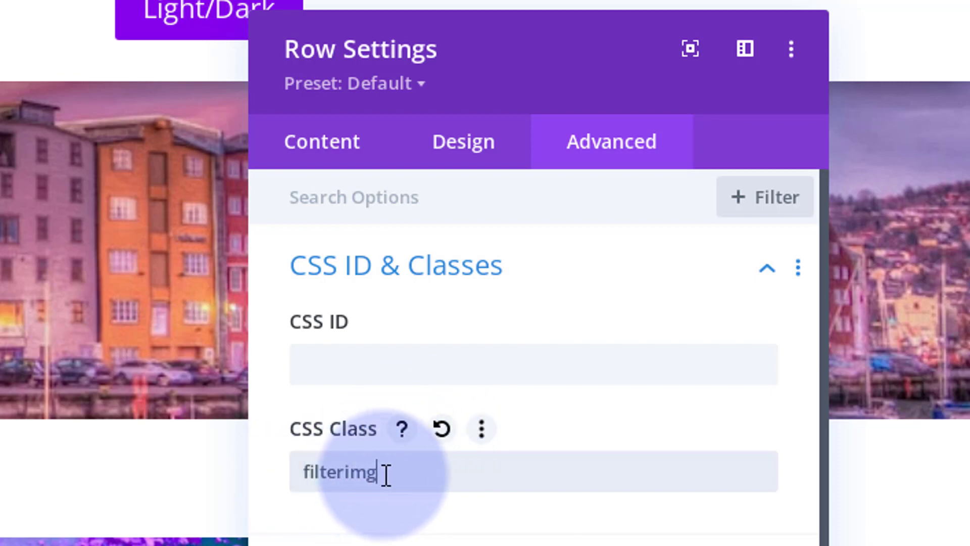
double_click(339, 472)
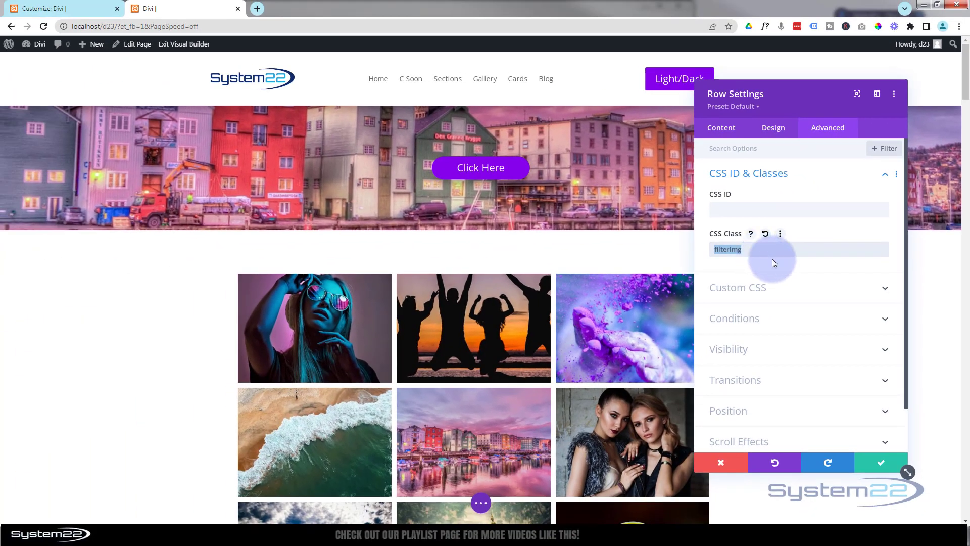
mouse_move(794, 311)
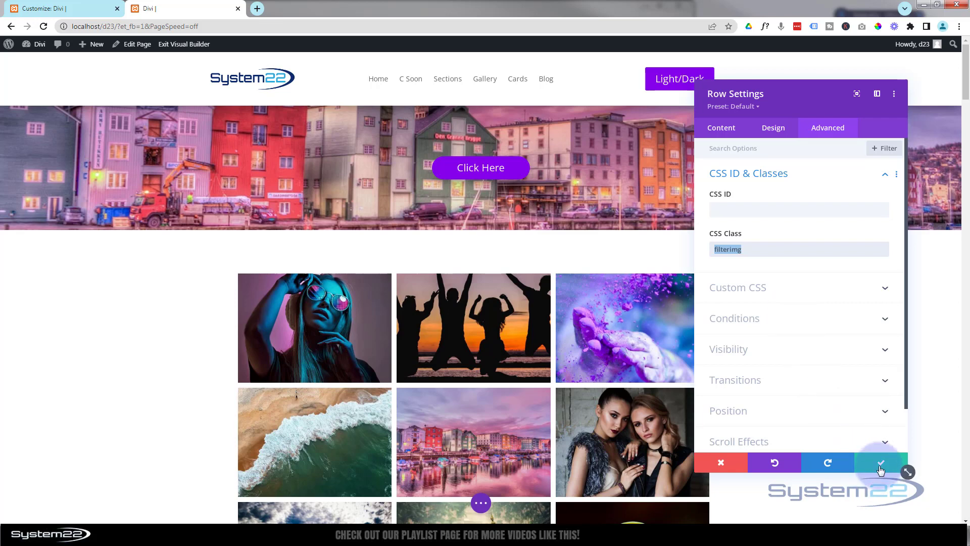
left_click(879, 462)
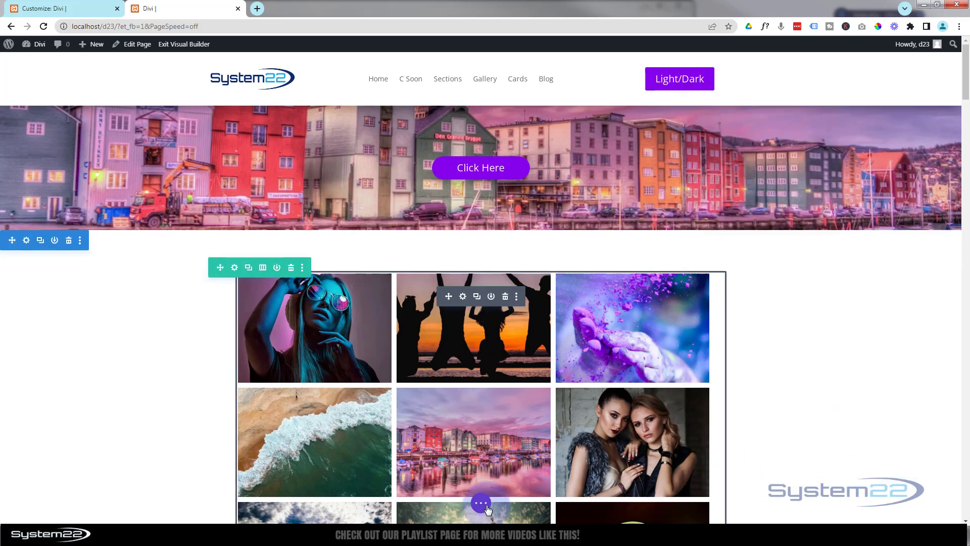
left_click(480, 502)
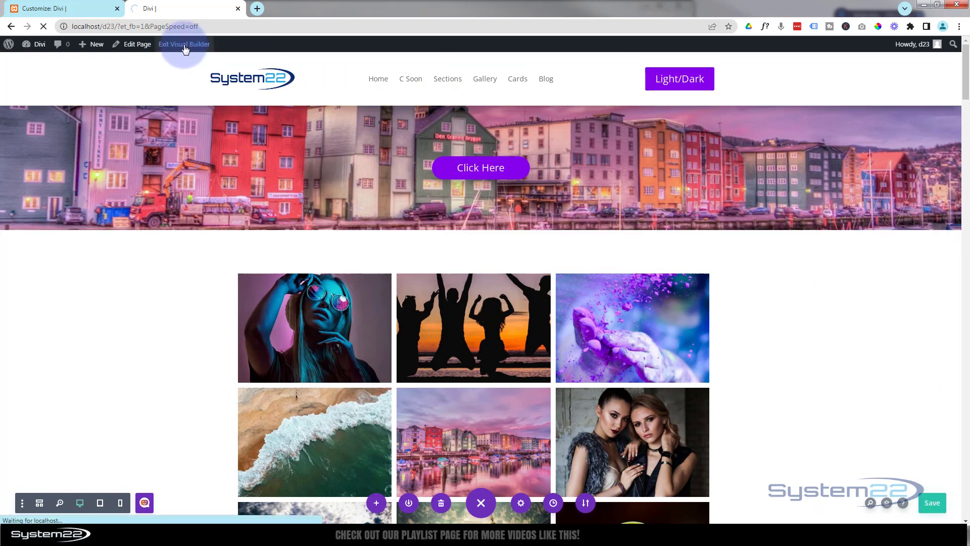
- Exit the Visual Builder and reach Appearance > Customize through the Dashboard
left_click(184, 44)
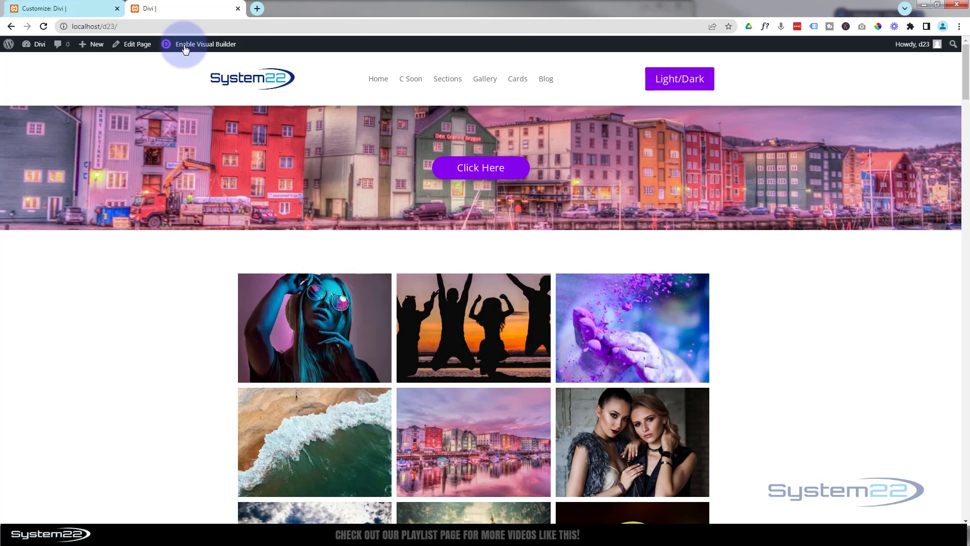
mouse_move(224, 57)
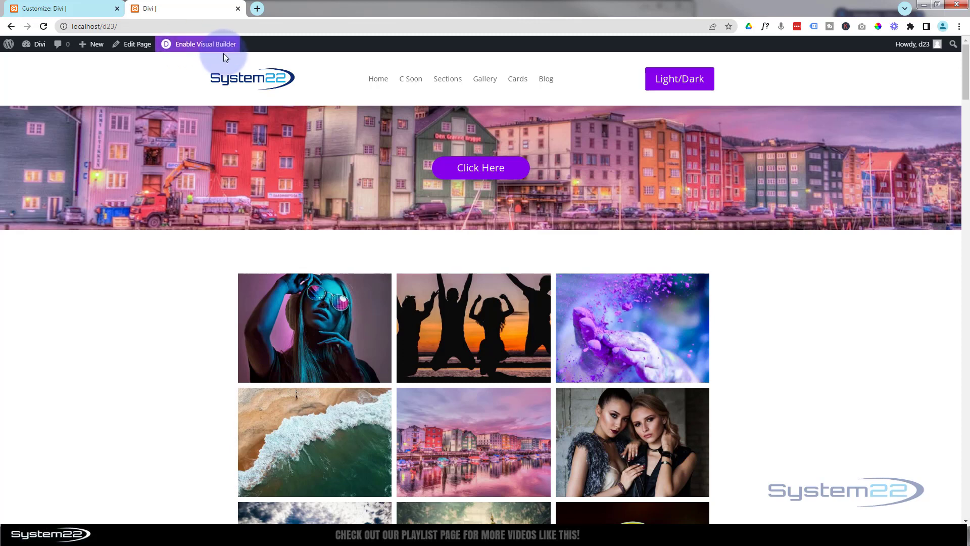
left_click(39, 44)
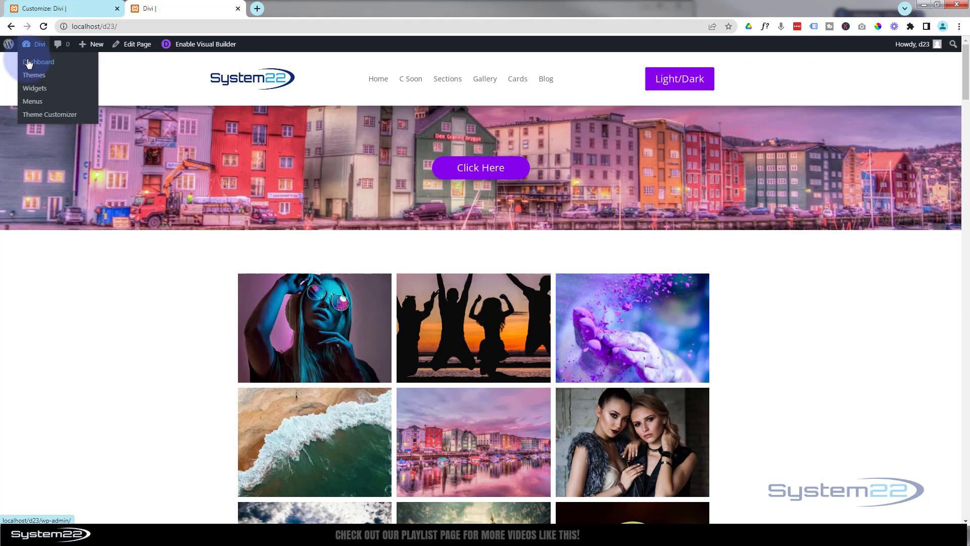
left_click(38, 61)
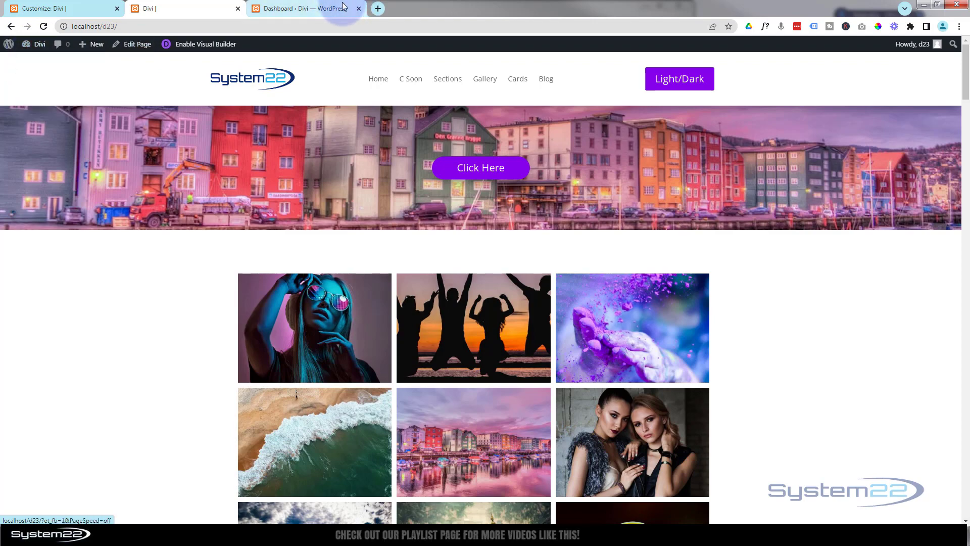
left_click(303, 8)
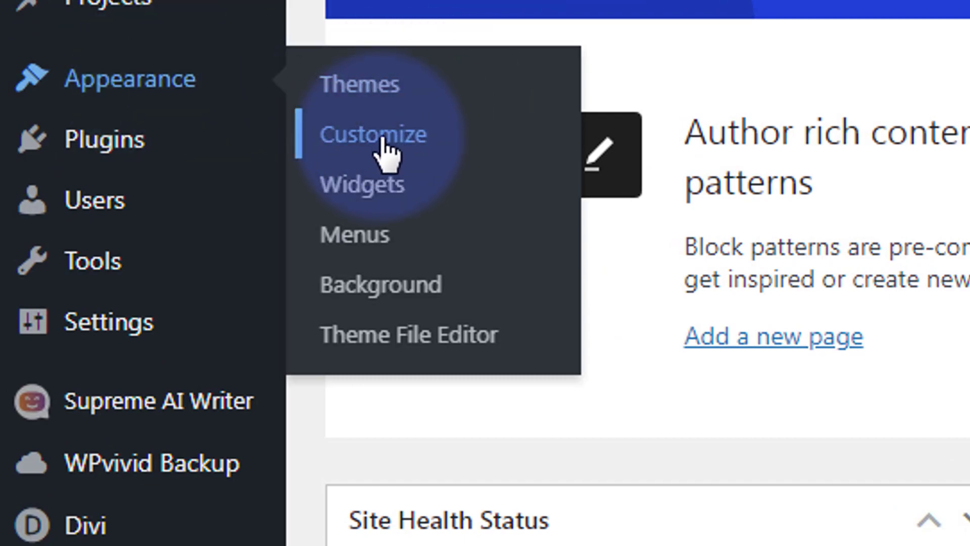
left_click(373, 135)
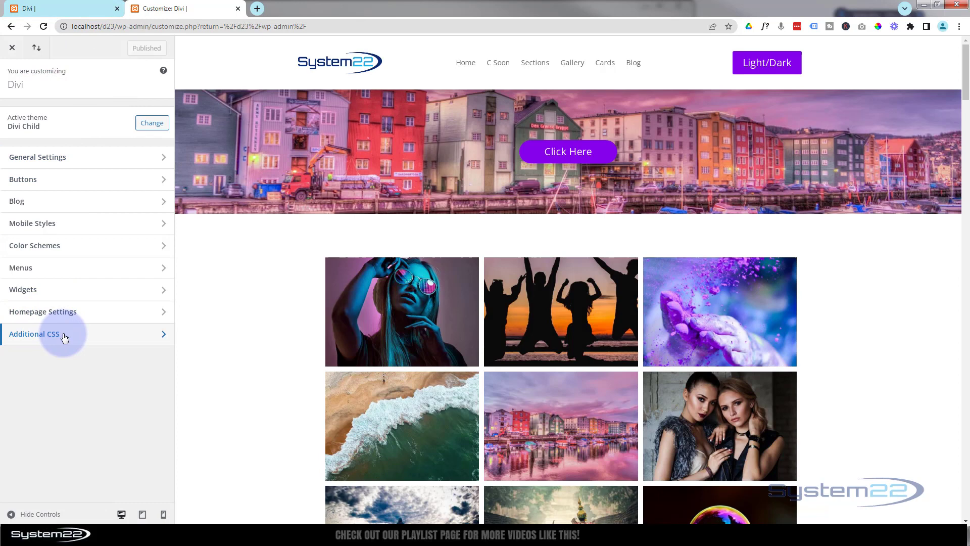
- Check Additional CSS and the static homepage setting, then return to the main Customizer menu
left_click(34, 334)
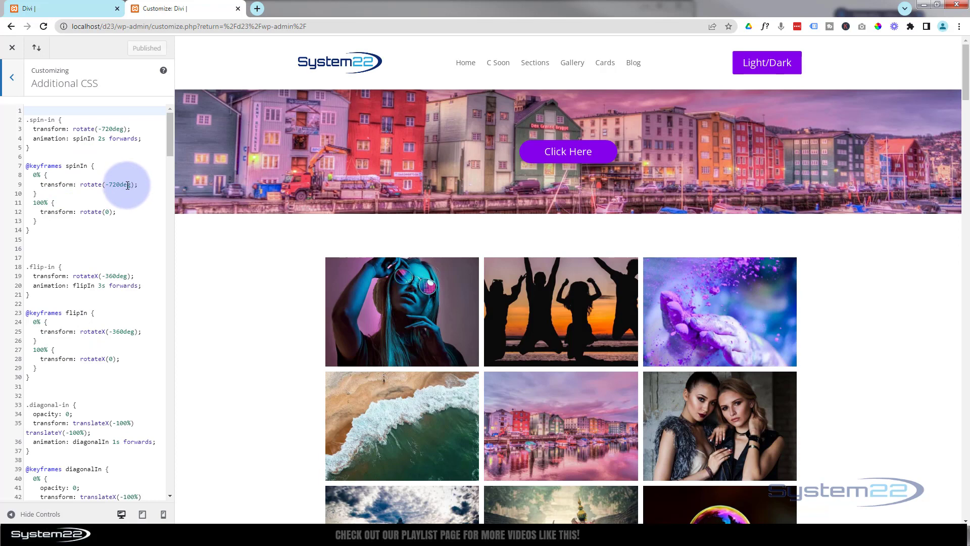
mouse_move(820, 378)
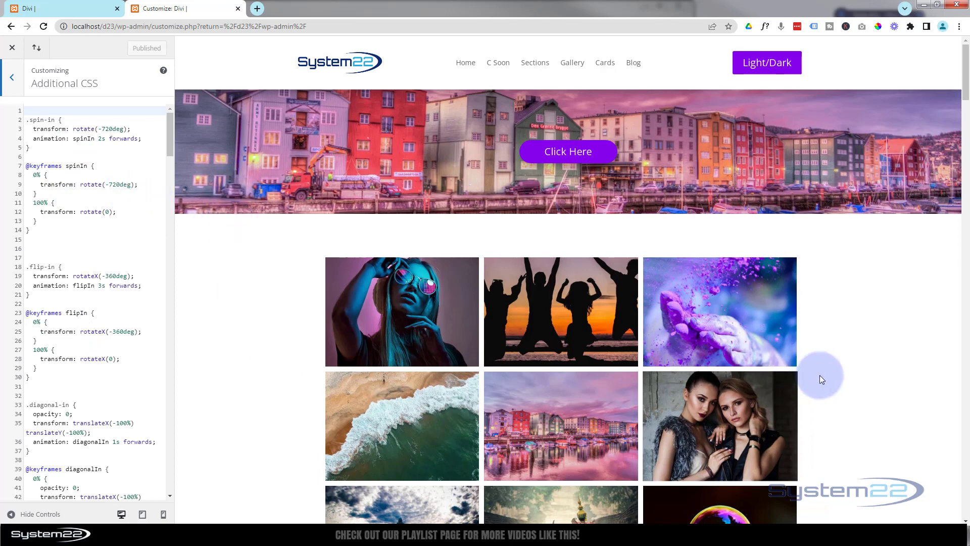
mouse_move(217, 169)
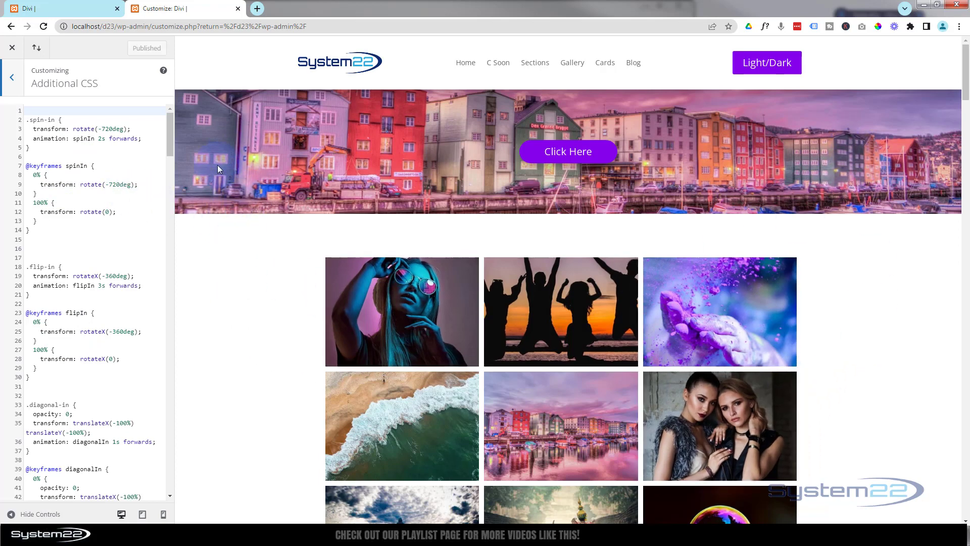
mouse_move(351, 181)
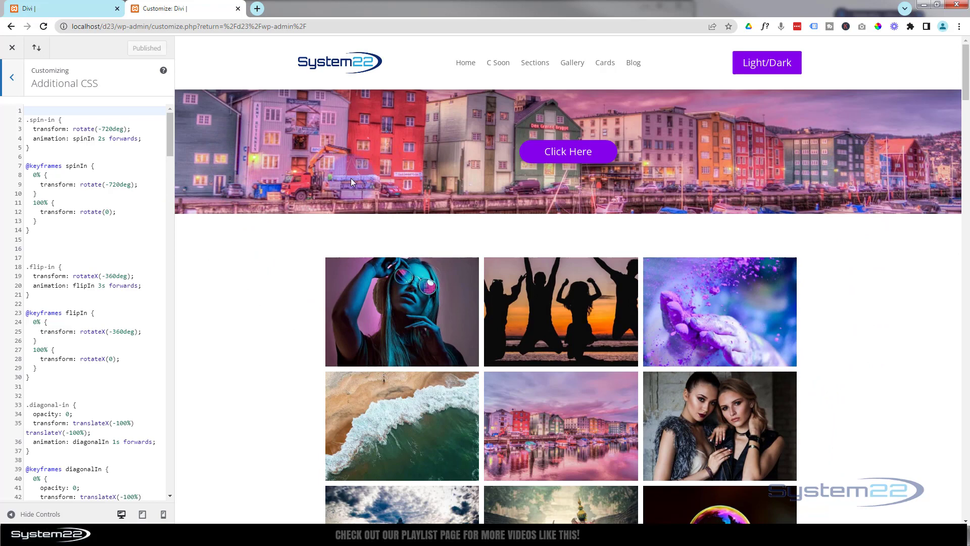
mouse_move(12, 81)
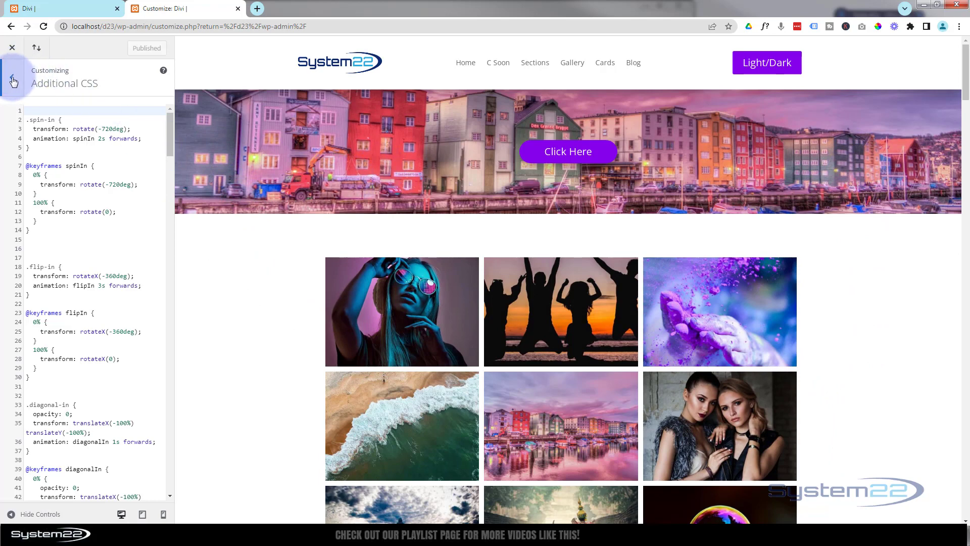
left_click(12, 81)
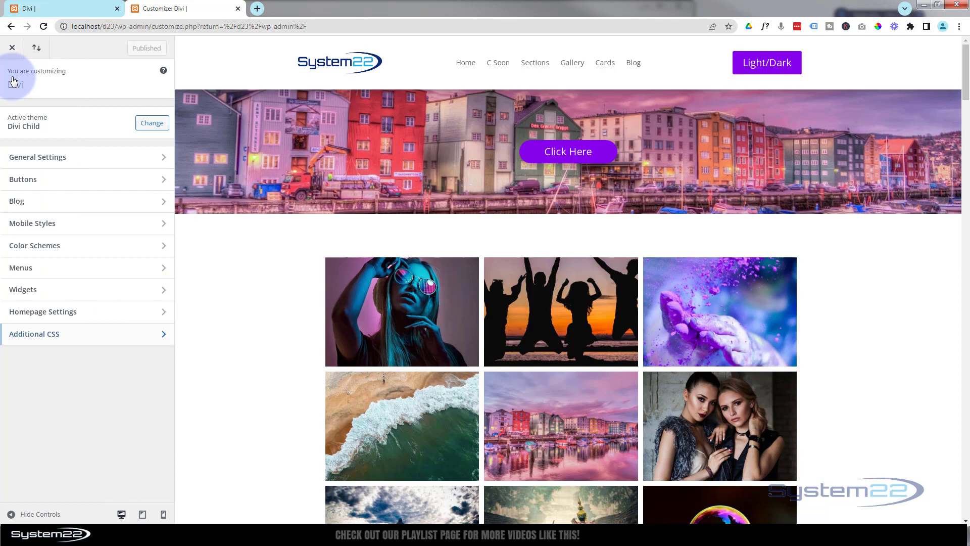
mouse_move(65, 316)
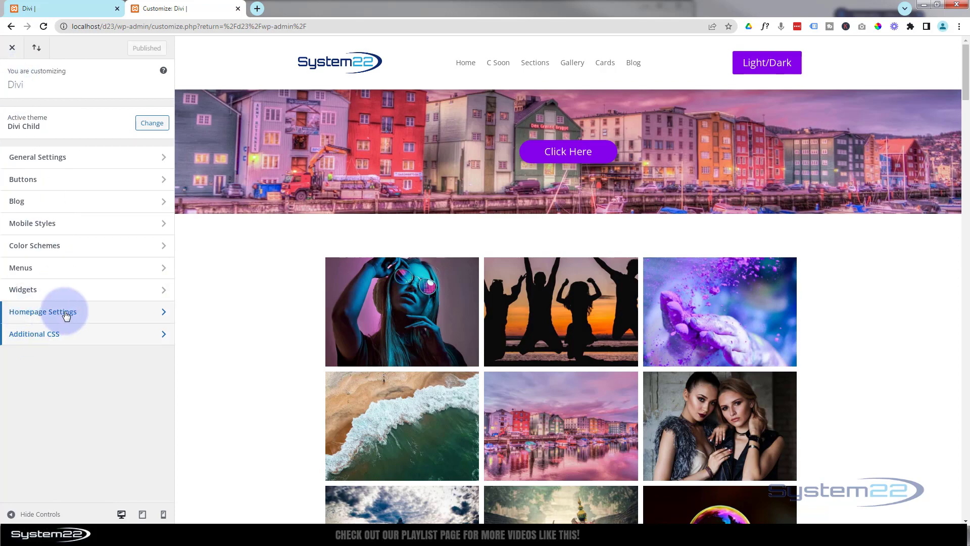
left_click(42, 311)
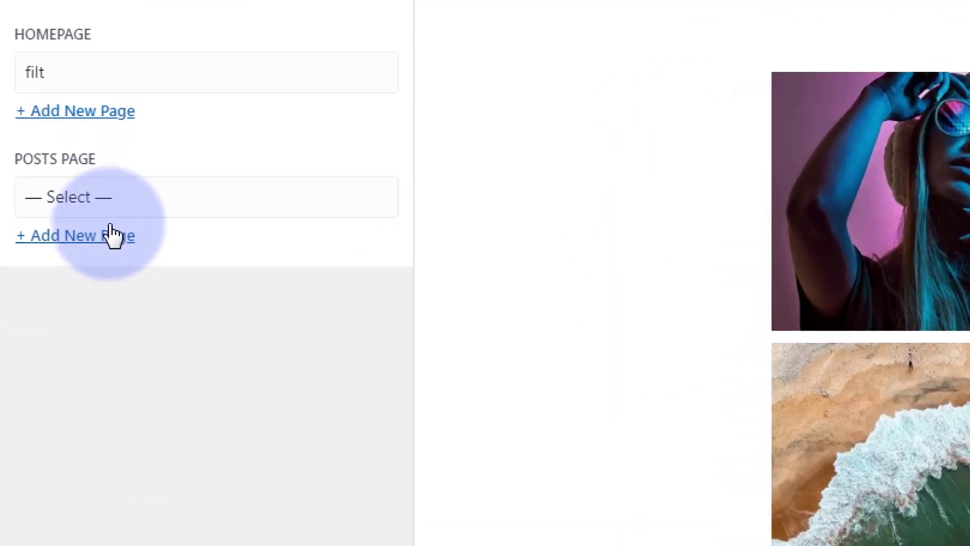
left_click(206, 72)
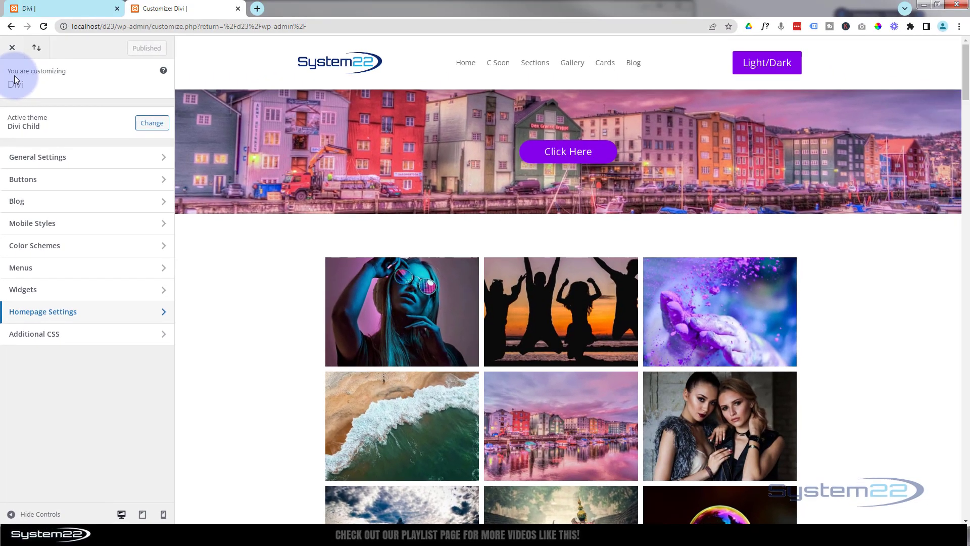
- Open Additional CSS and add a /* Filter Image */ comment at the top
left_click(34, 334)
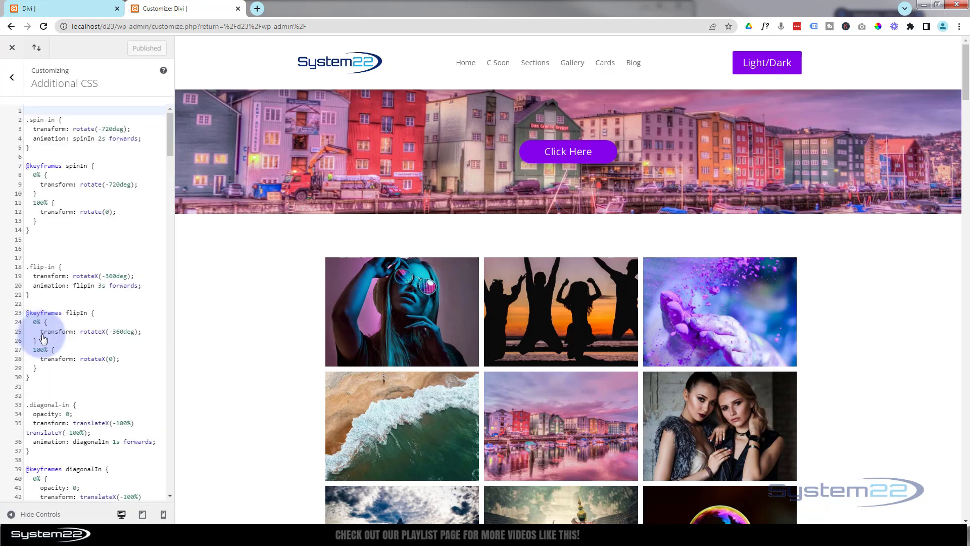
left_click(28, 109)
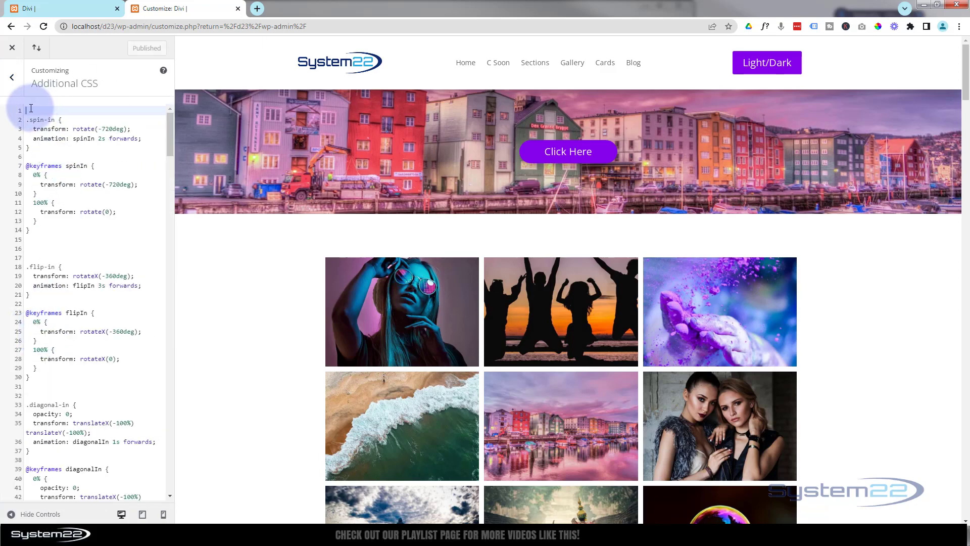
key("Enter")
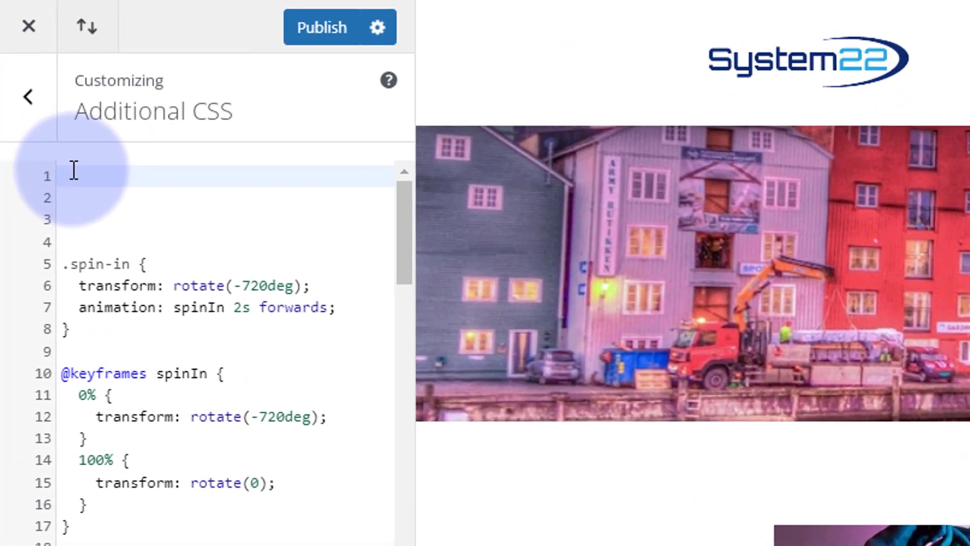
type("//")
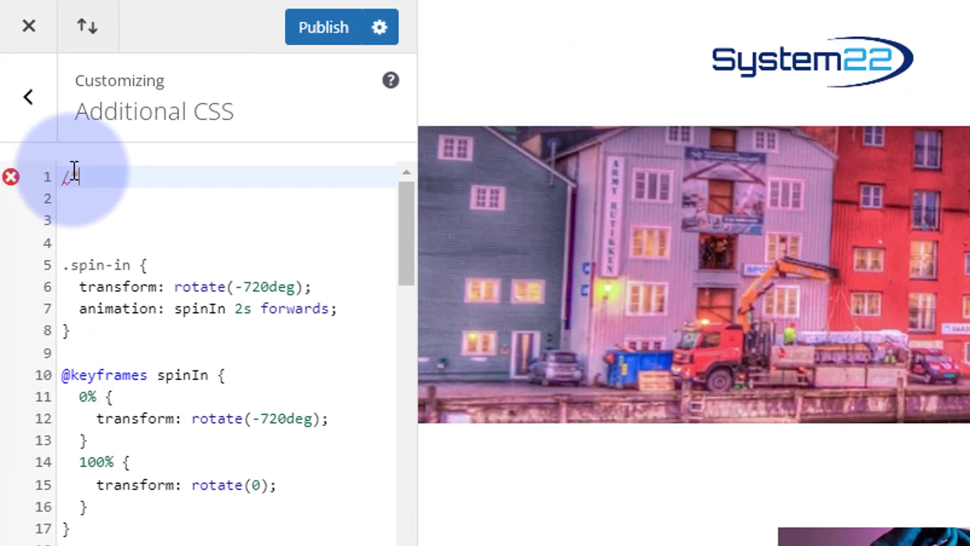
type("*/")
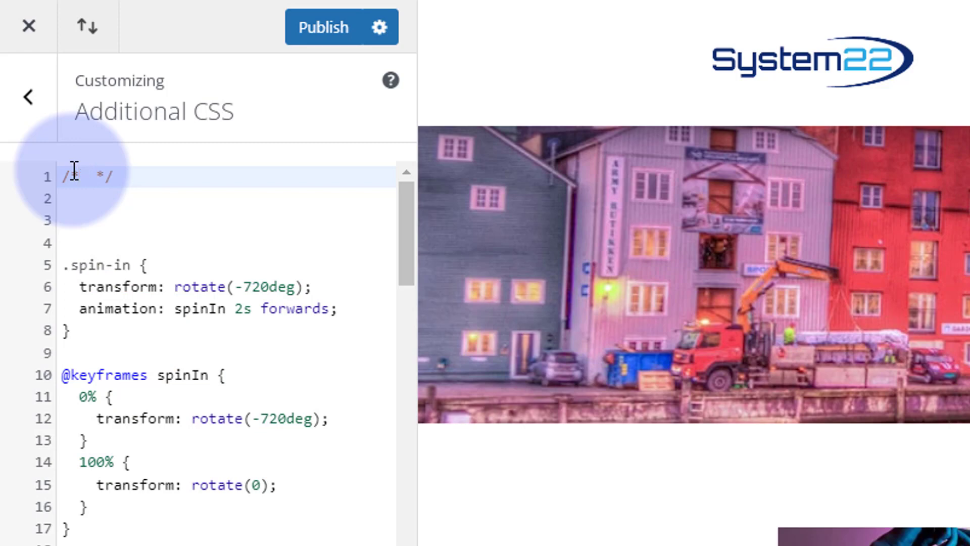
type("Filter Image")
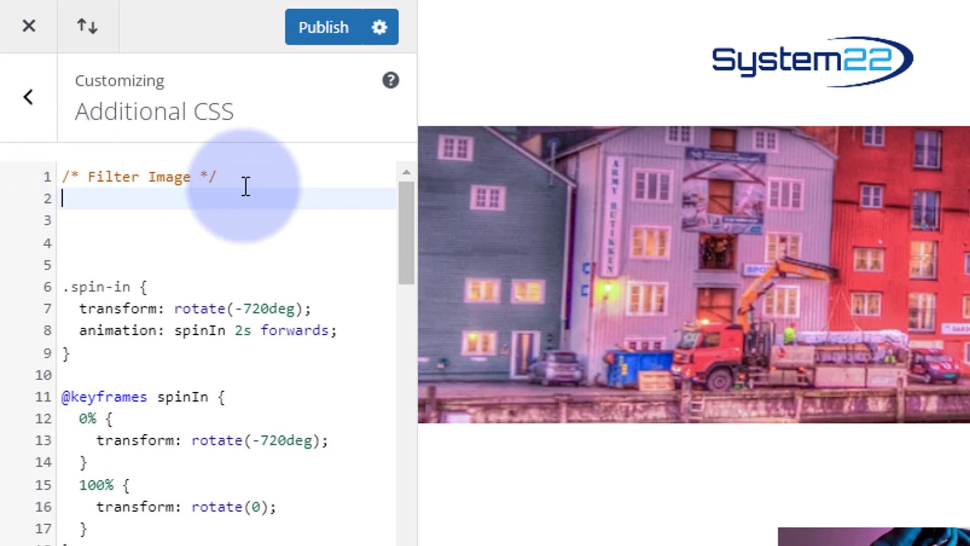
key("enter")
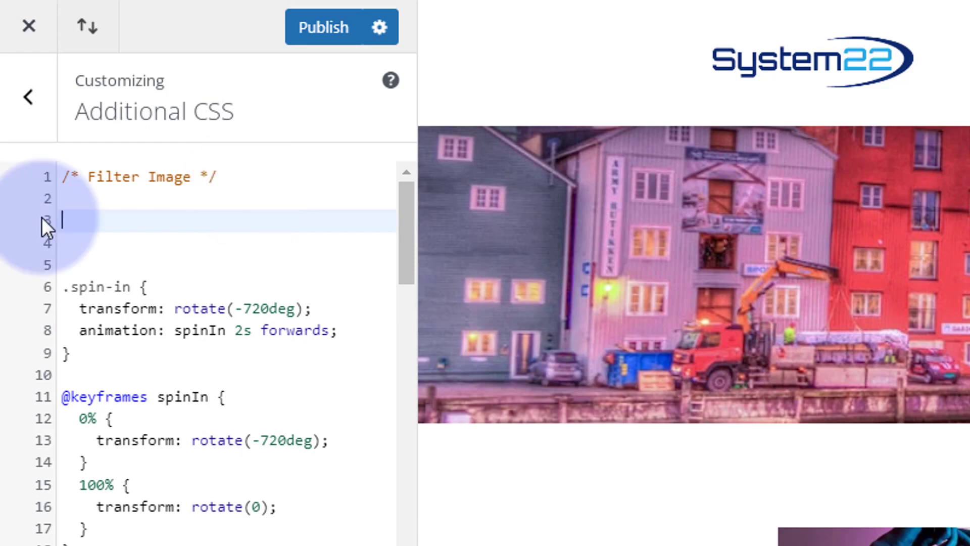
- Add a .filterimg rule with animation: flt1 15s infinite
type(".")
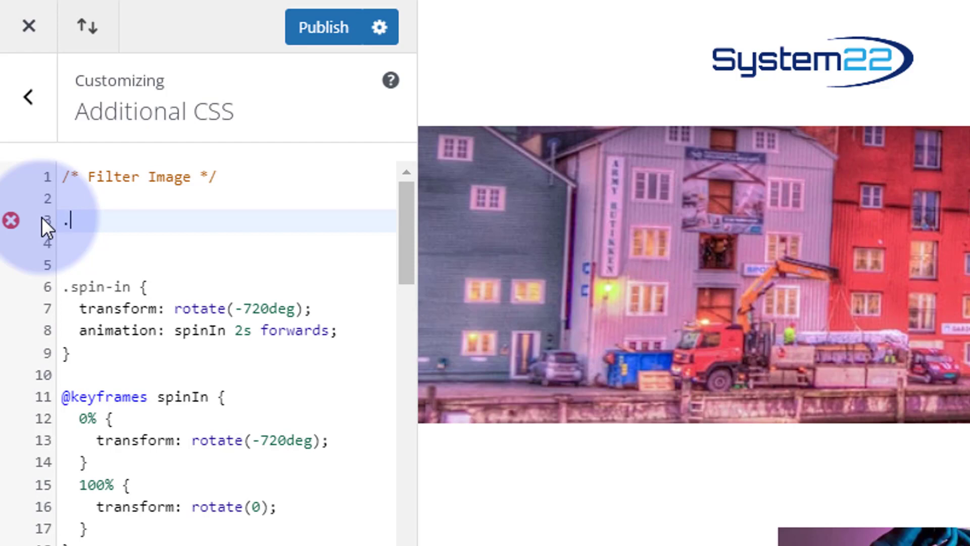
type("filter")
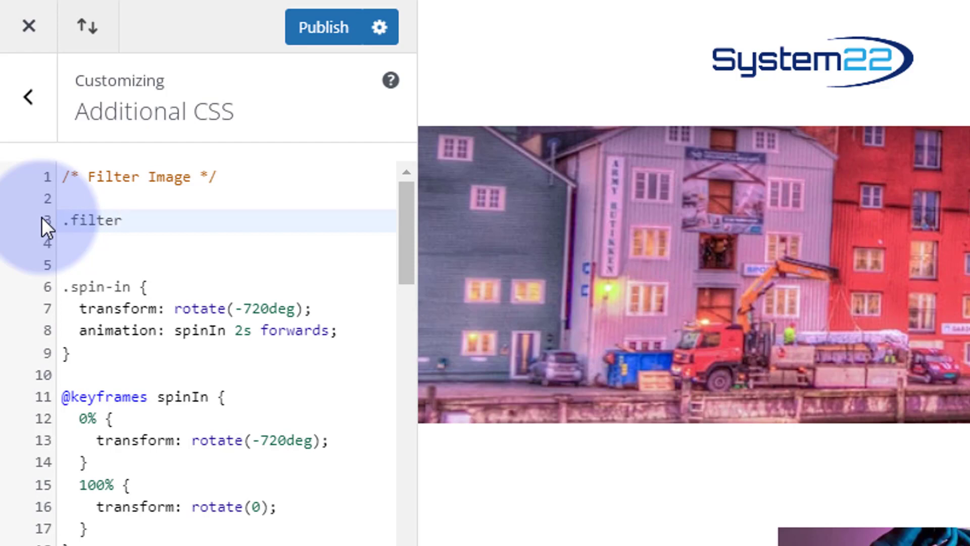
type("img {")
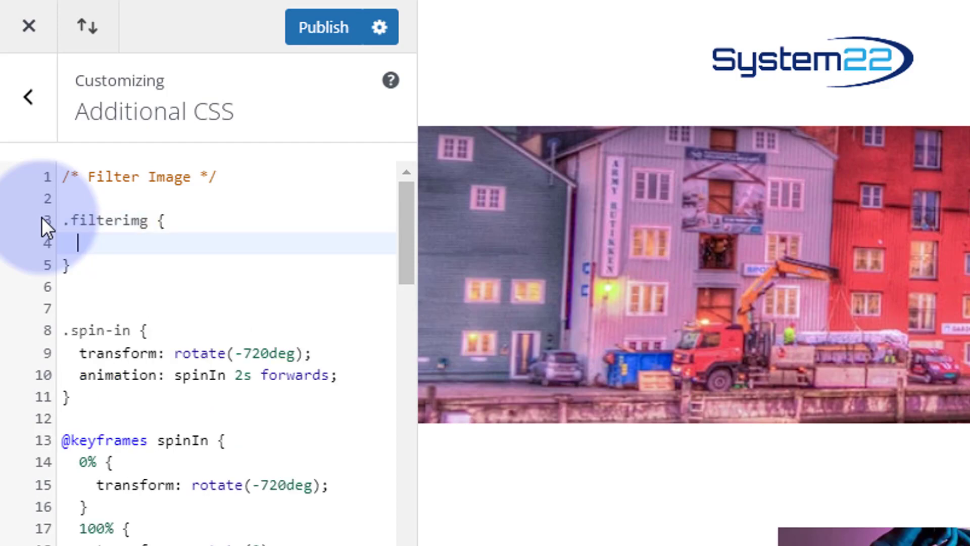
type("animation:")
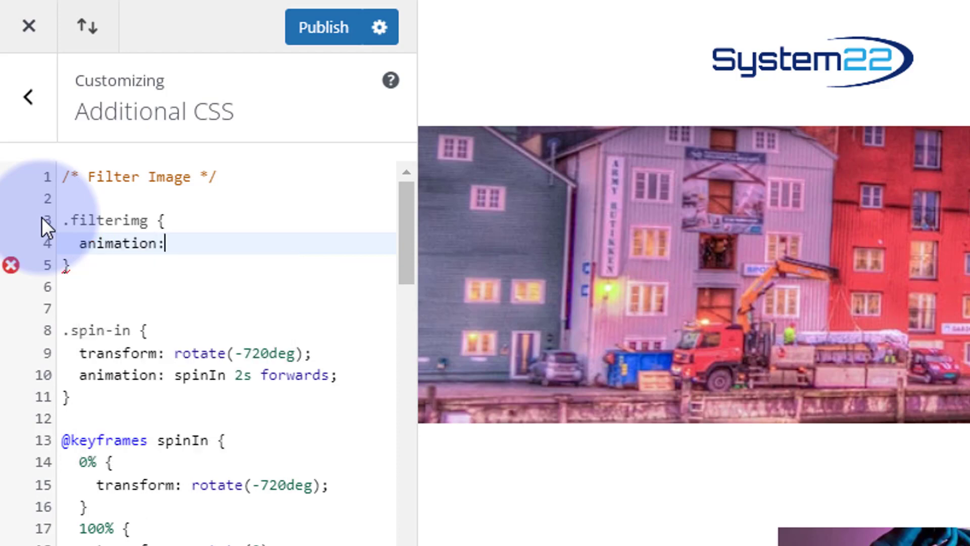
type("flt")
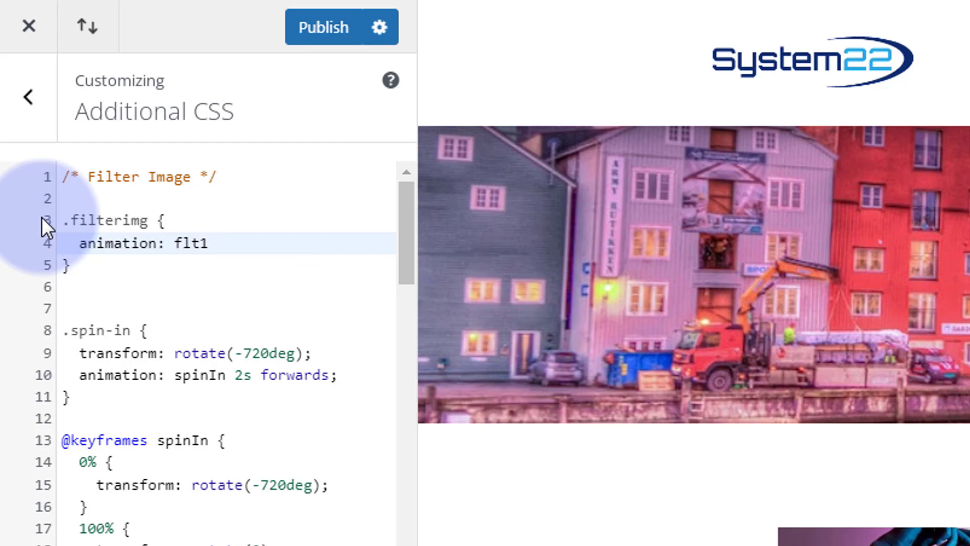
type("15")
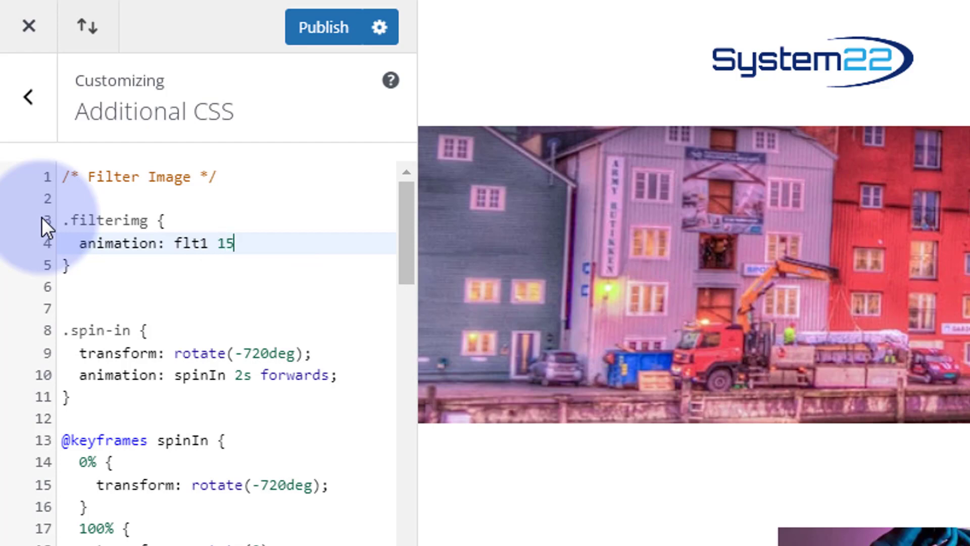
type("s")
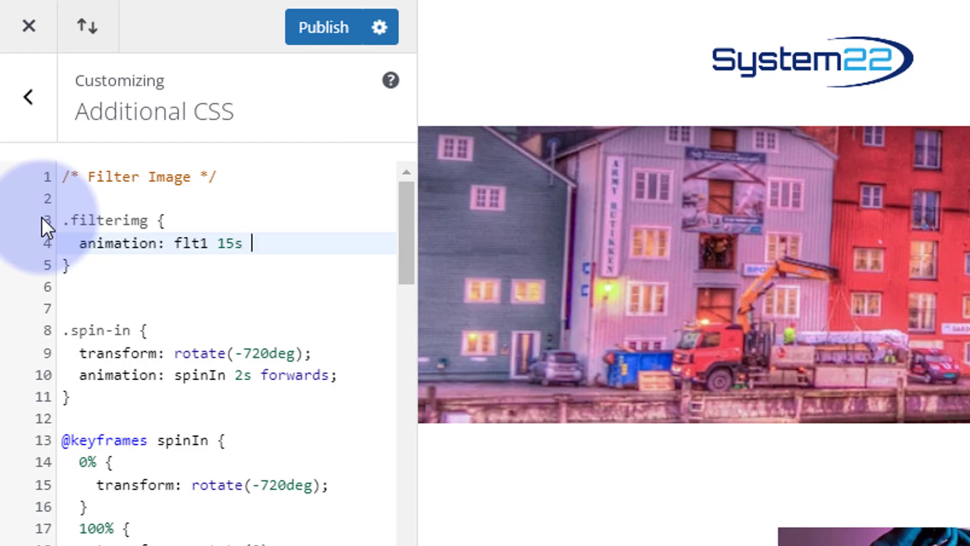
type("infinite;")
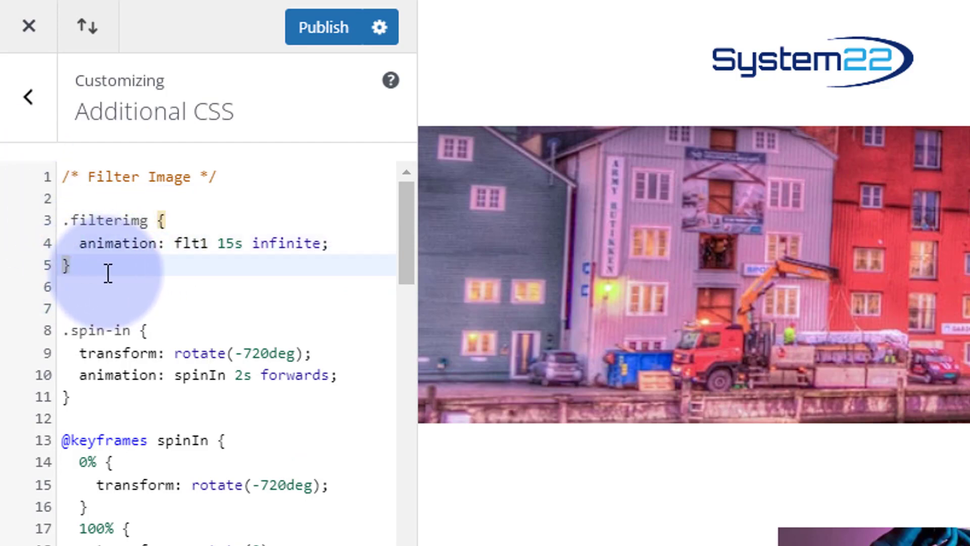
key("enter")
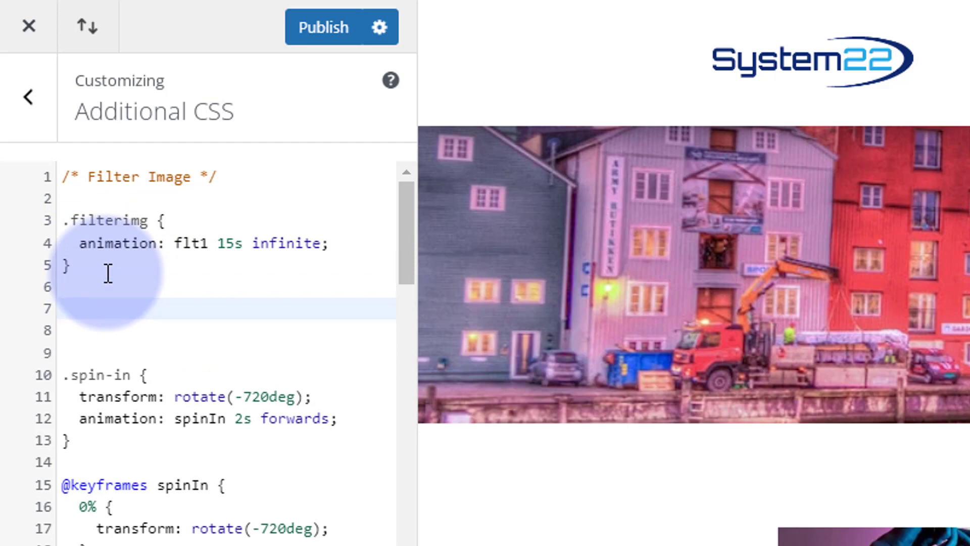
type("@k")
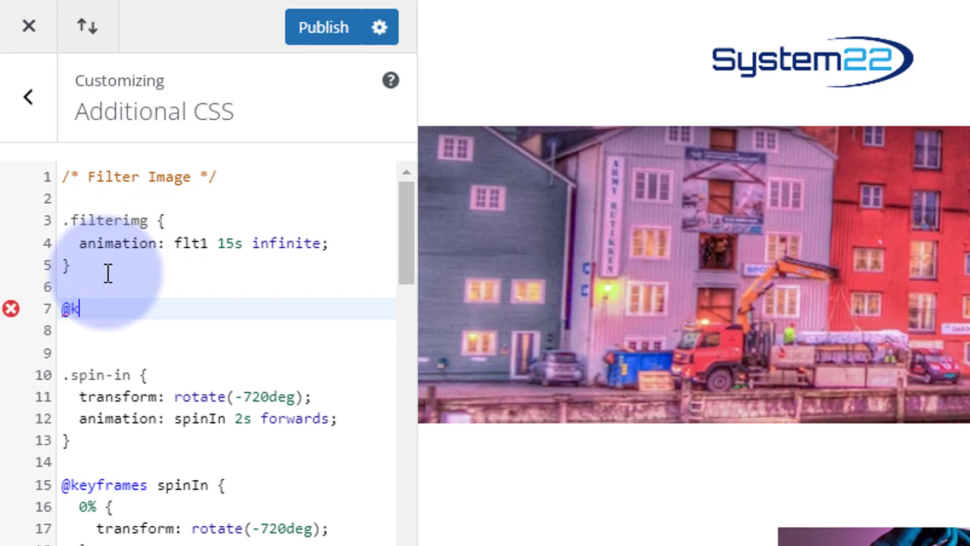
type("eyframes")
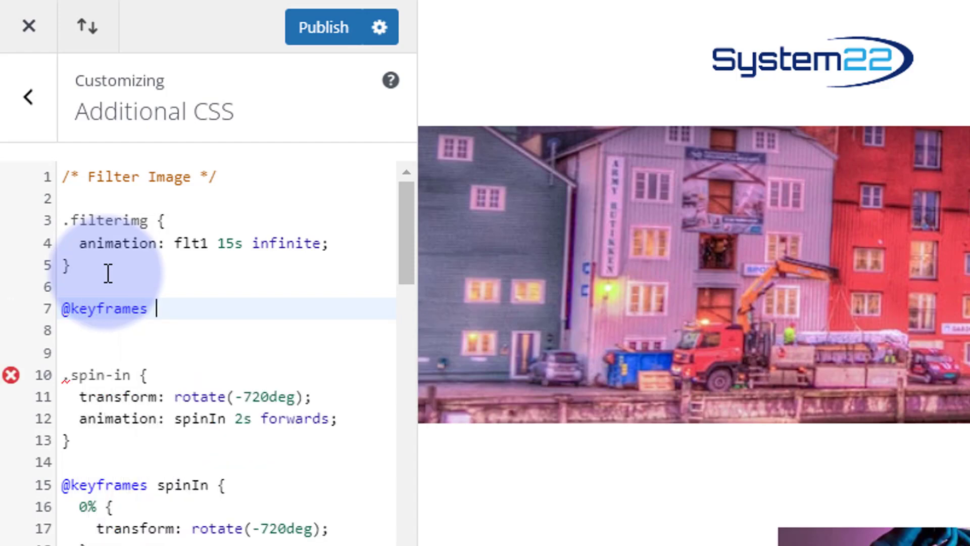
type("flt")
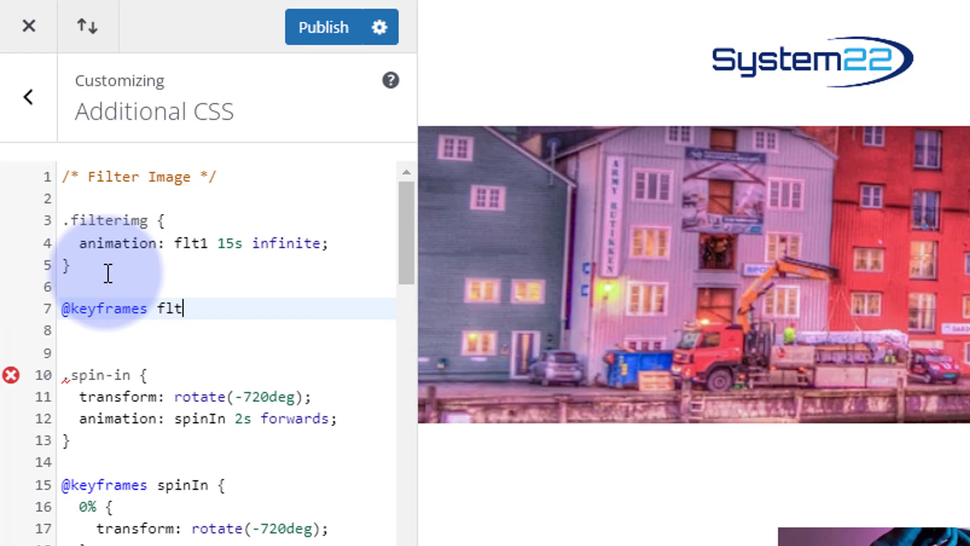
type("1")
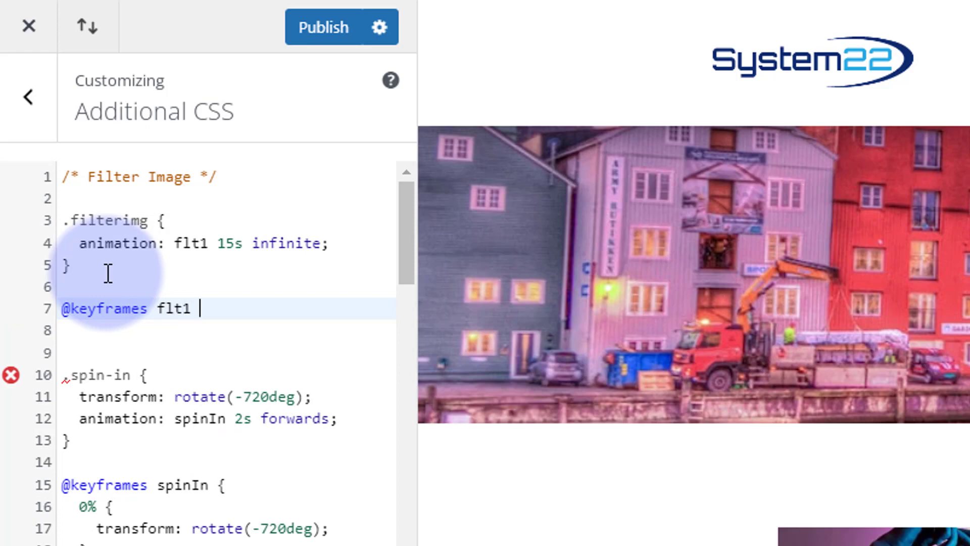
type("{")
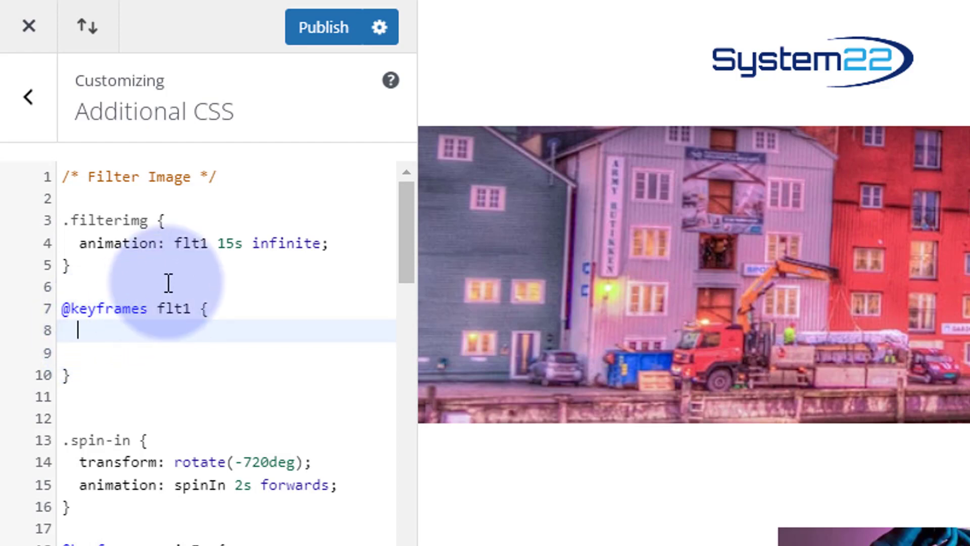
type("0")
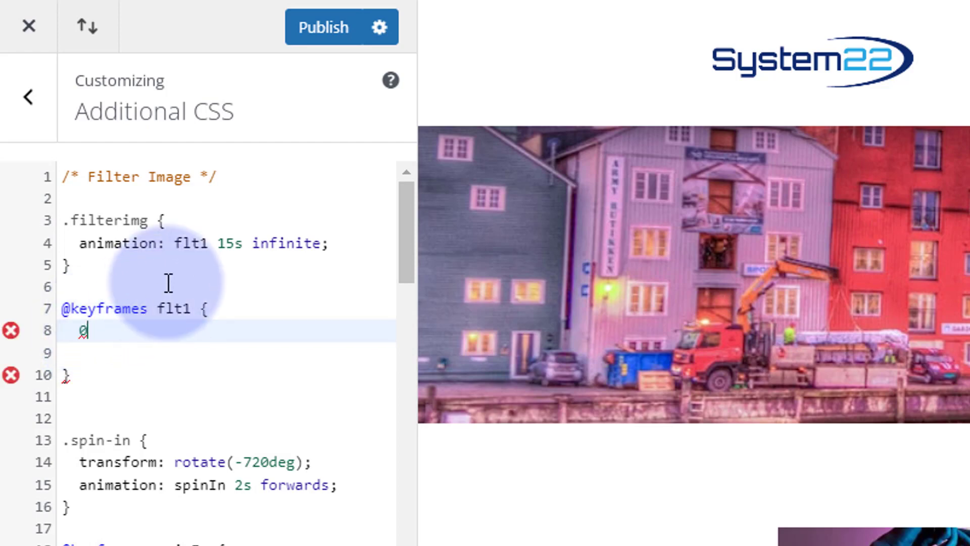
type("%")
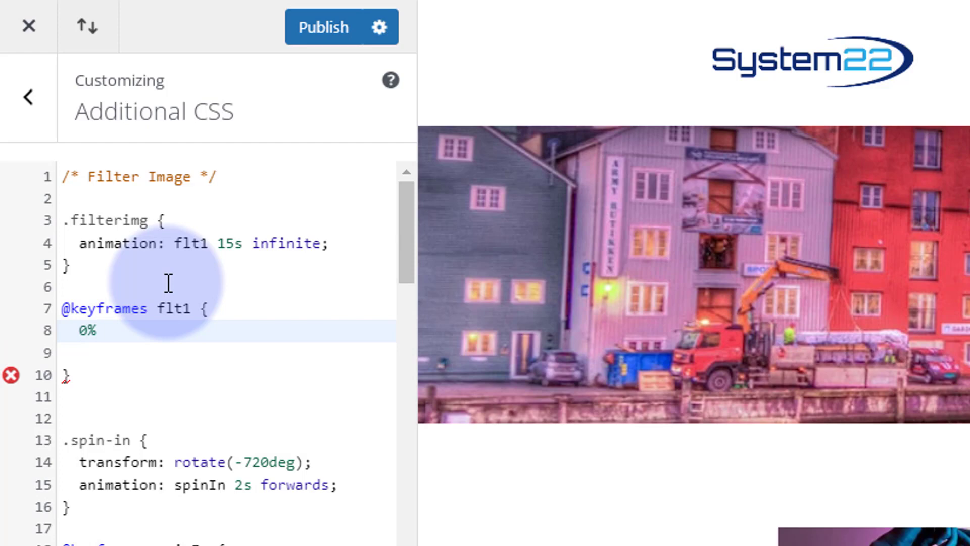
- Give the 0% step backdrop-filter: grayscale(100%) on line 8
left_click(105, 330)
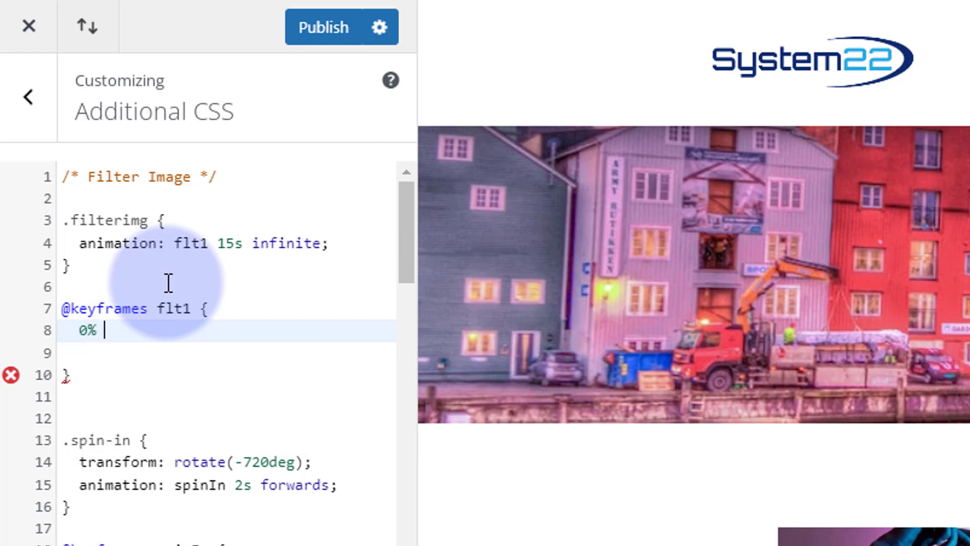
type("{}")
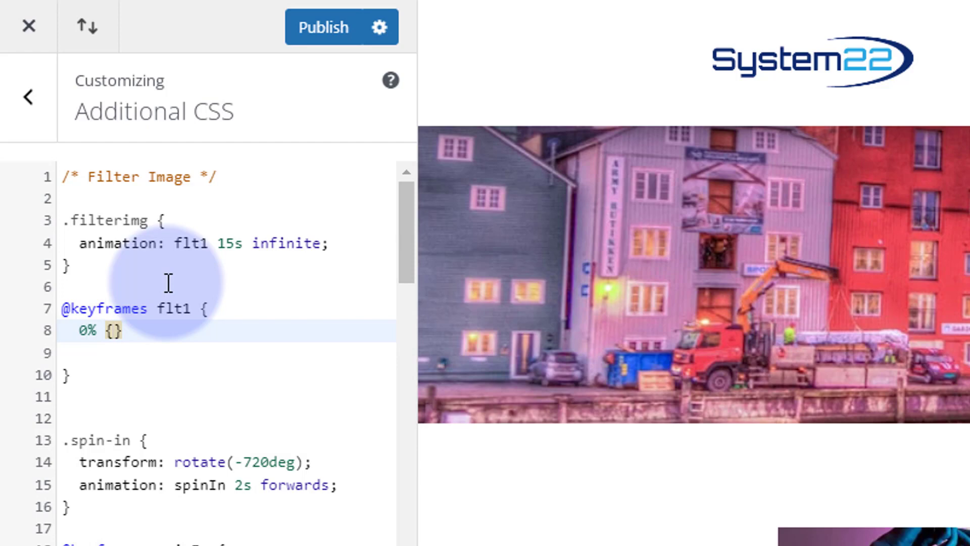
type("backdrop-")
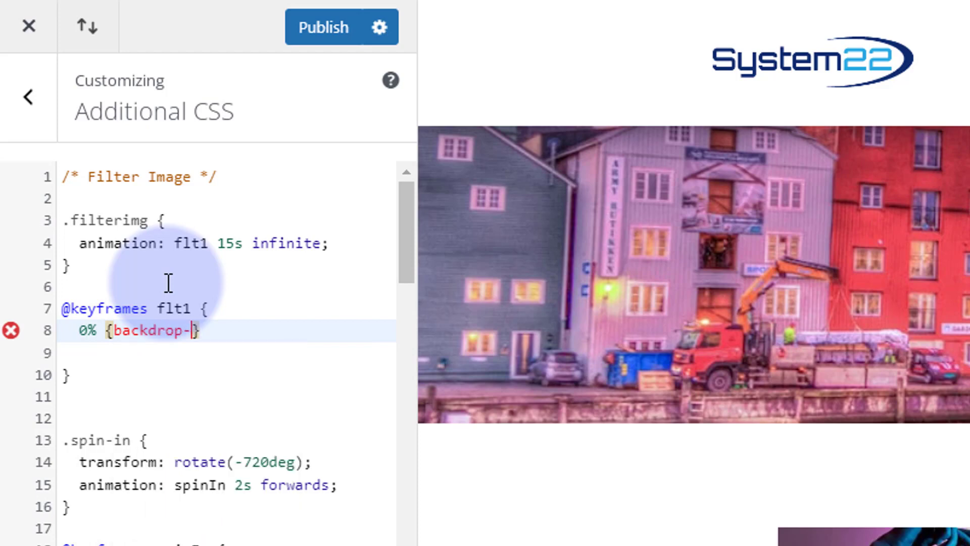
type("filter:")
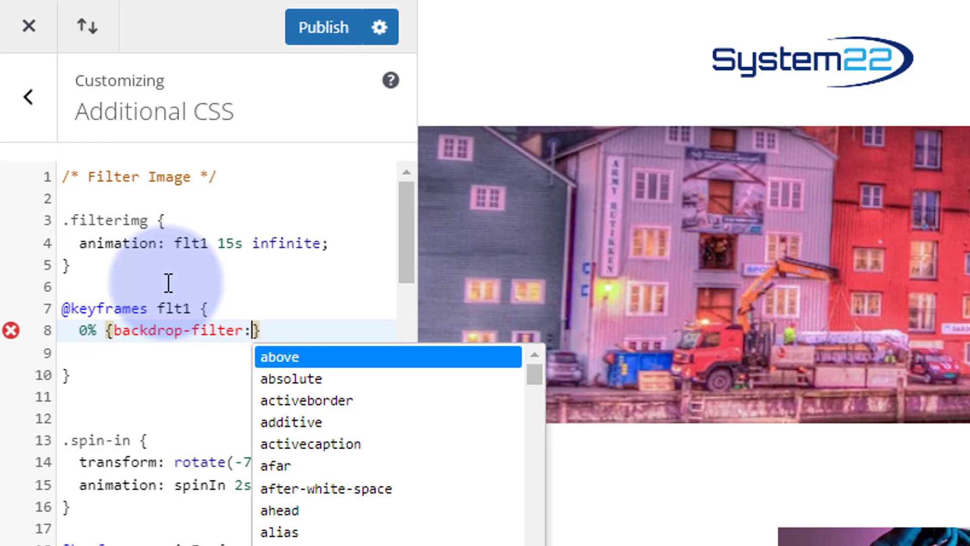
type("gra")
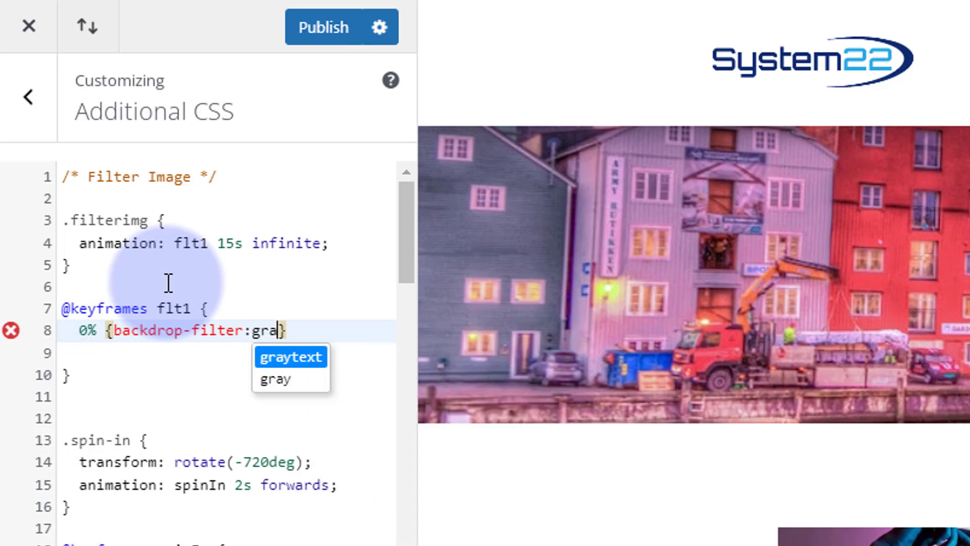
type("yscale")
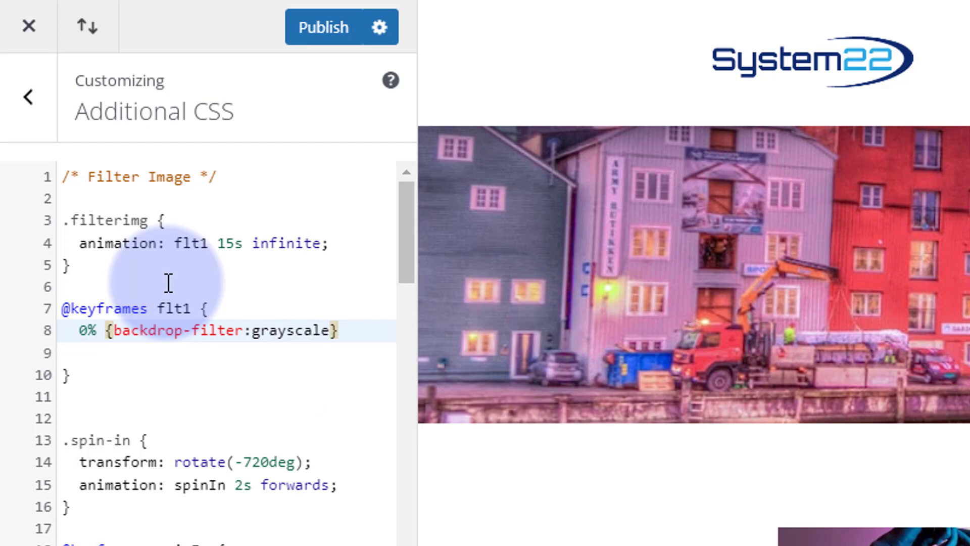
type("()")
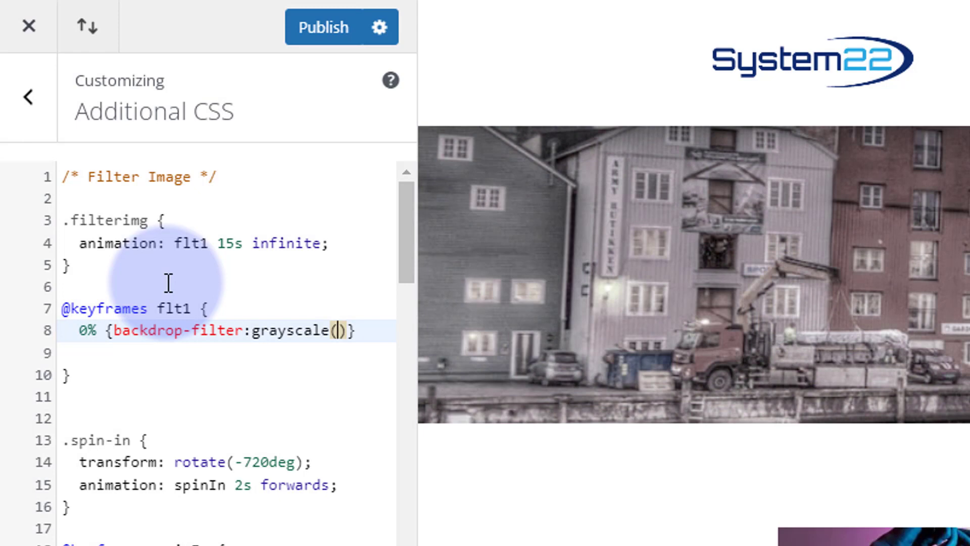
type("100%")
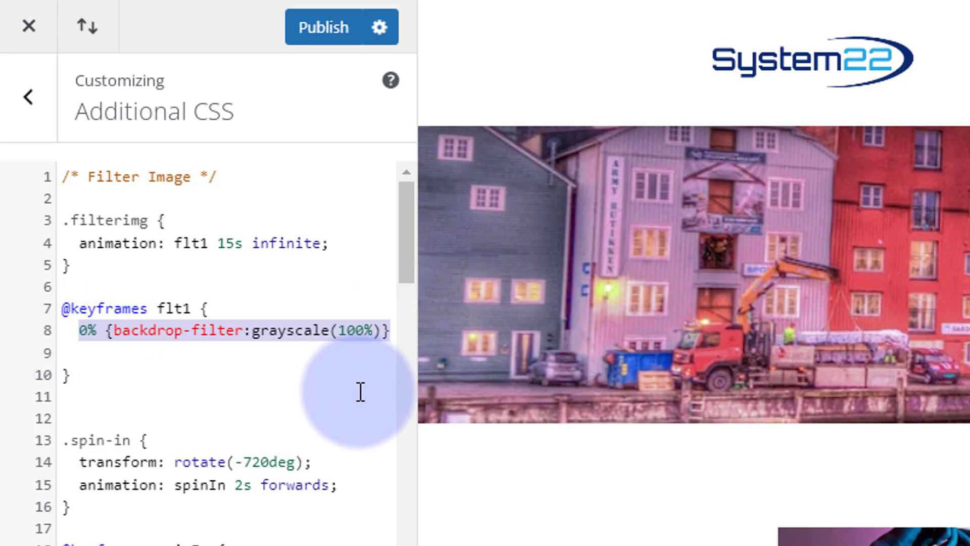
- Add a 50% step from a copy of the 0% rule and select its grayscale amount
left_click(386, 330)
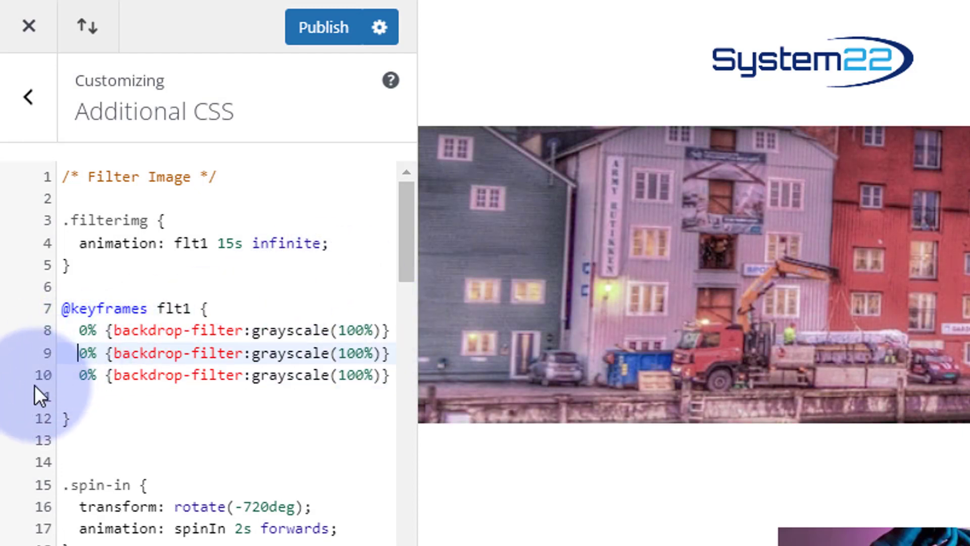
type("50%")
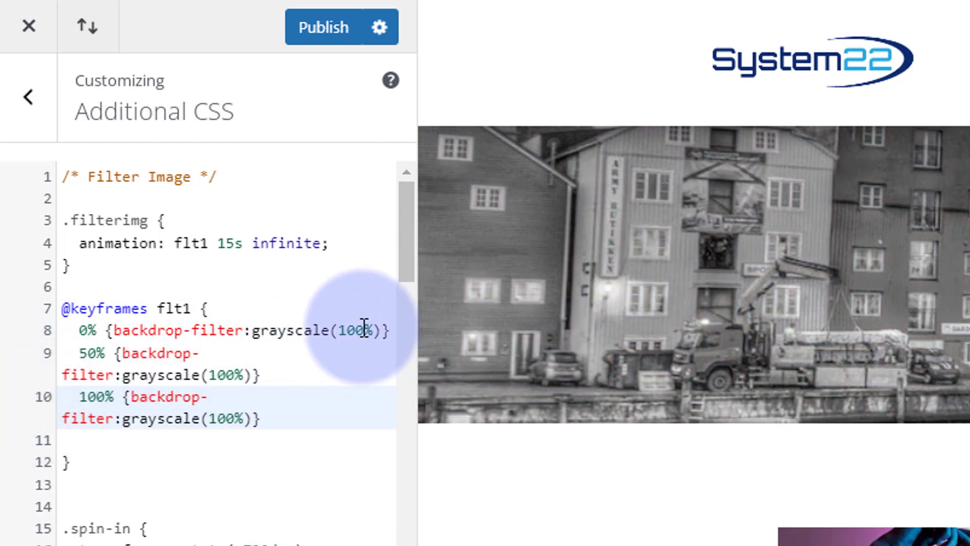
left_click(223, 374)
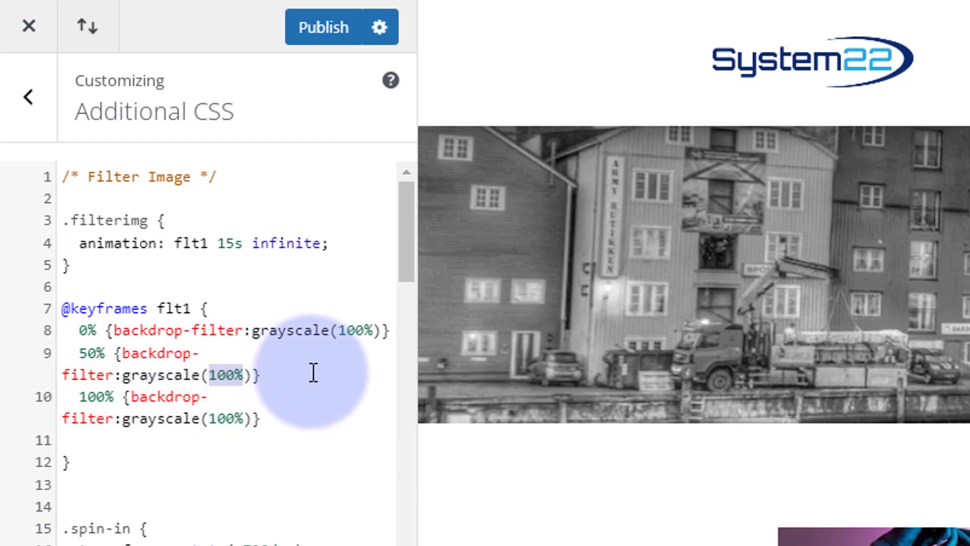
mouse_move(320, 369)
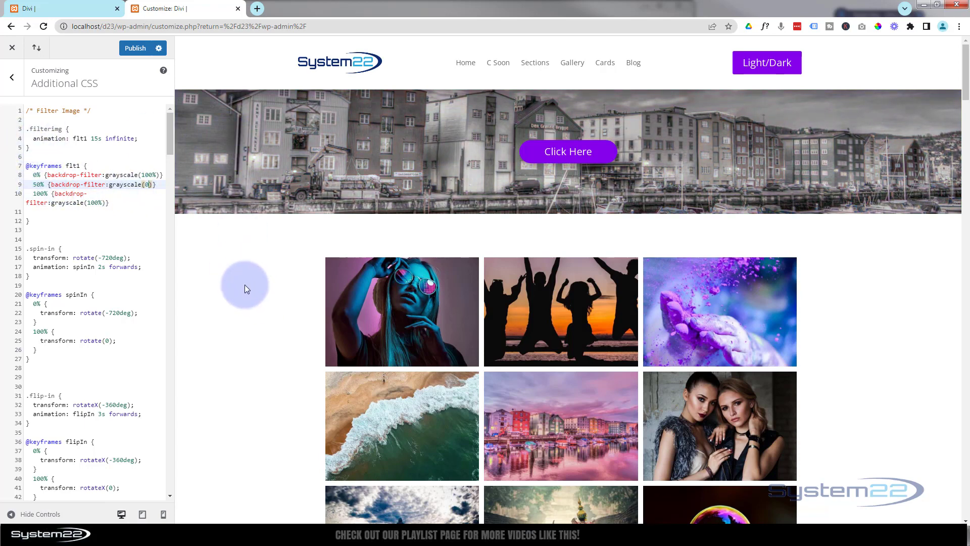
mouse_move(276, 219)
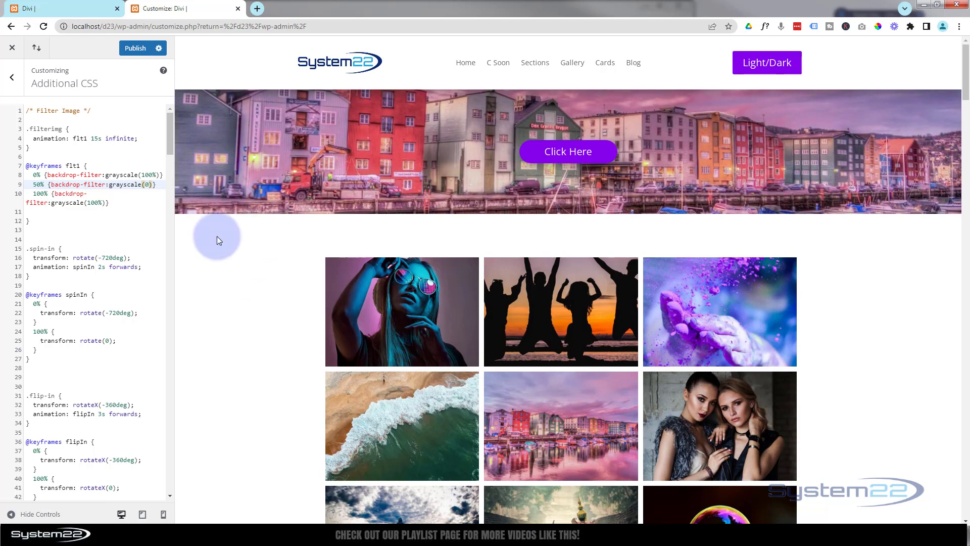
mouse_move(285, 302)
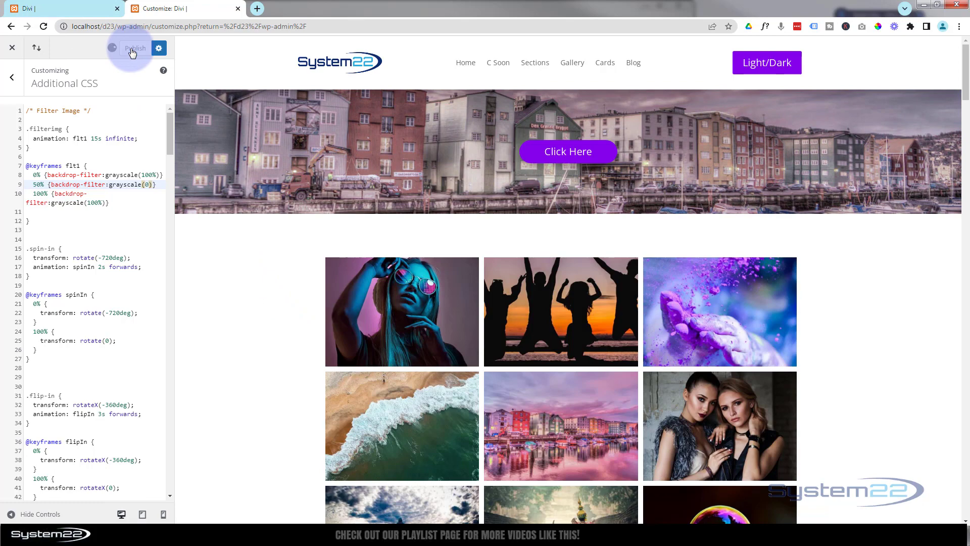
- Reload the live homepage several times to watch the header cycle grayscale and colour
left_click(12, 48)
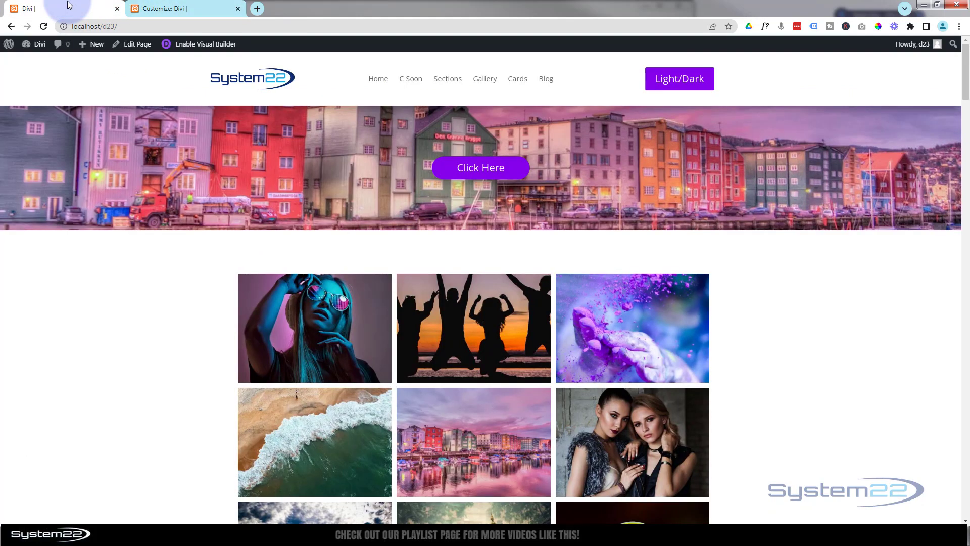
mouse_move(34, 44)
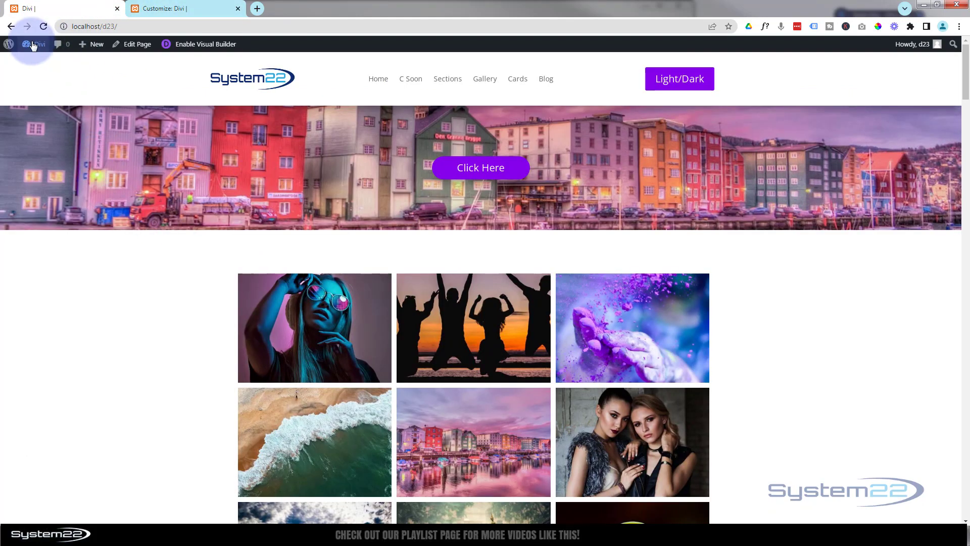
left_click(43, 26)
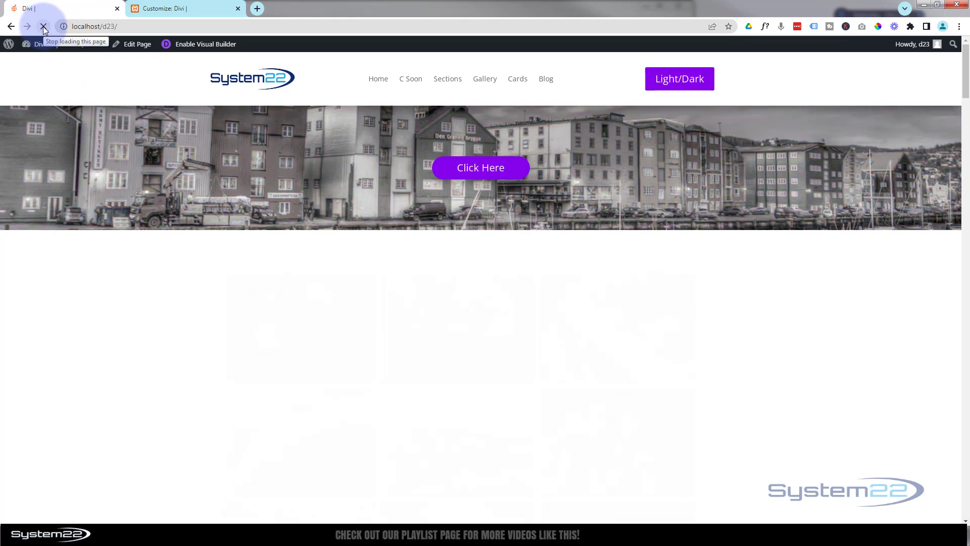
left_click(44, 26)
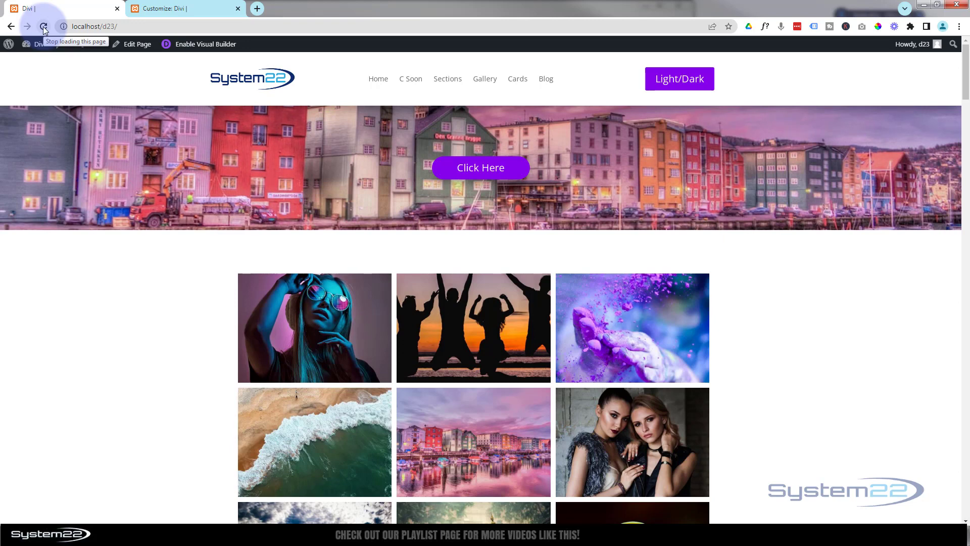
left_click(43, 30)
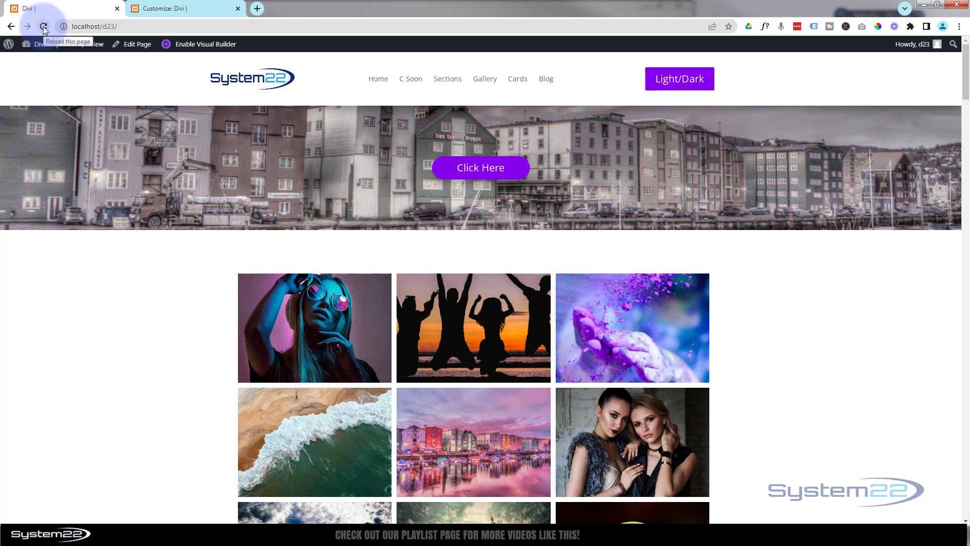
left_click(44, 26)
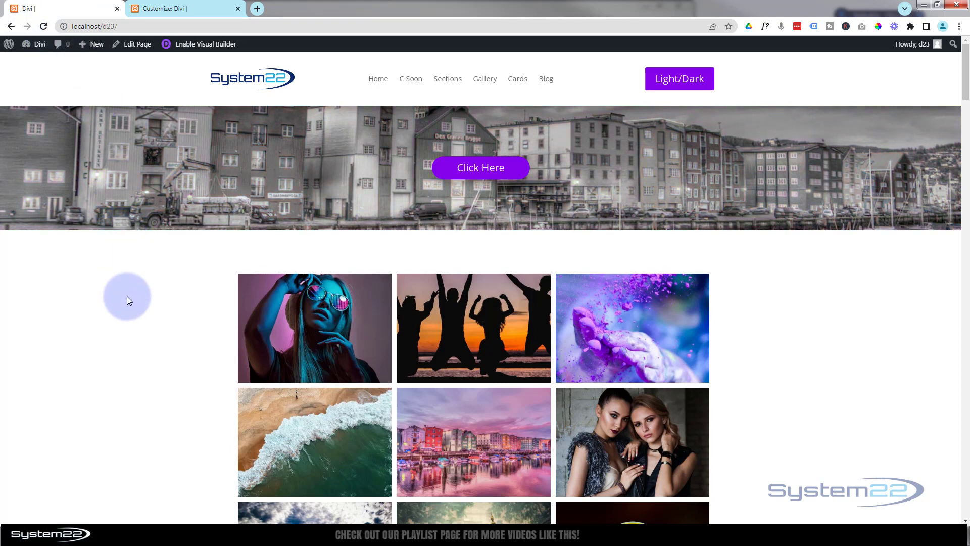
mouse_move(204, 44)
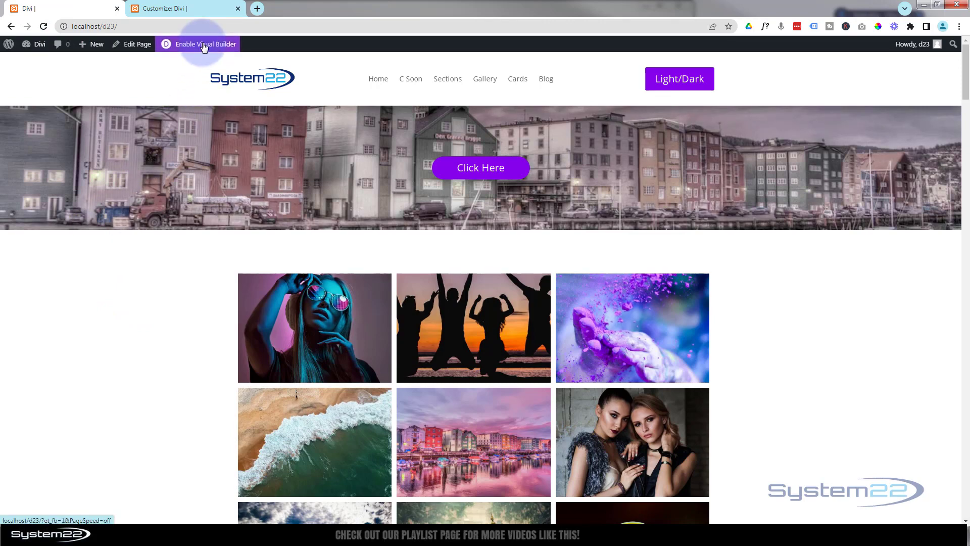
- In the Visual Builder, set the header background to the coloured-smoke dancers photo and save
left_click(679, 79)
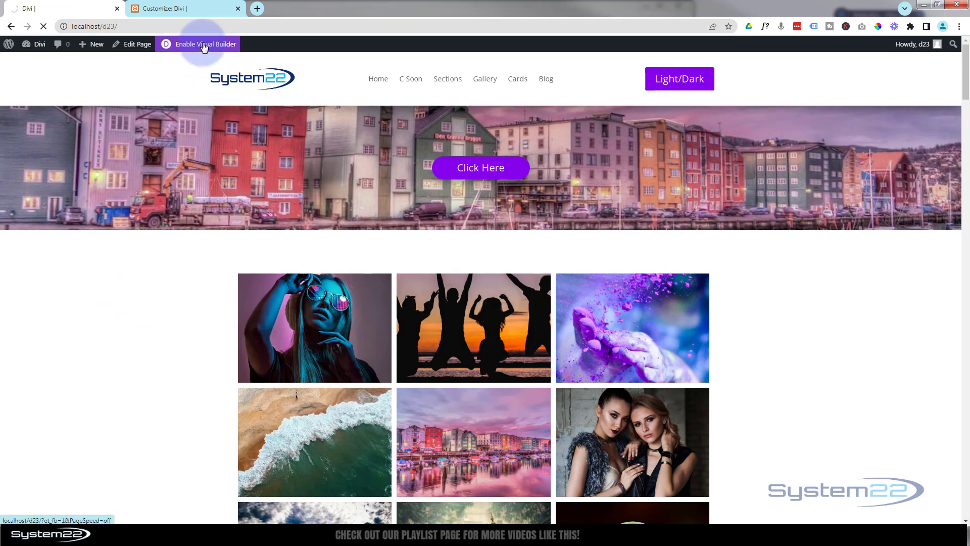
left_click(203, 44)
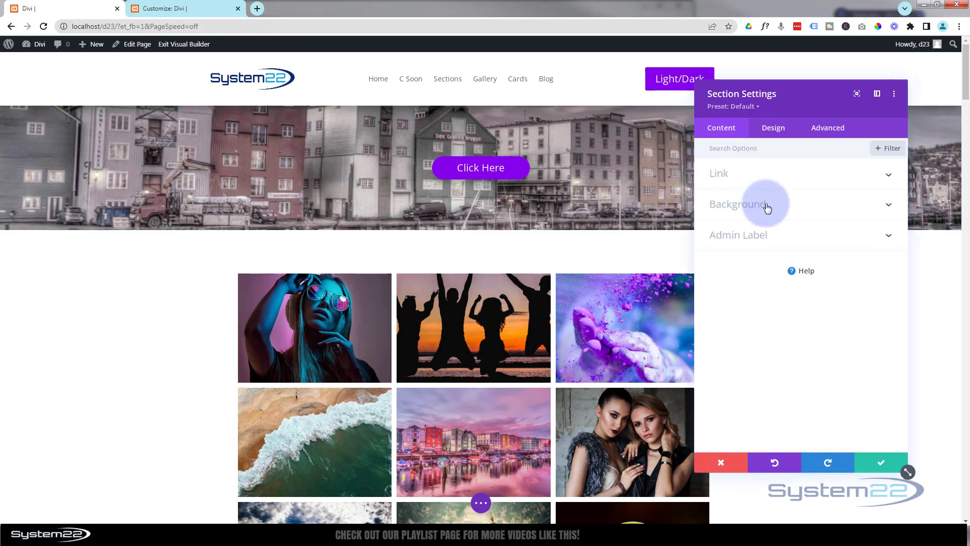
left_click(737, 204)
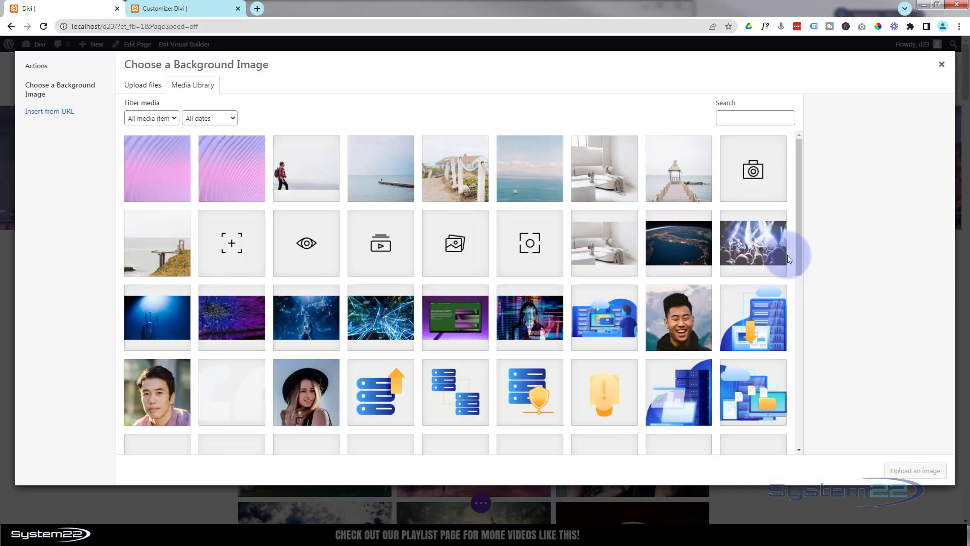
scroll("down", 3)
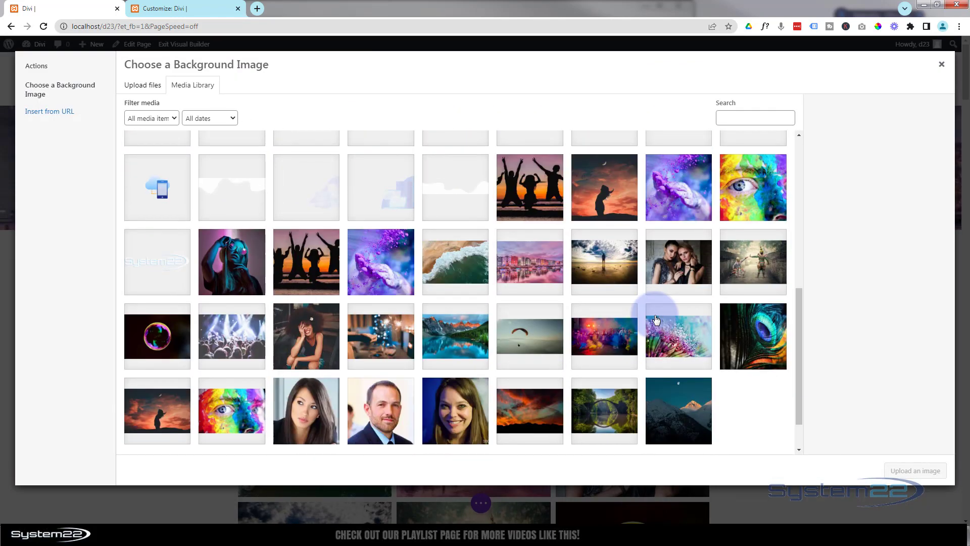
left_click(604, 336)
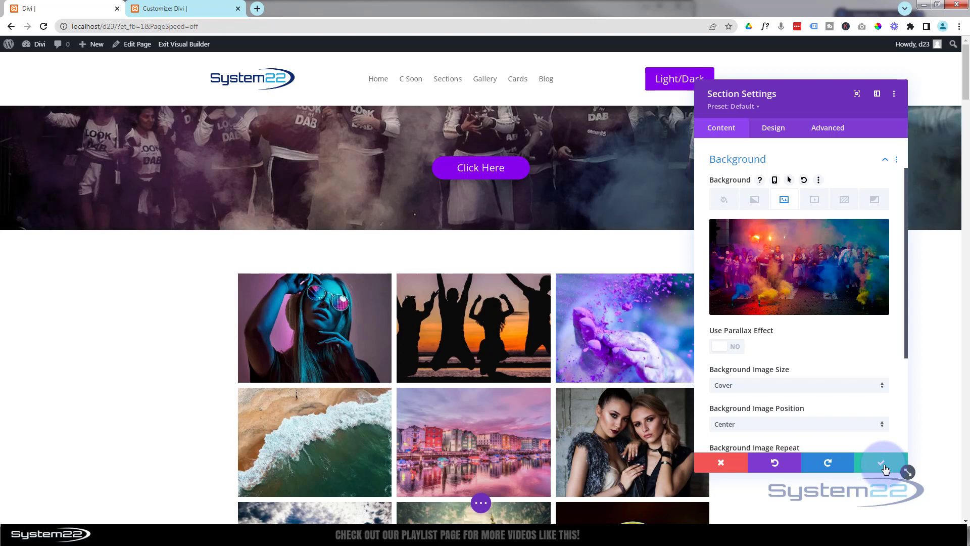
left_click(884, 462)
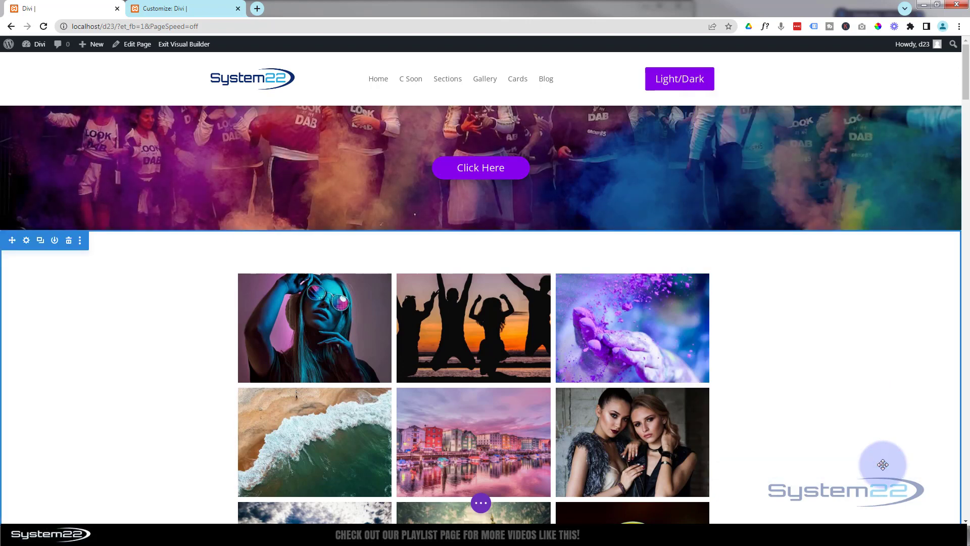